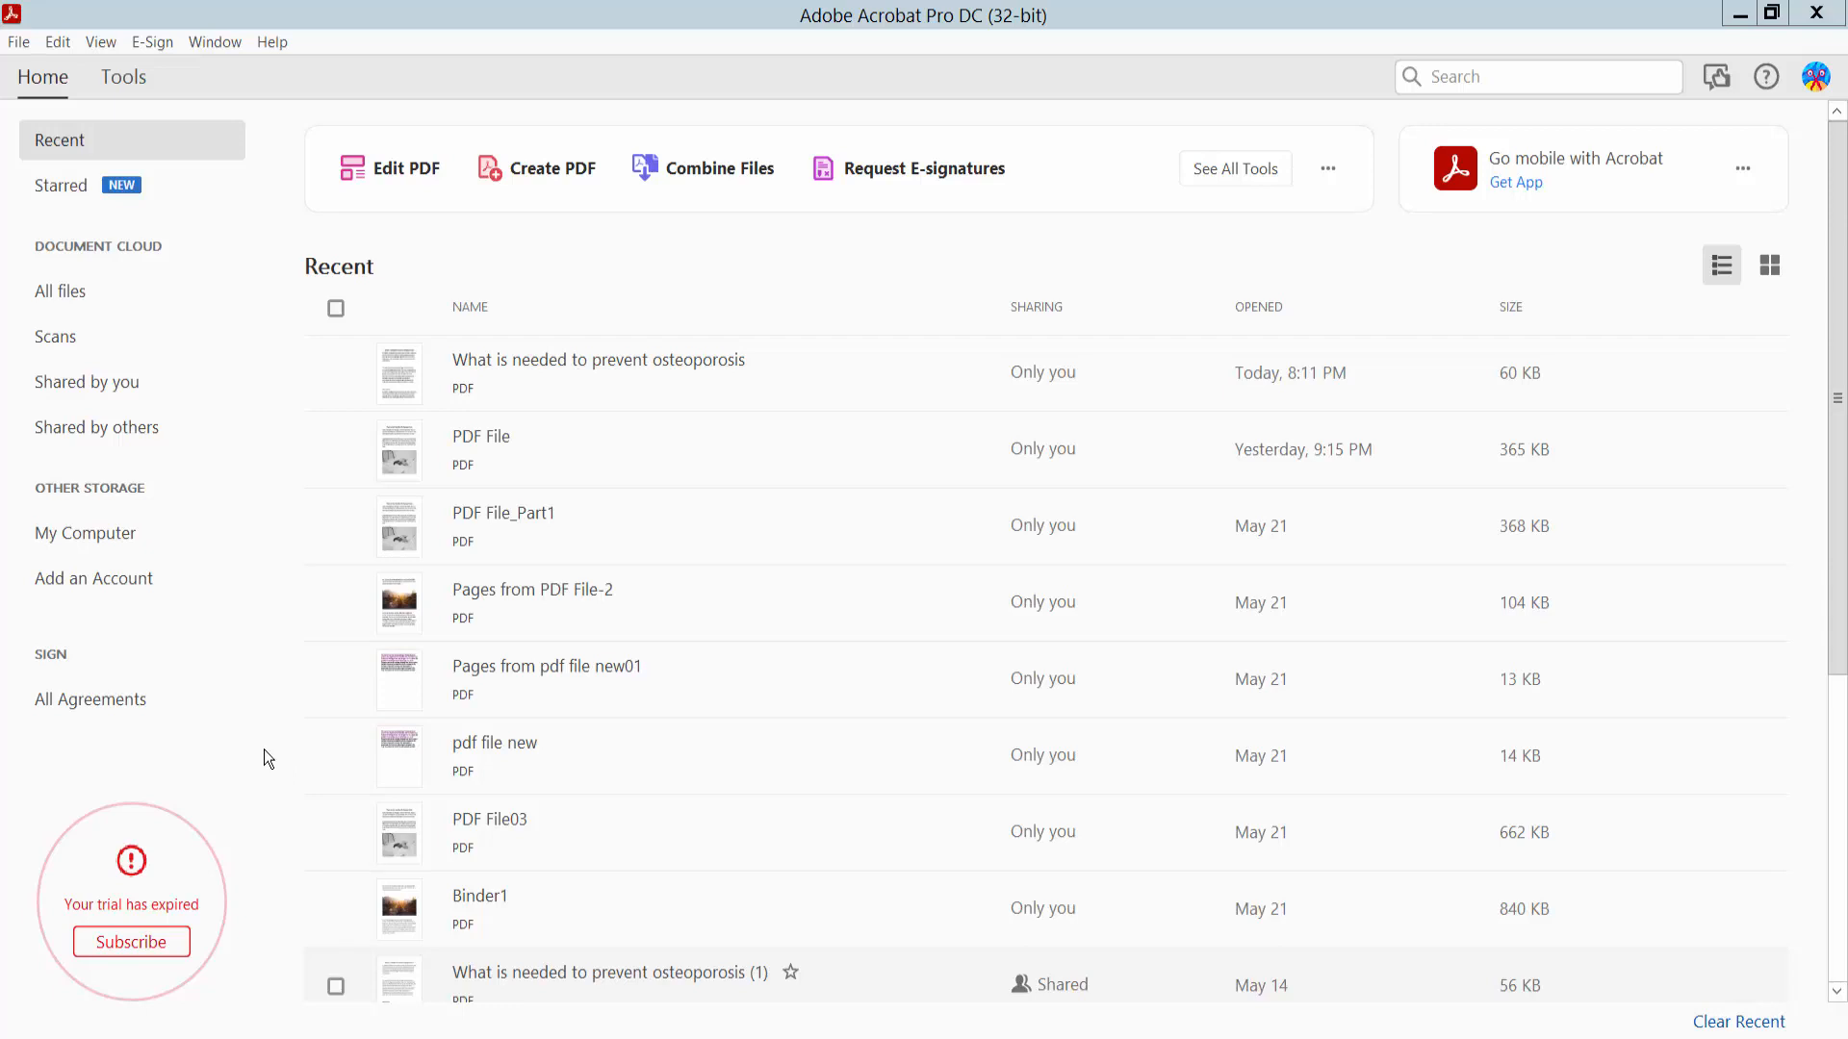
mouse_move(555, 615)
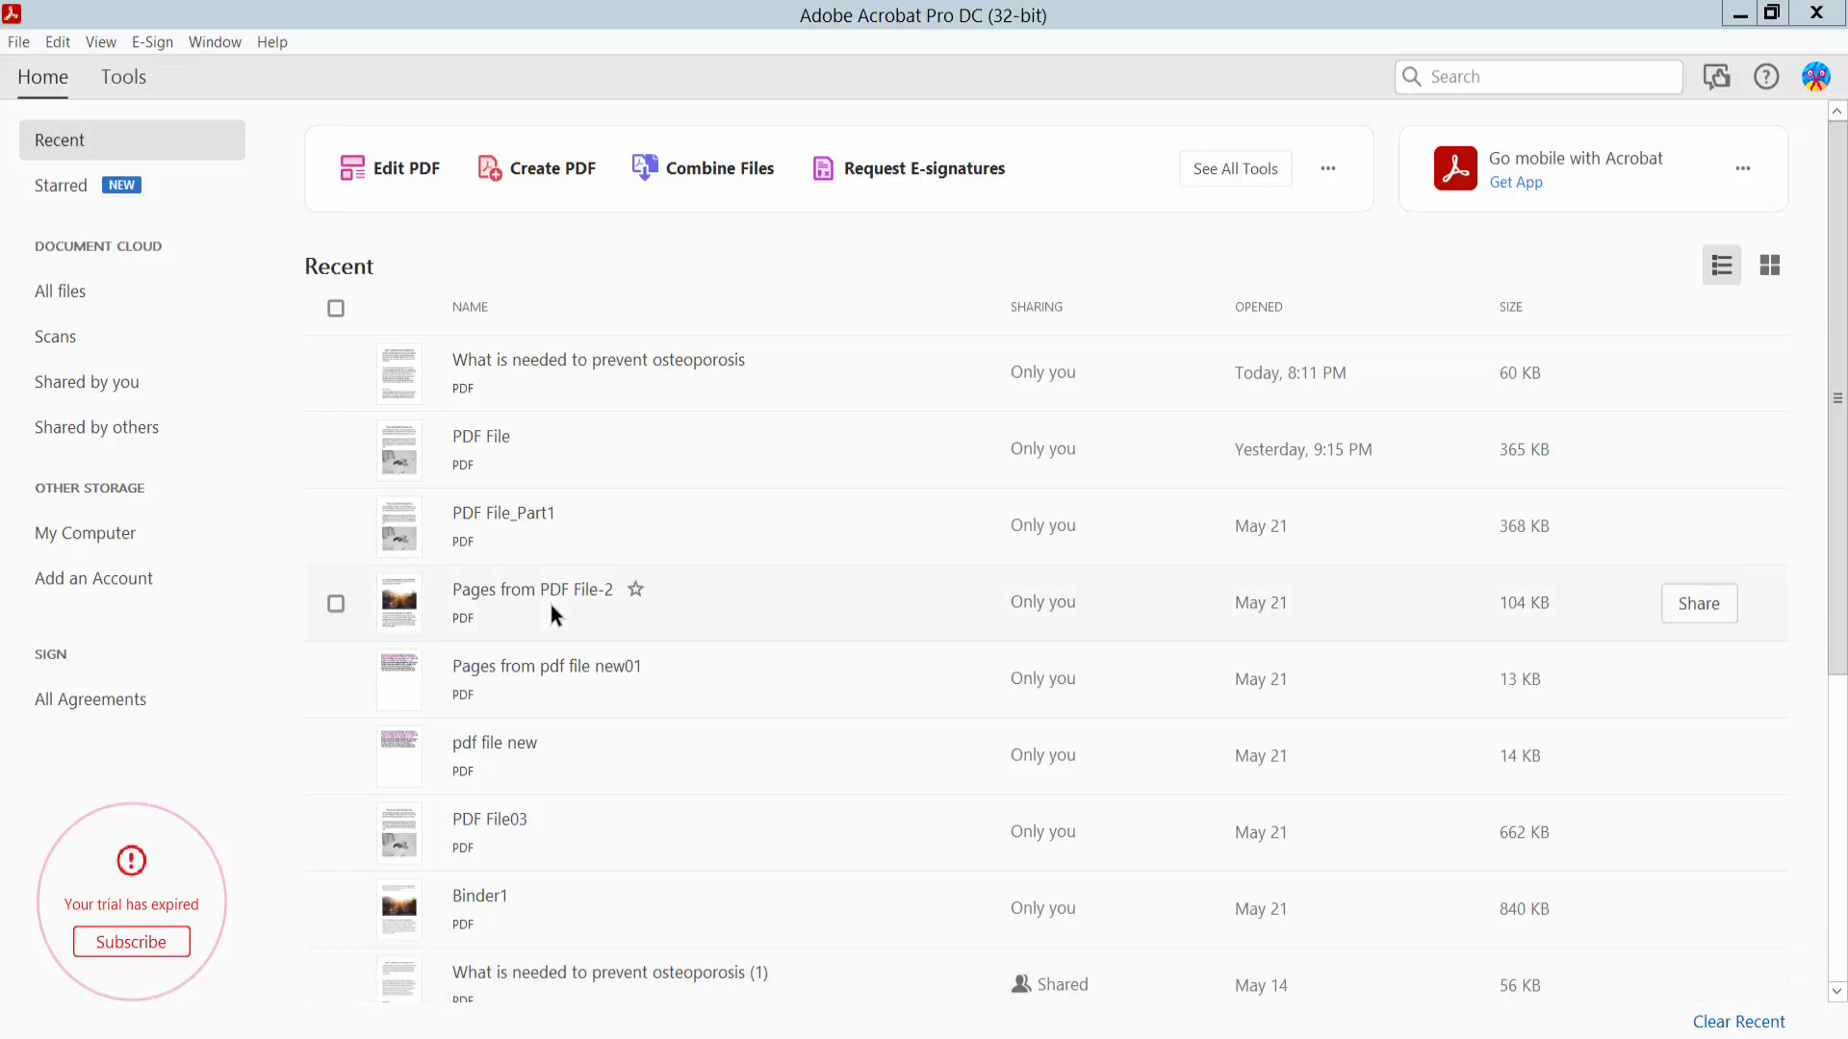
mouse_move(1001, 334)
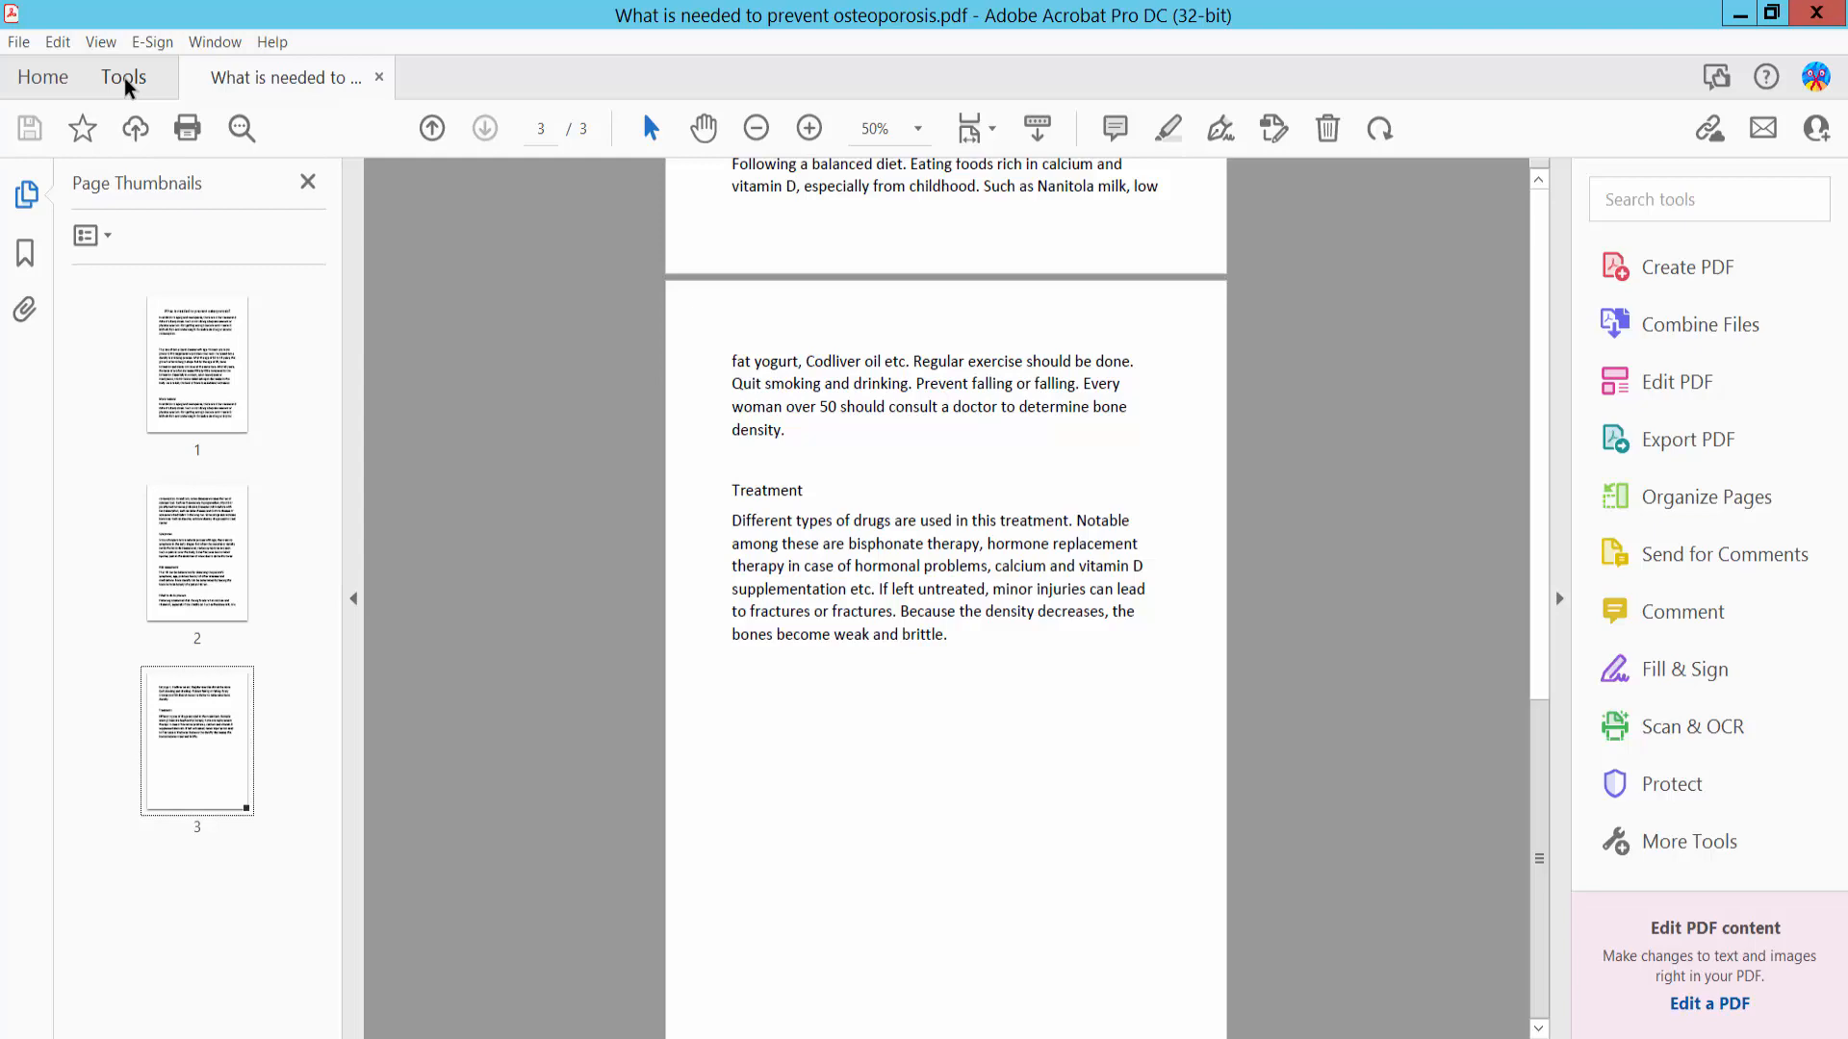
Step: Open the Comment tools from the Tools tab for the osteoporosis PDF and zoom to 75%
left_click(122, 77)
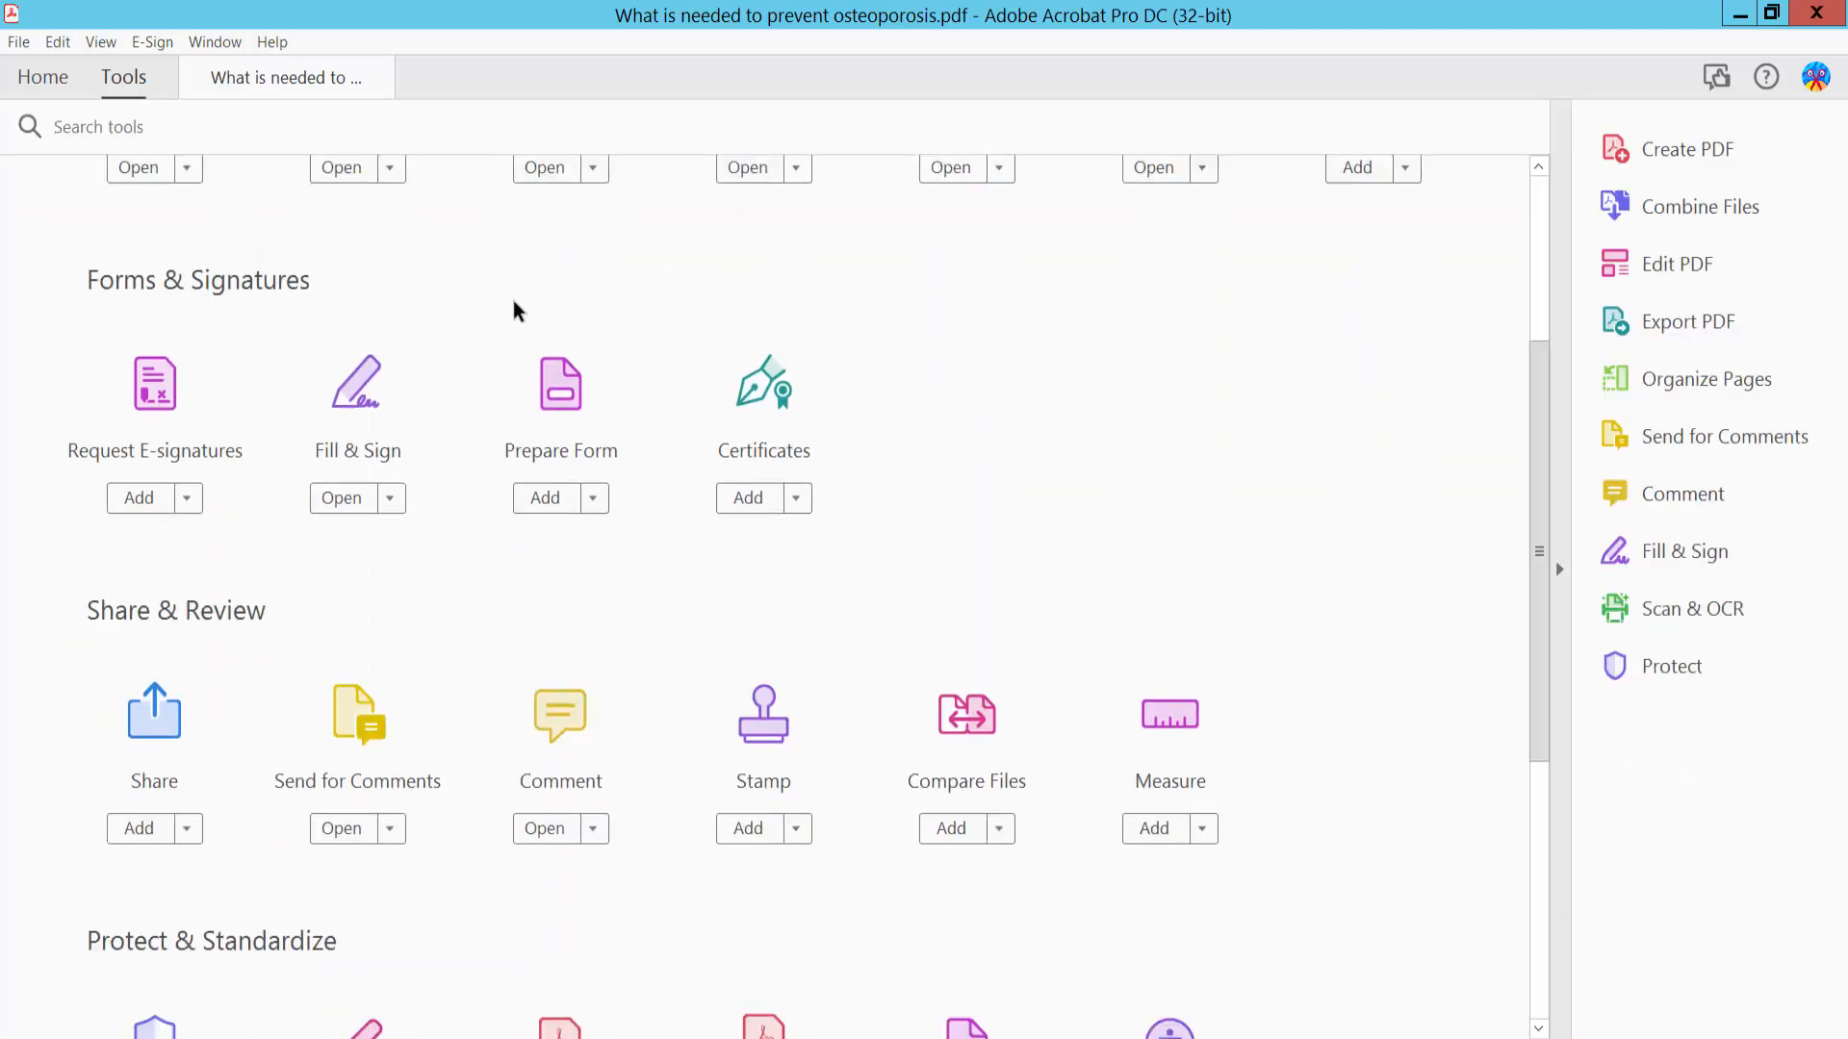
scroll("down", 3)
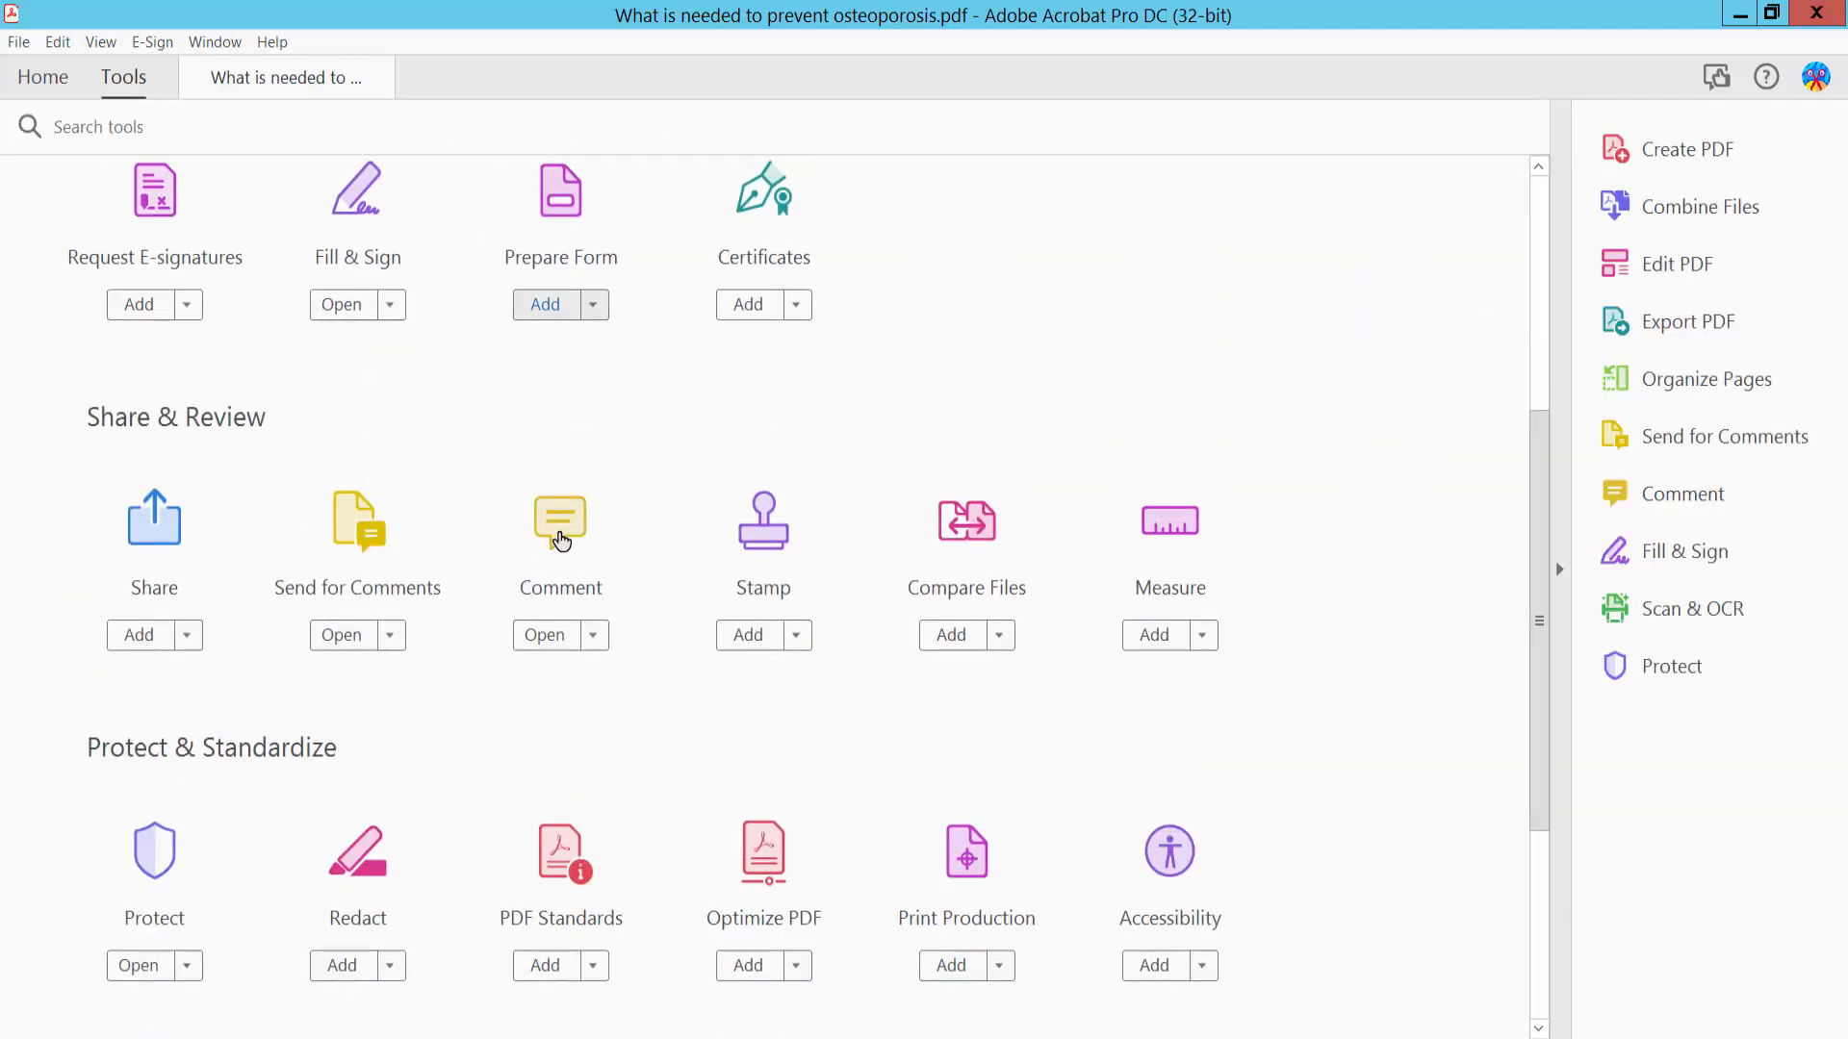
left_click(544, 634)
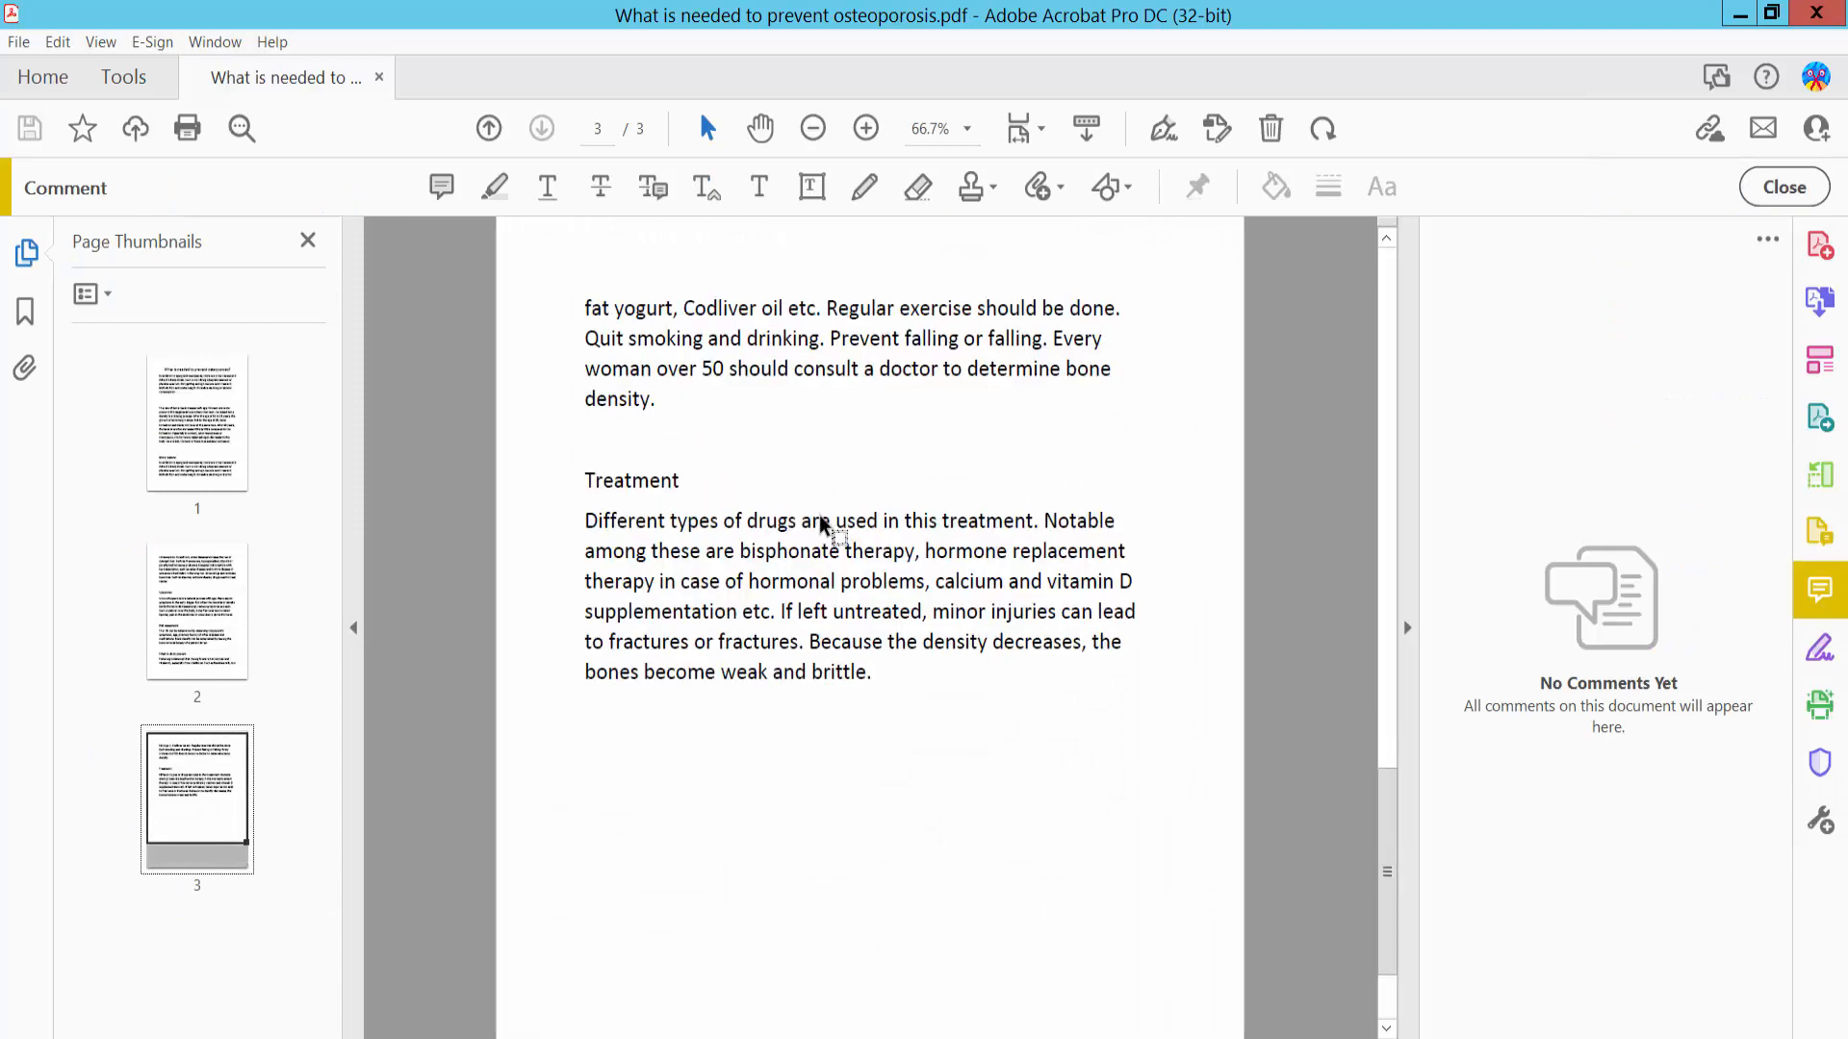
left_click(866, 128)
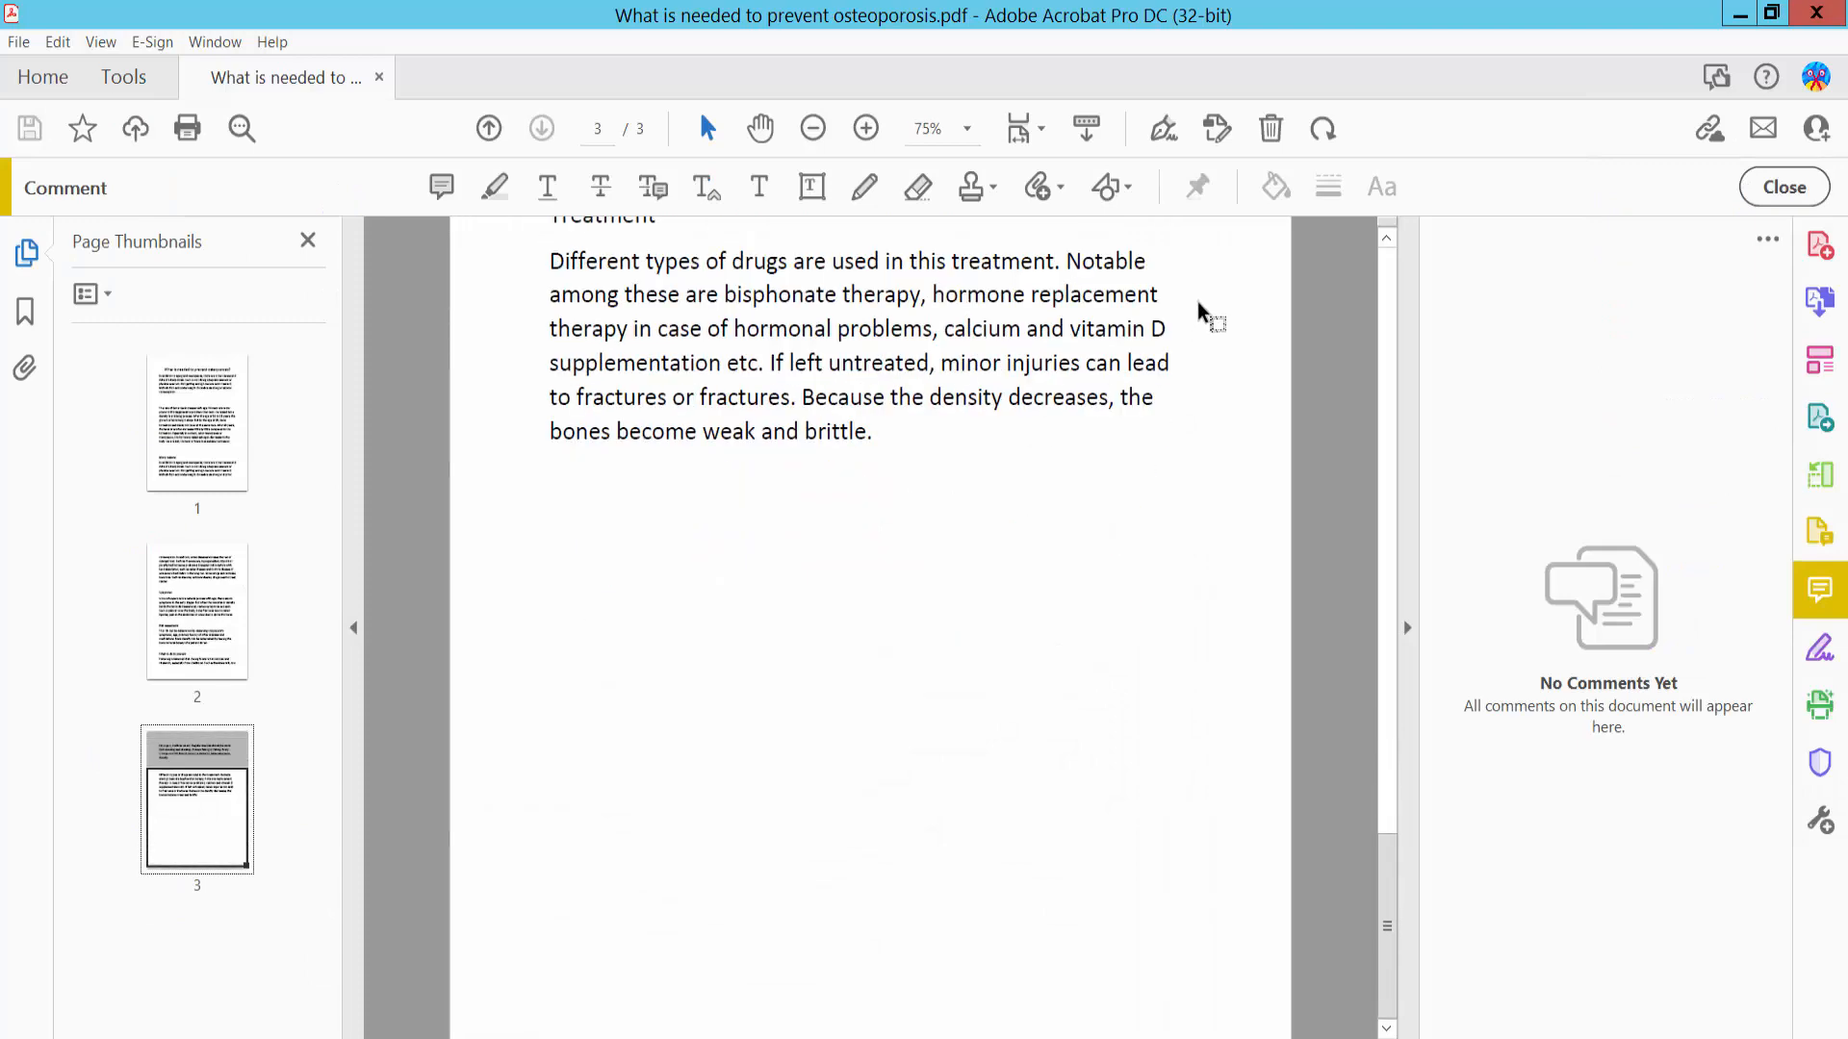
mouse_move(1104, 186)
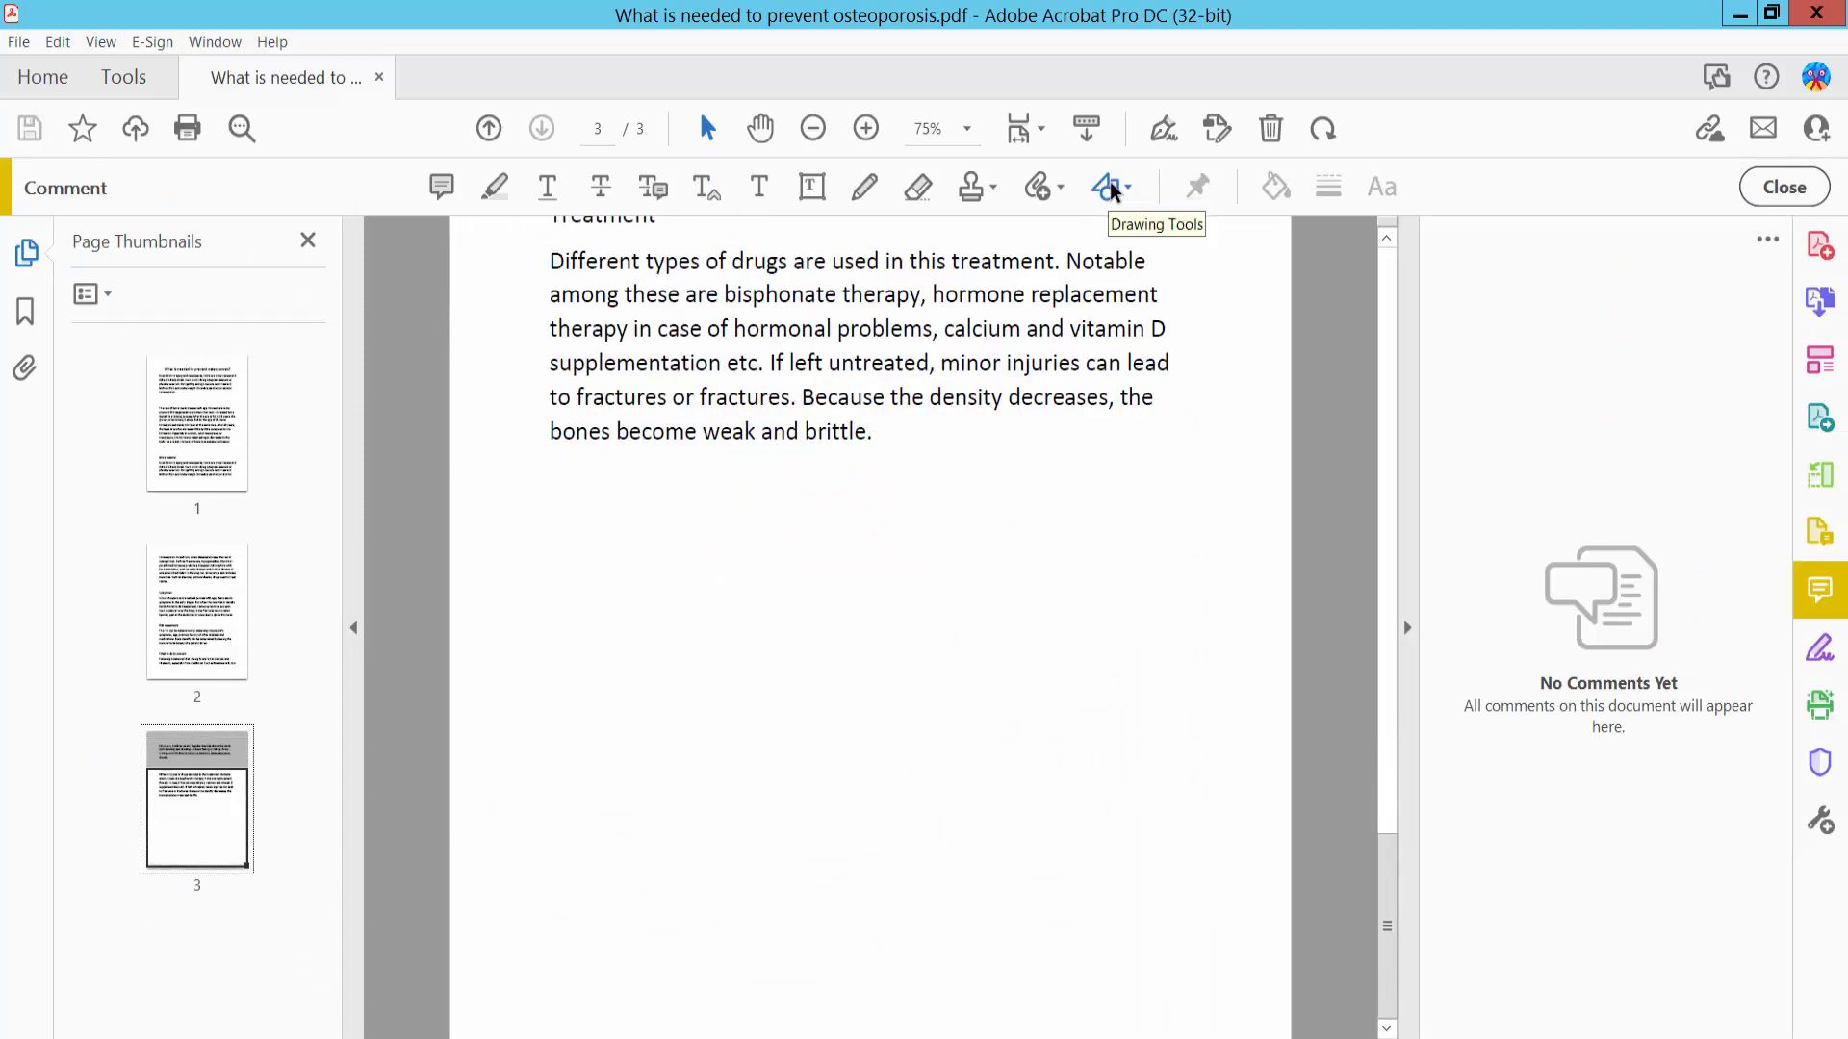
Step: Show the Drawing Tools shape list with Line, Arrow, Rectangle and Oval
left_click(1106, 186)
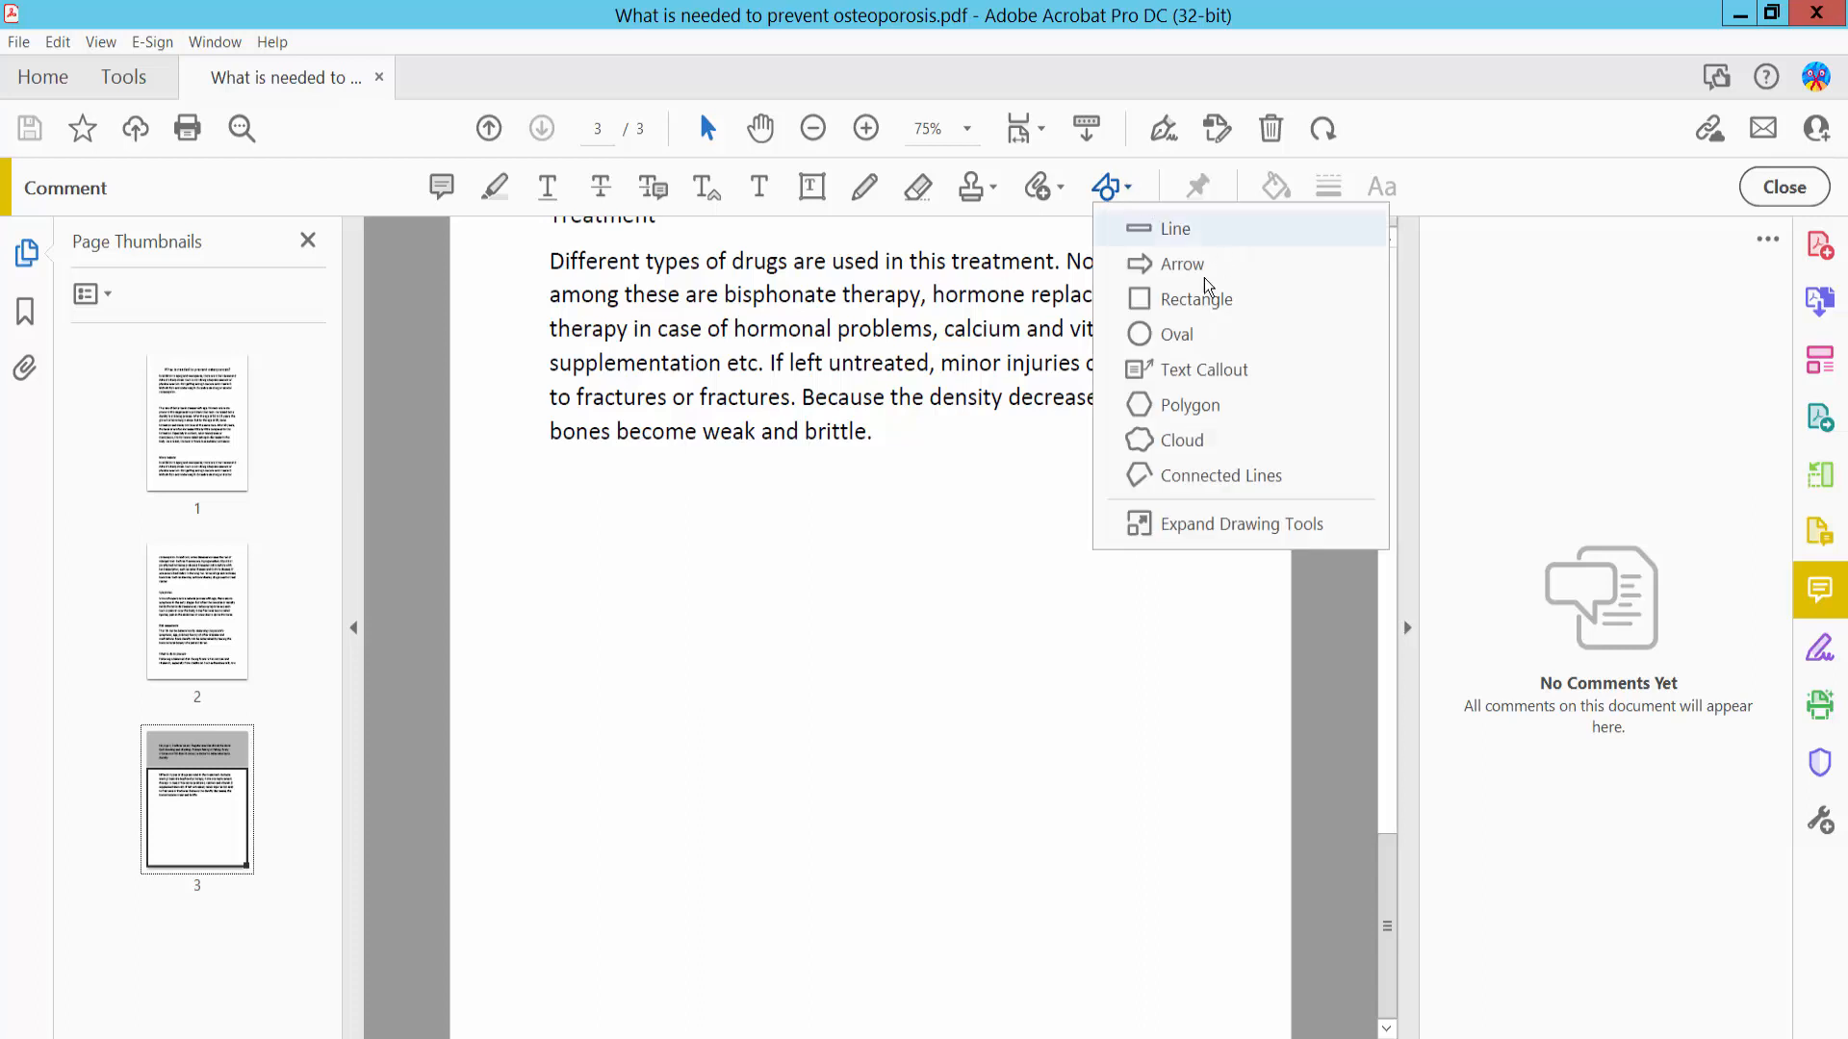
mouse_move(1192, 298)
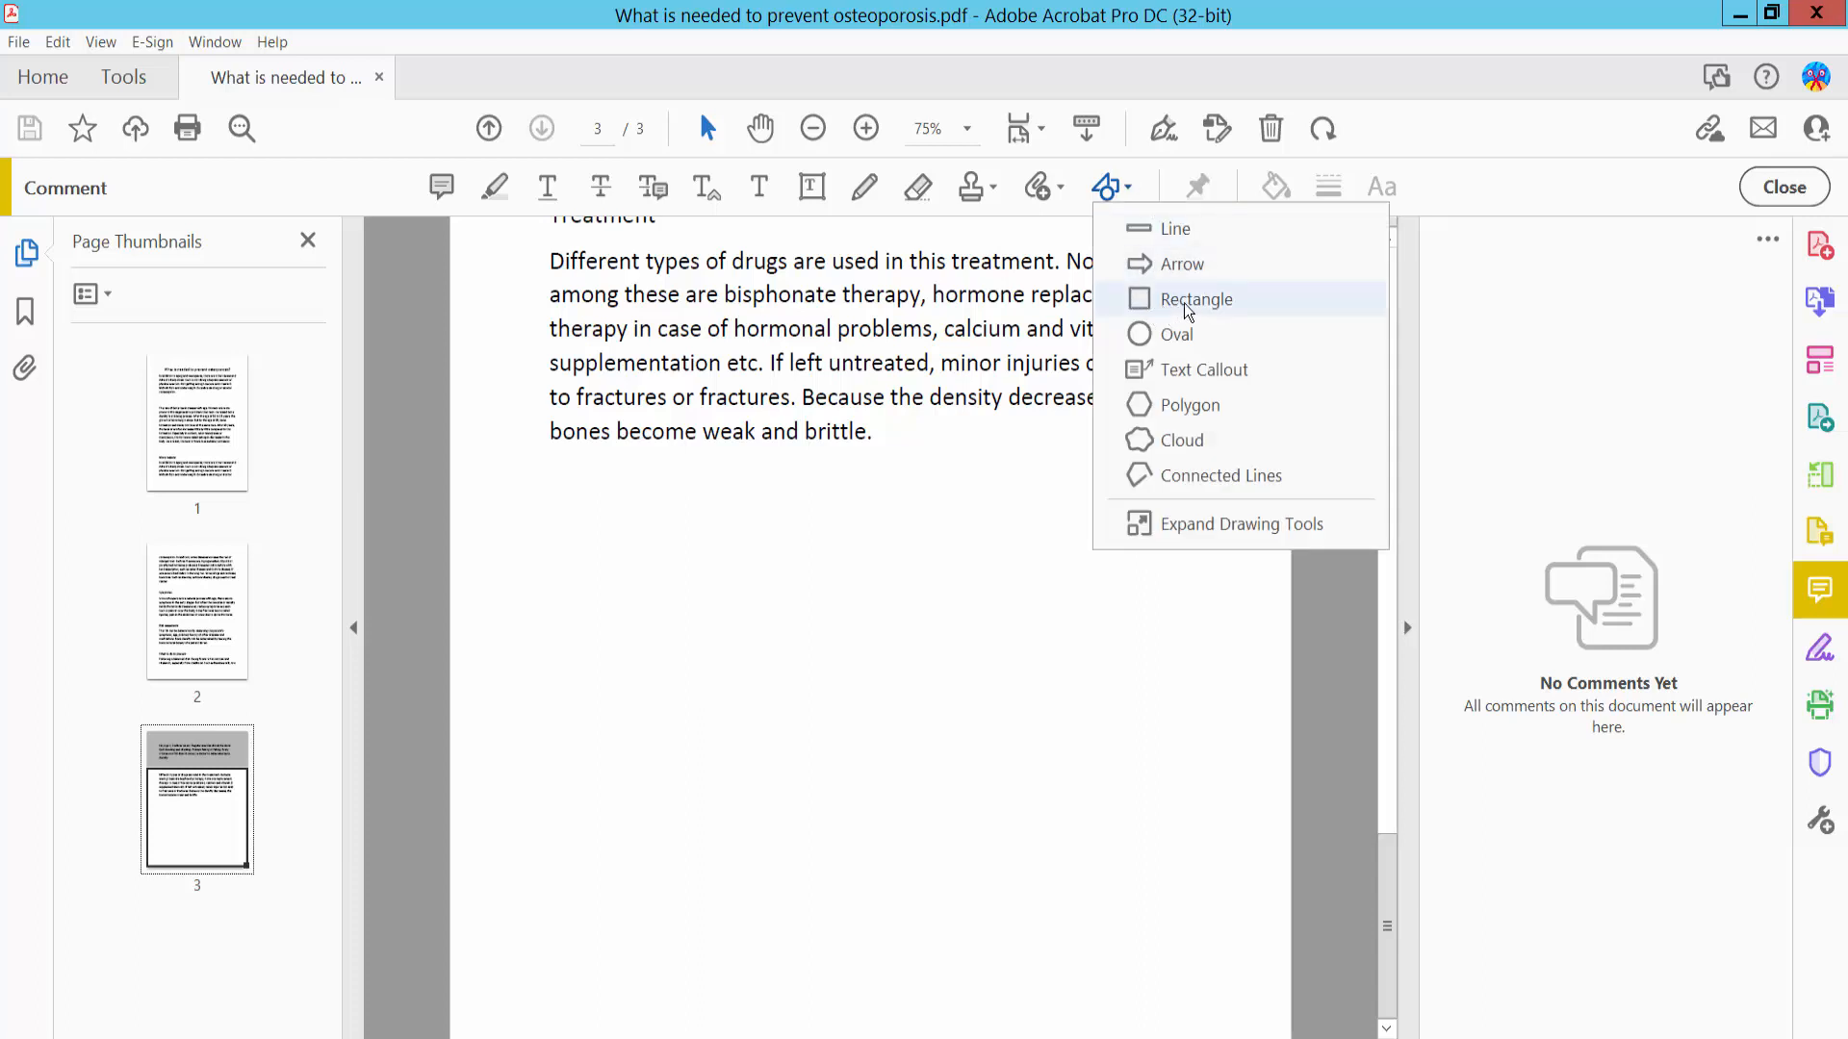
mouse_move(1174, 334)
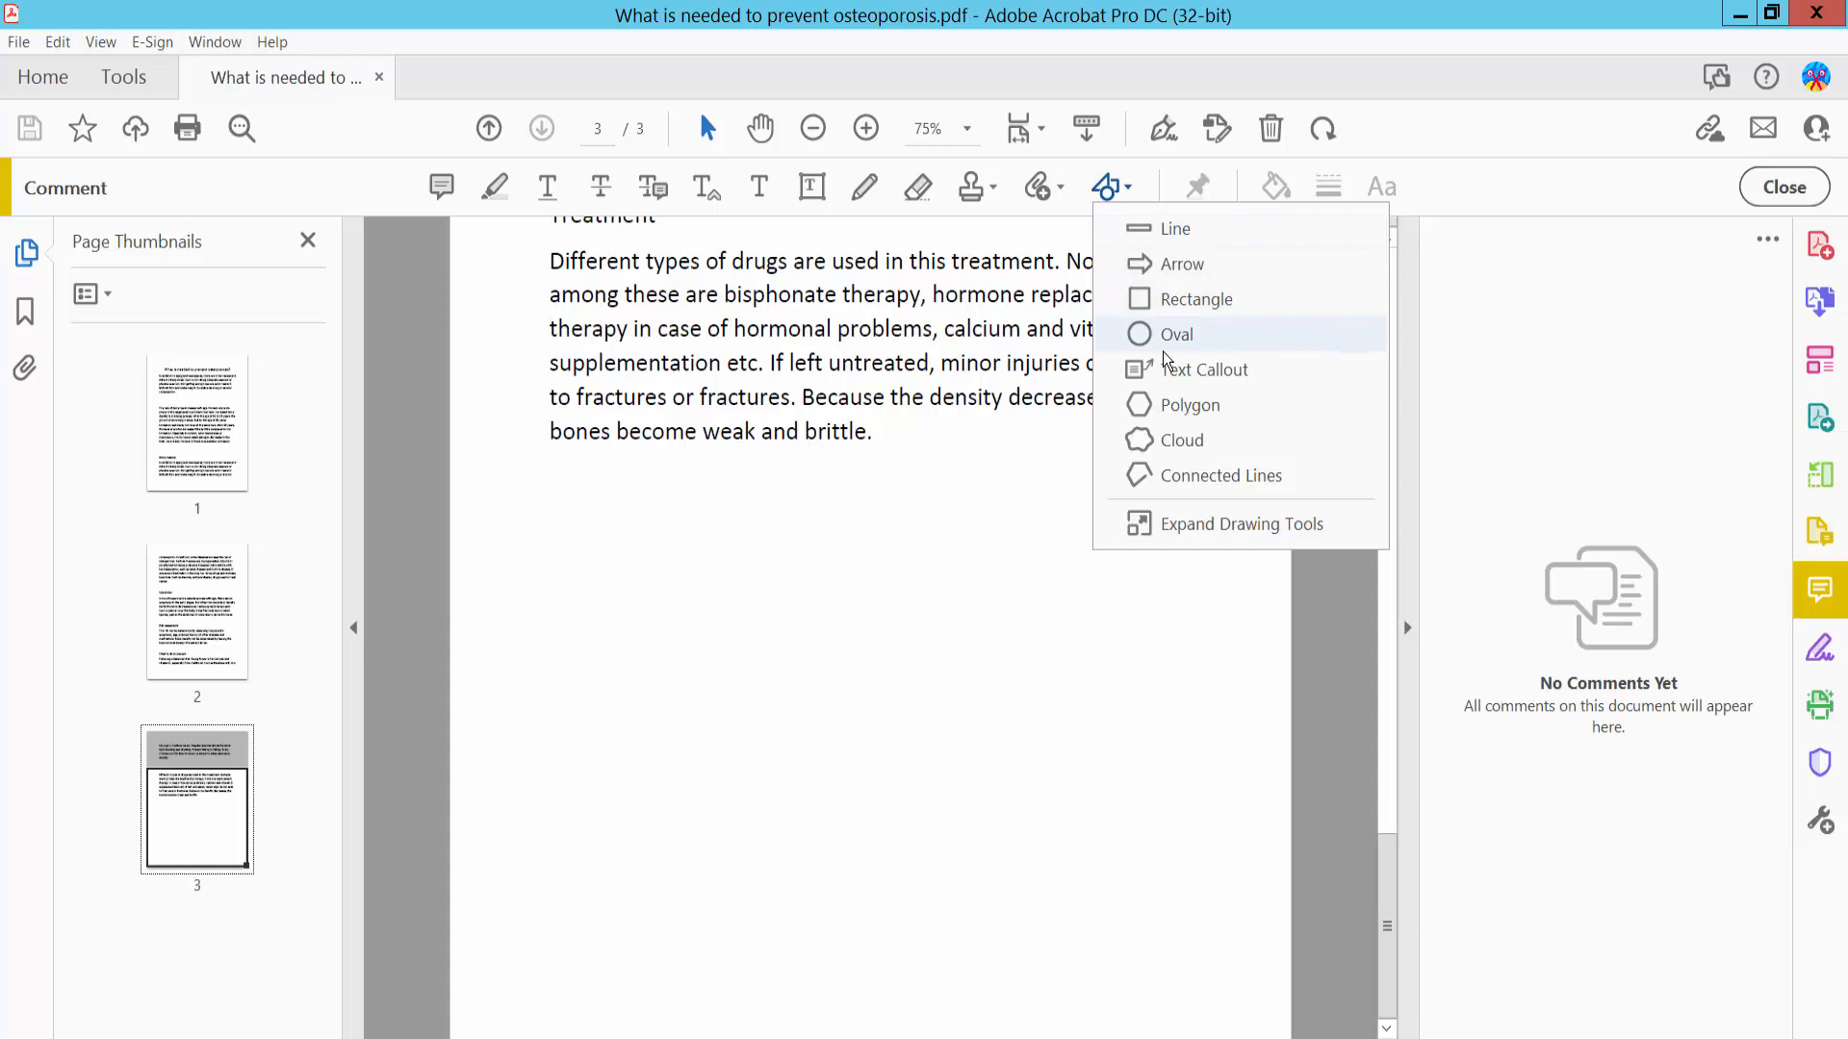
mouse_move(1184, 439)
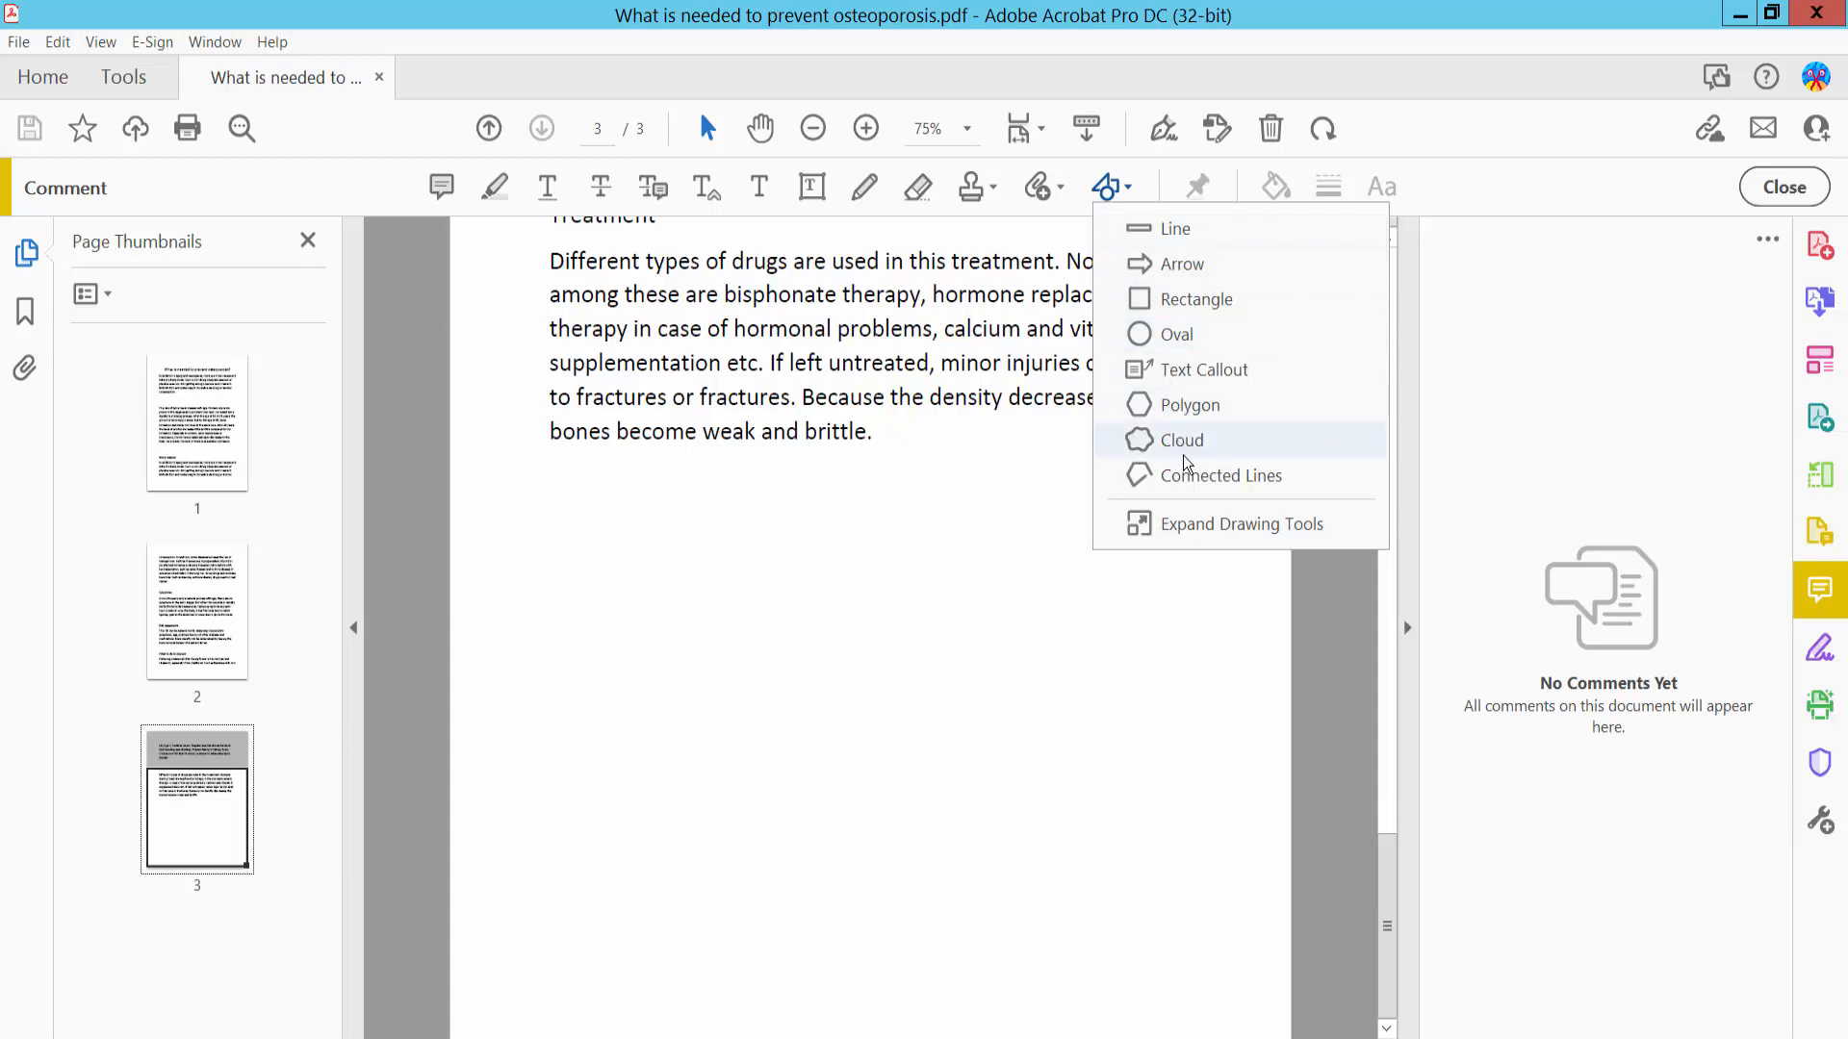
mouse_move(1182, 263)
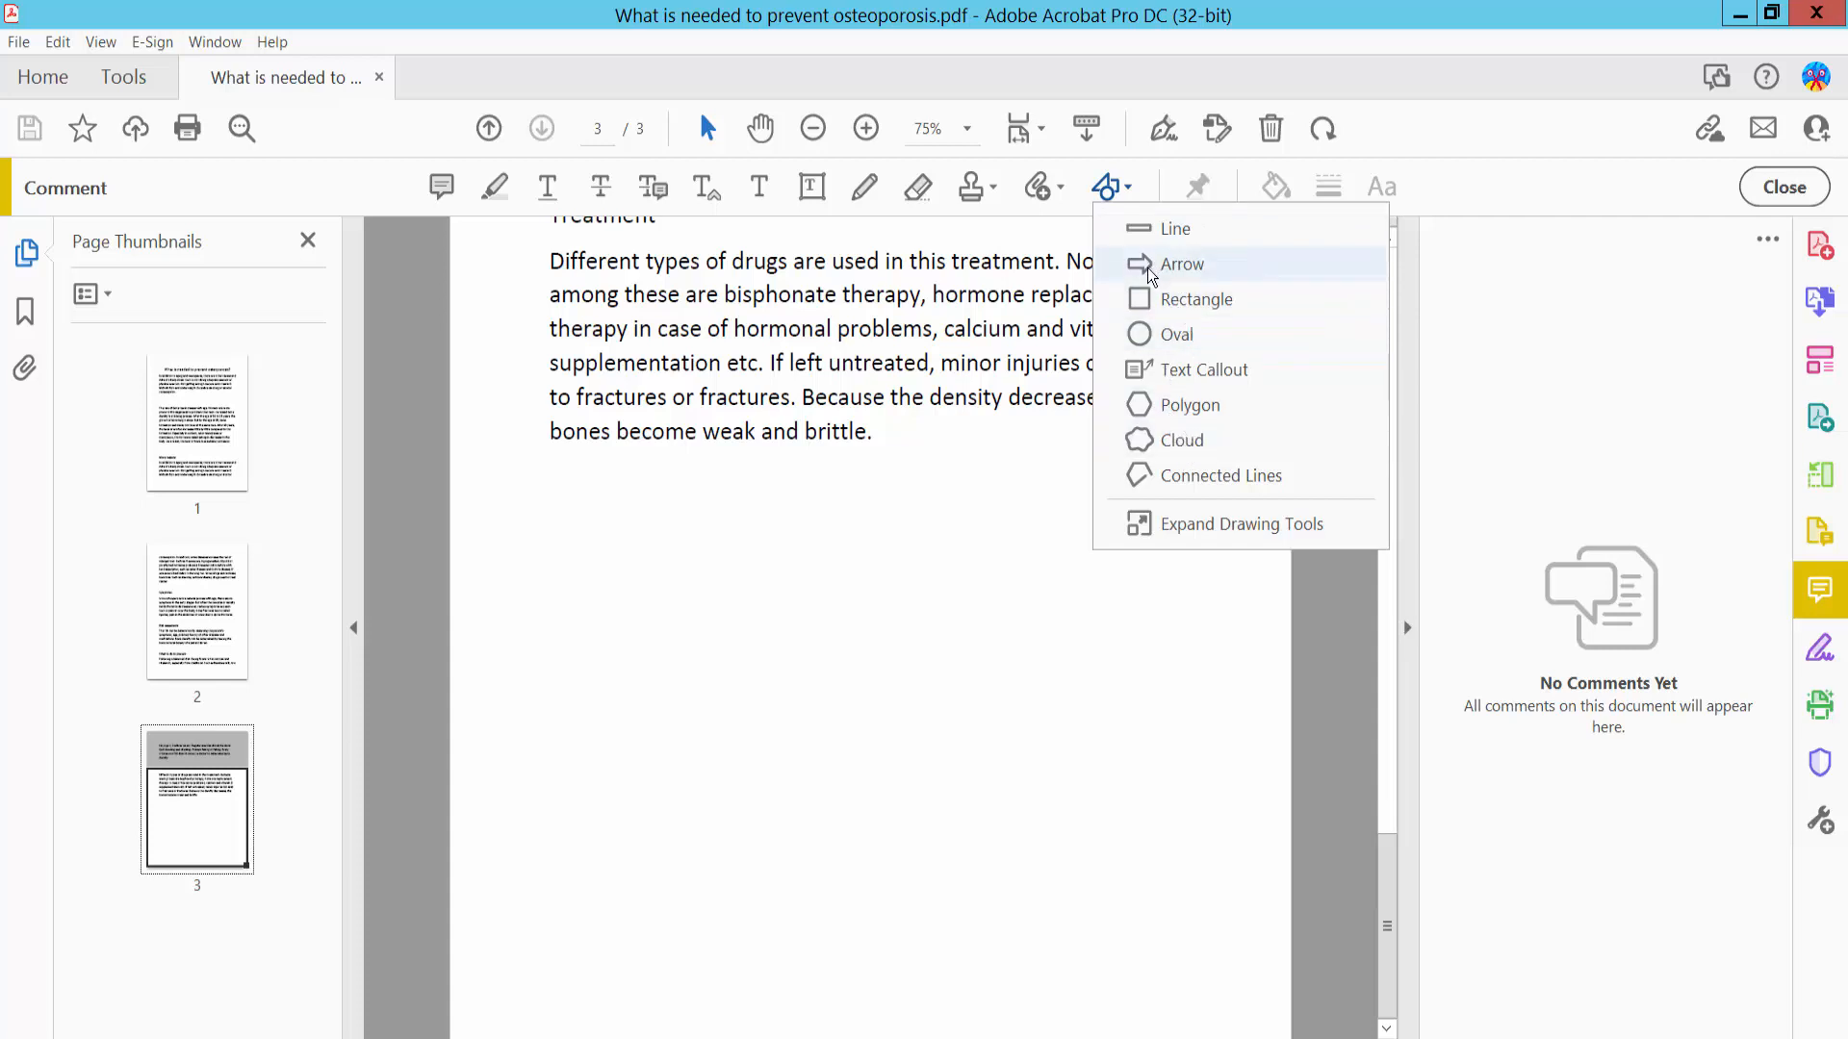
Step: Draw a red arrow below the Treatment paragraph and check its 8 pt line thickness
left_click(1181, 263)
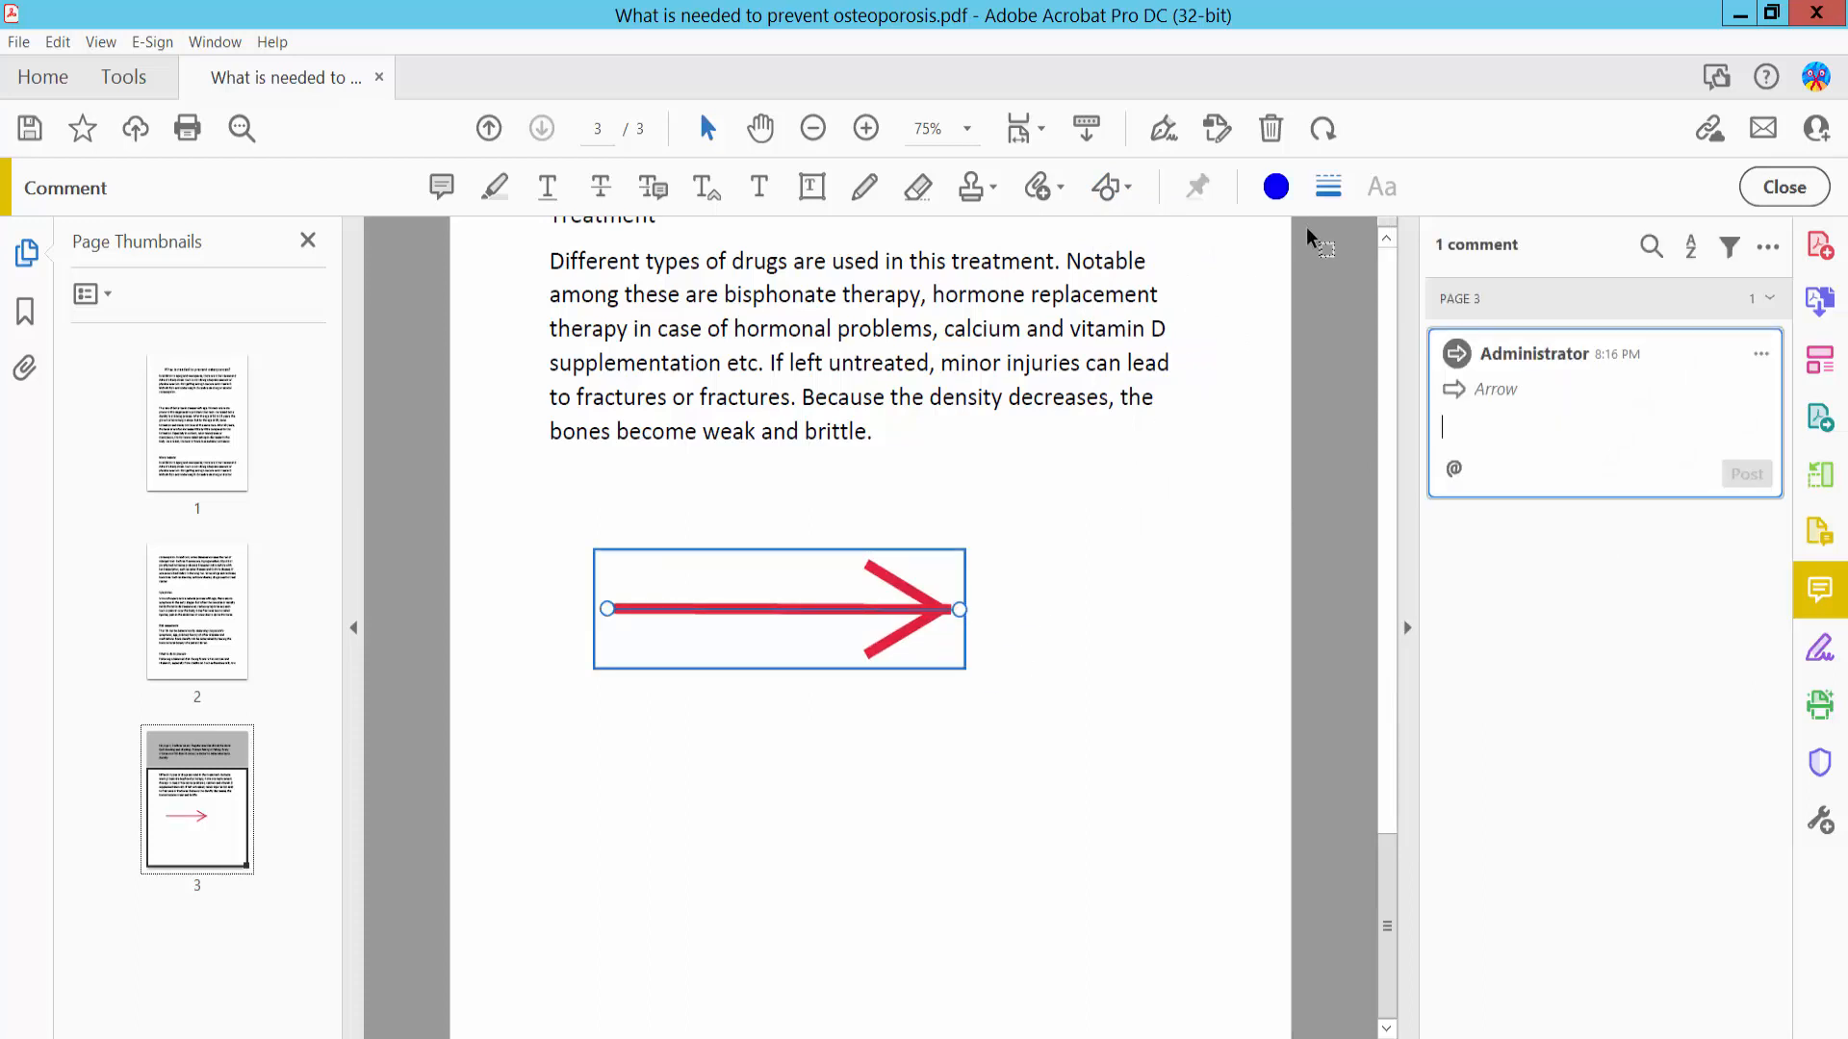
left_click(1327, 186)
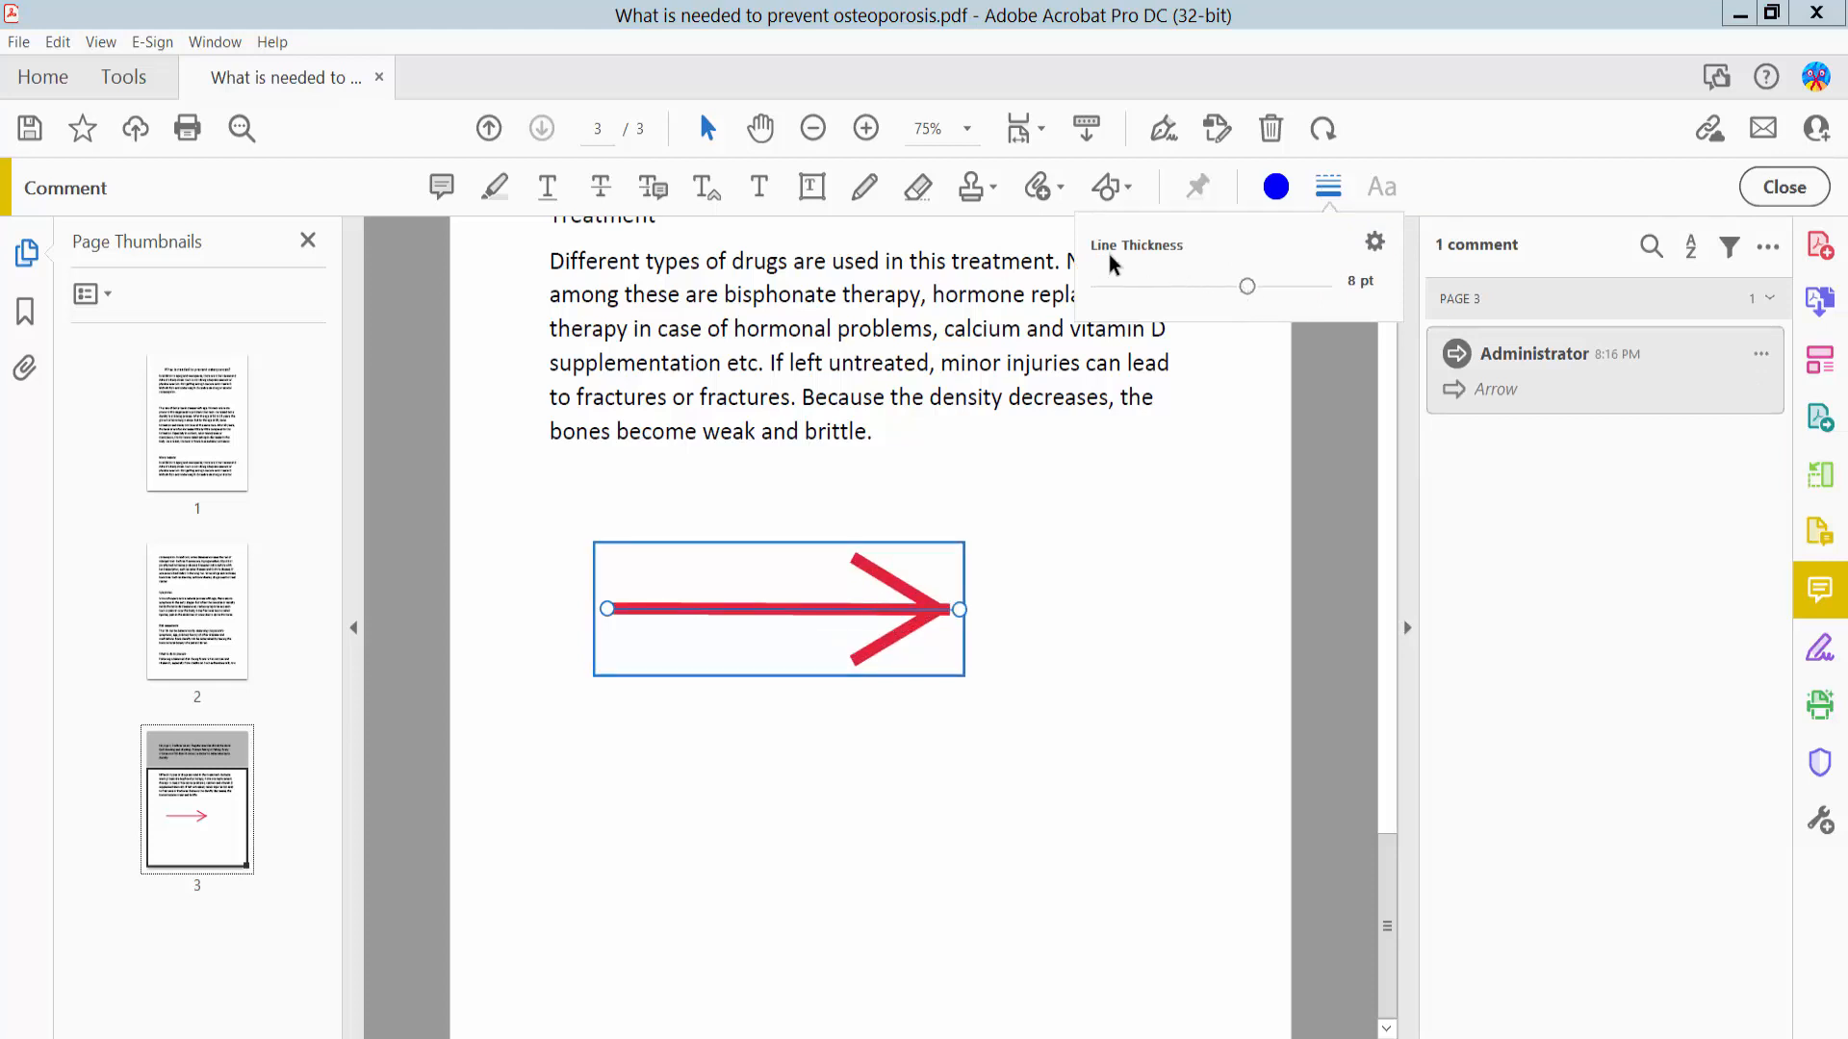
left_click(1327, 186)
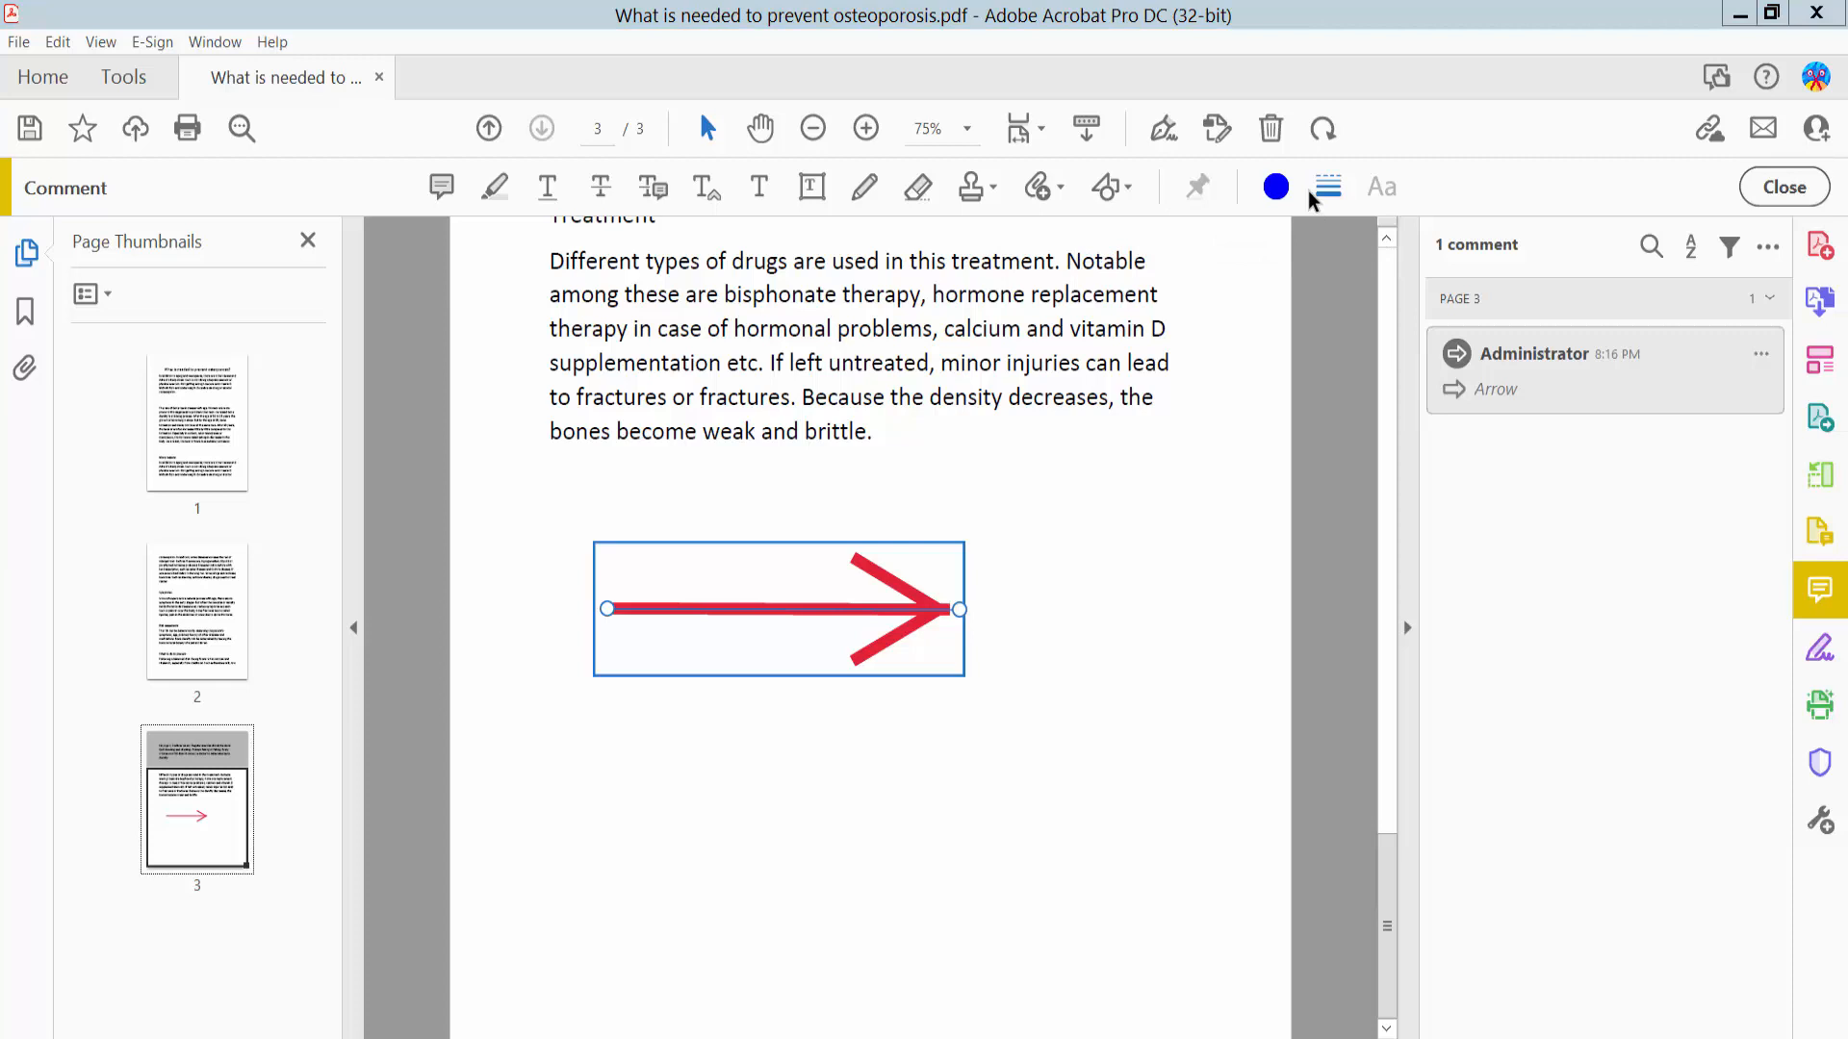
Step: Recolour the arrow purple in its properties, then deselect it
double_click(777, 609)
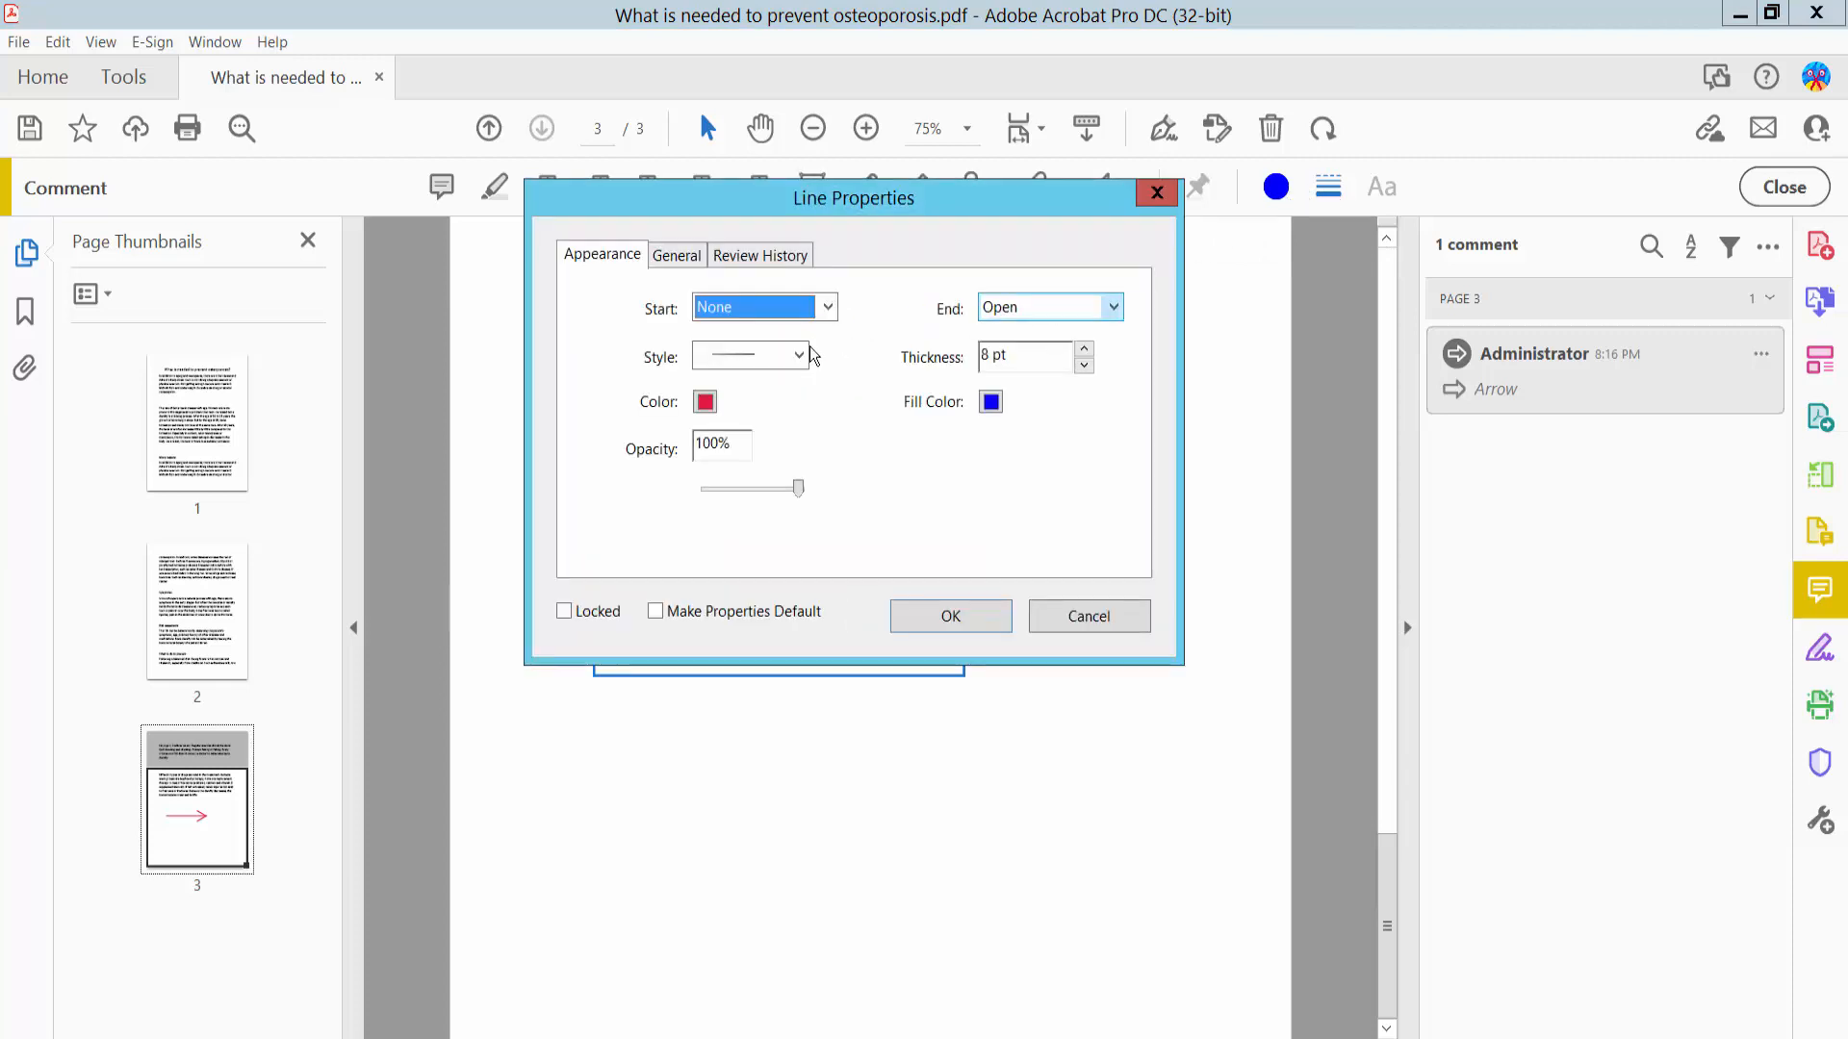
left_click(704, 402)
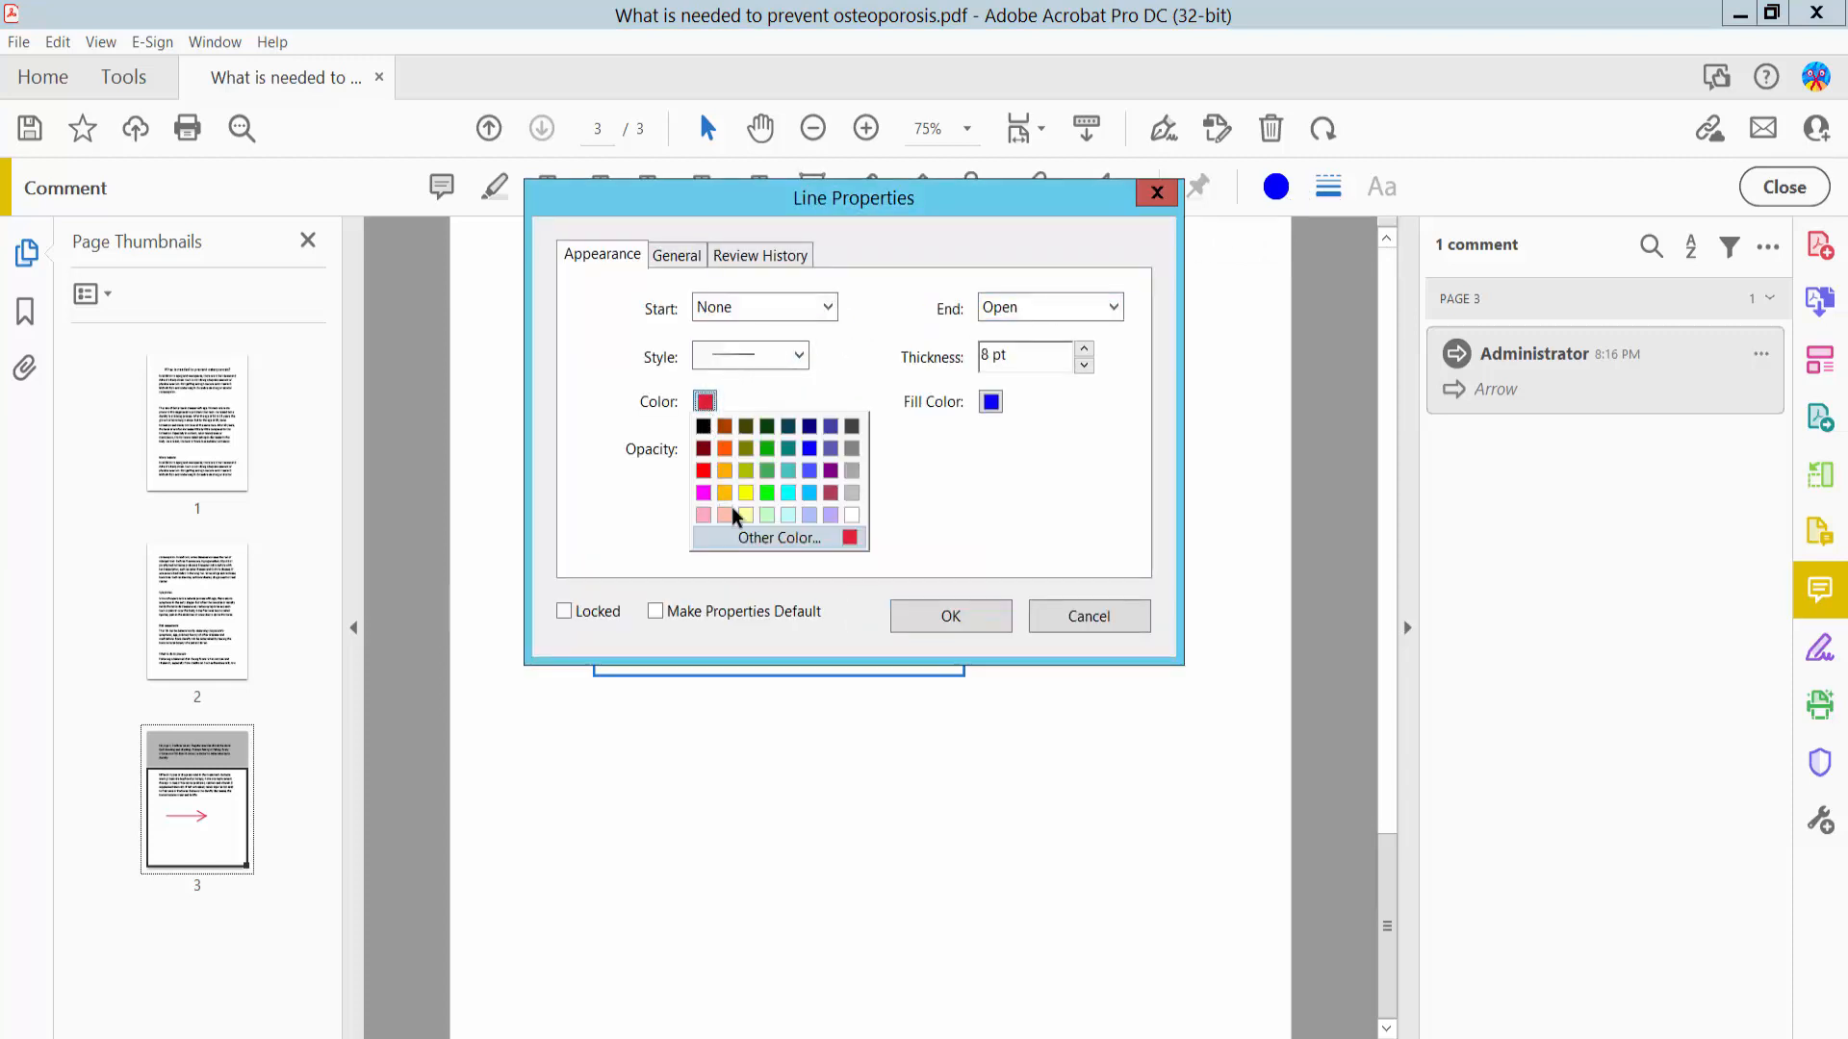
left_click(830, 471)
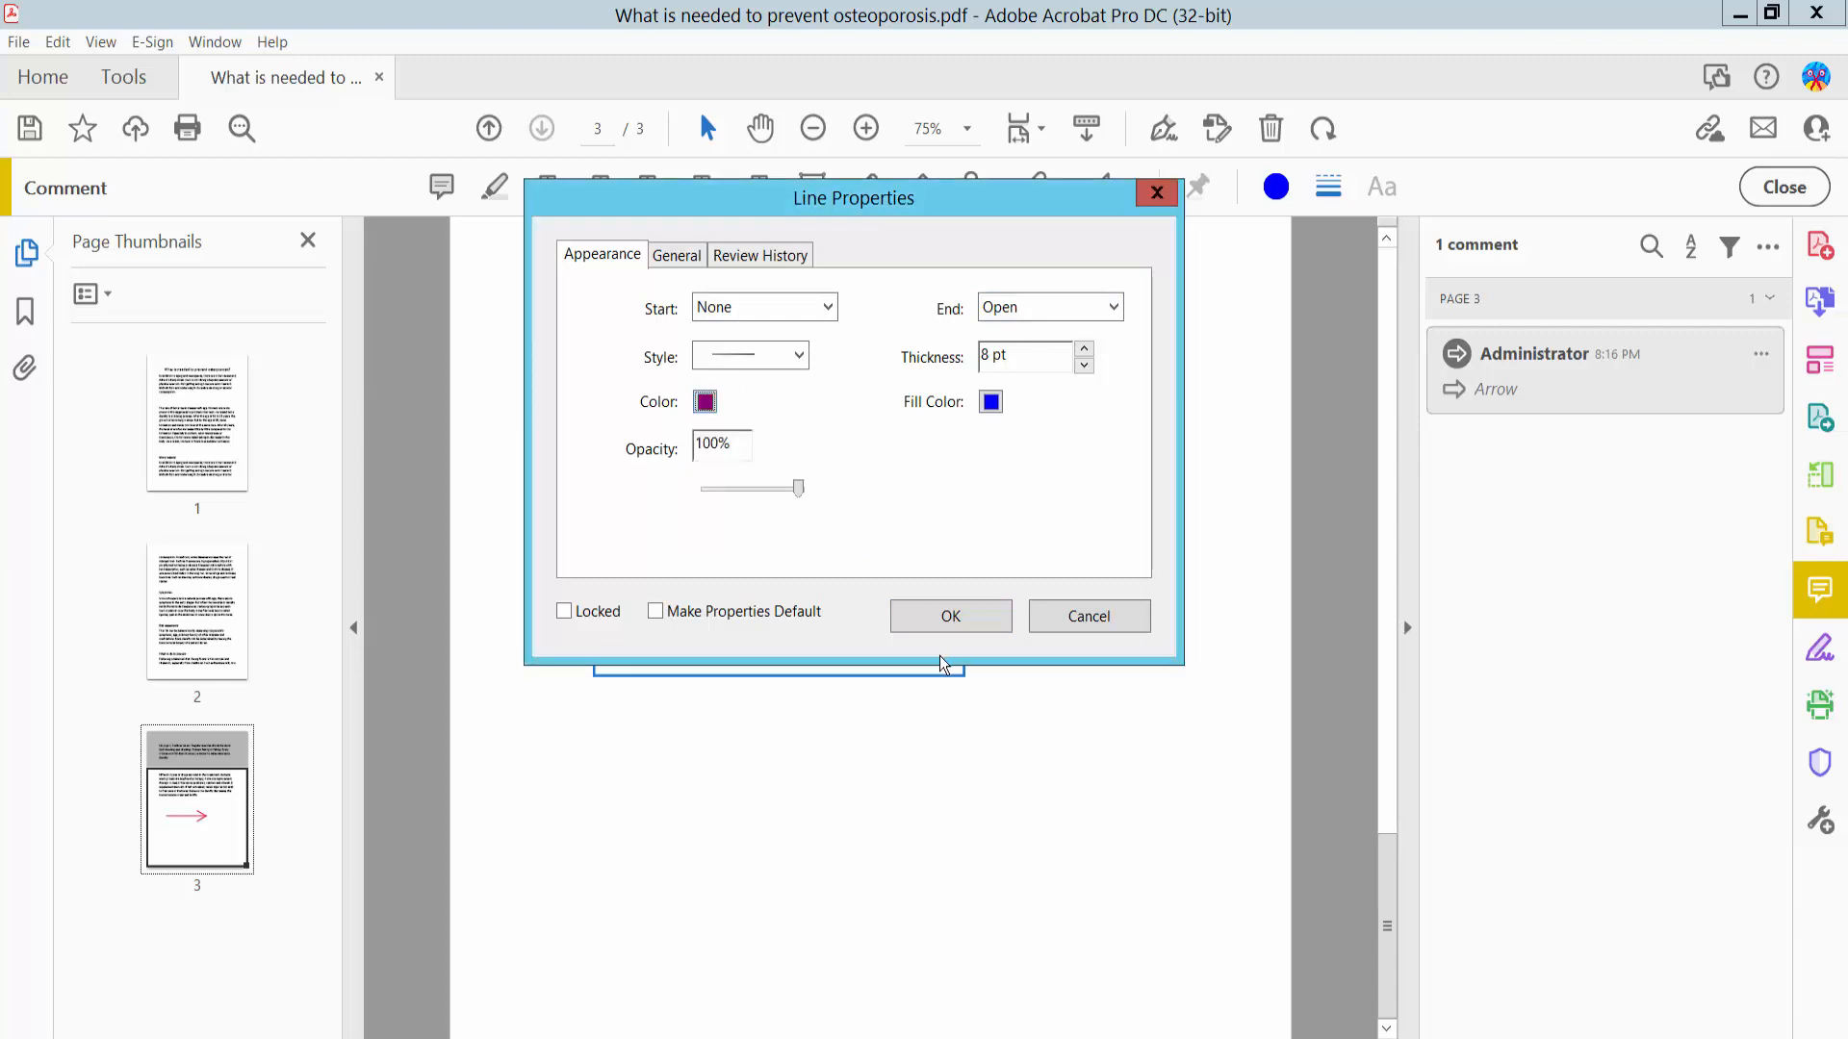
left_click(950, 615)
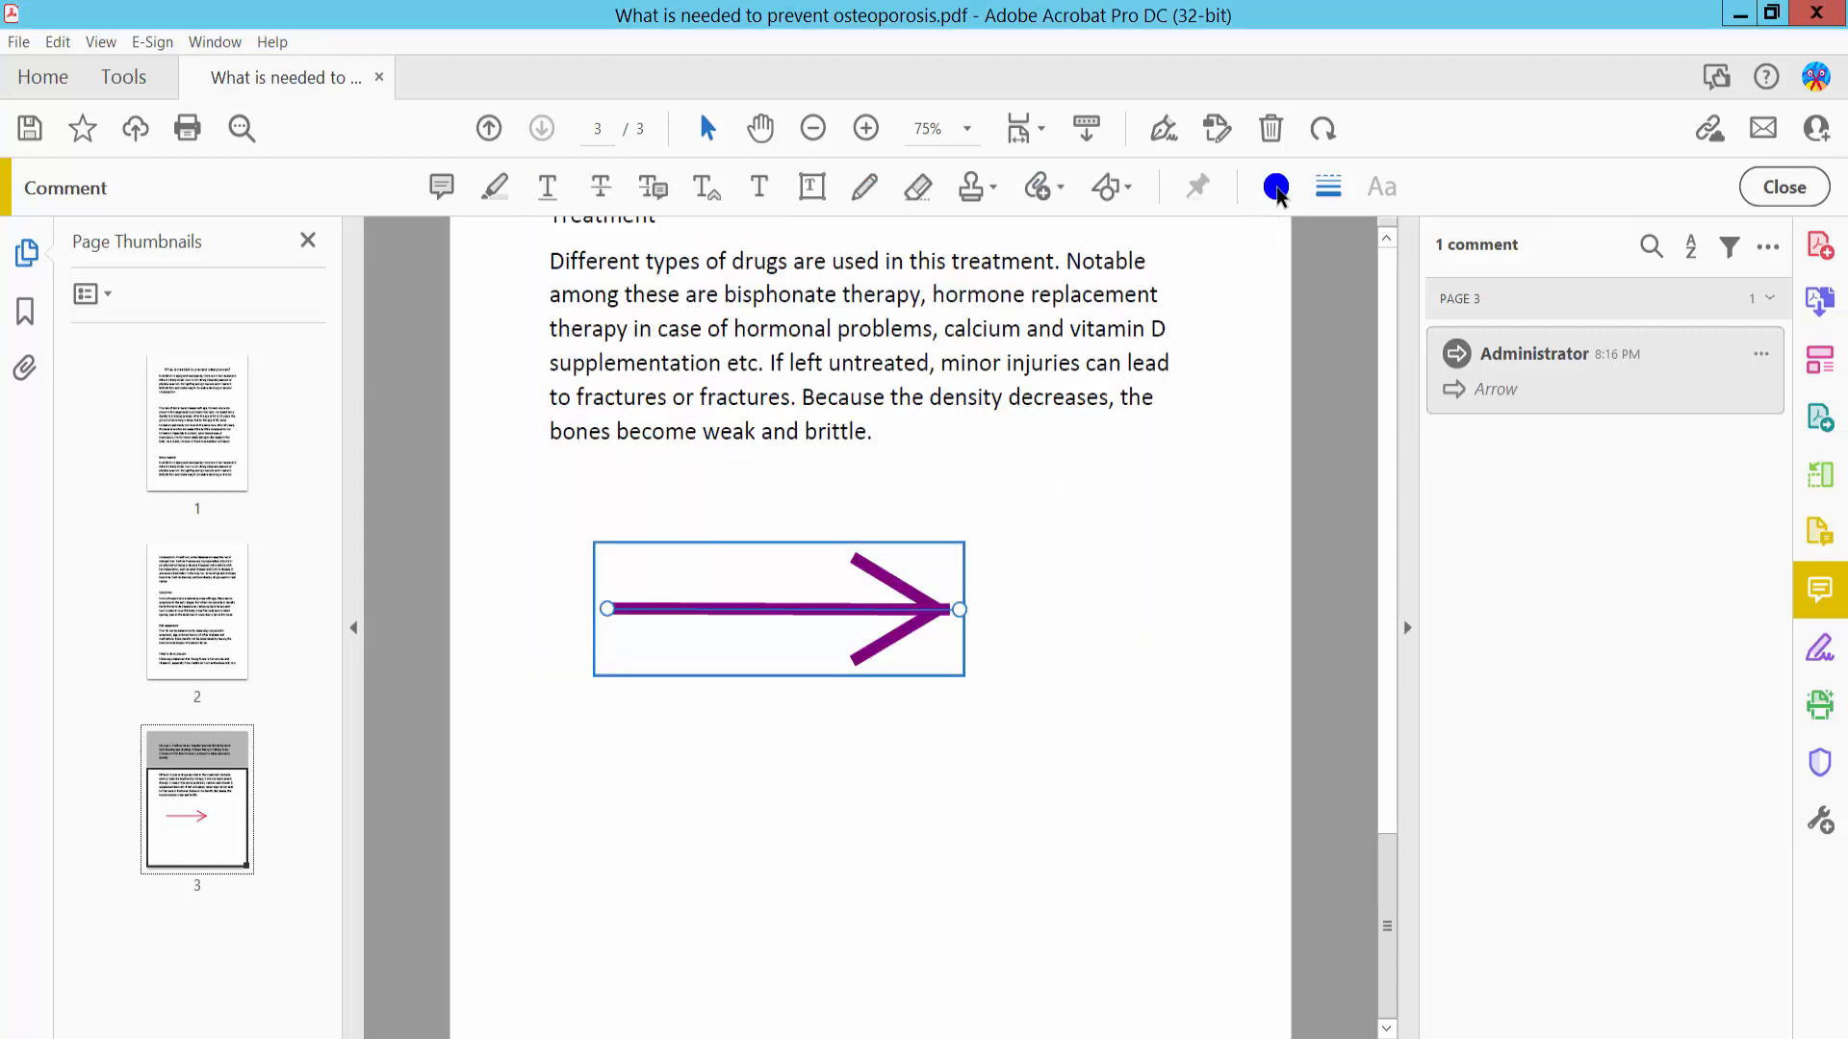
left_click(1276, 186)
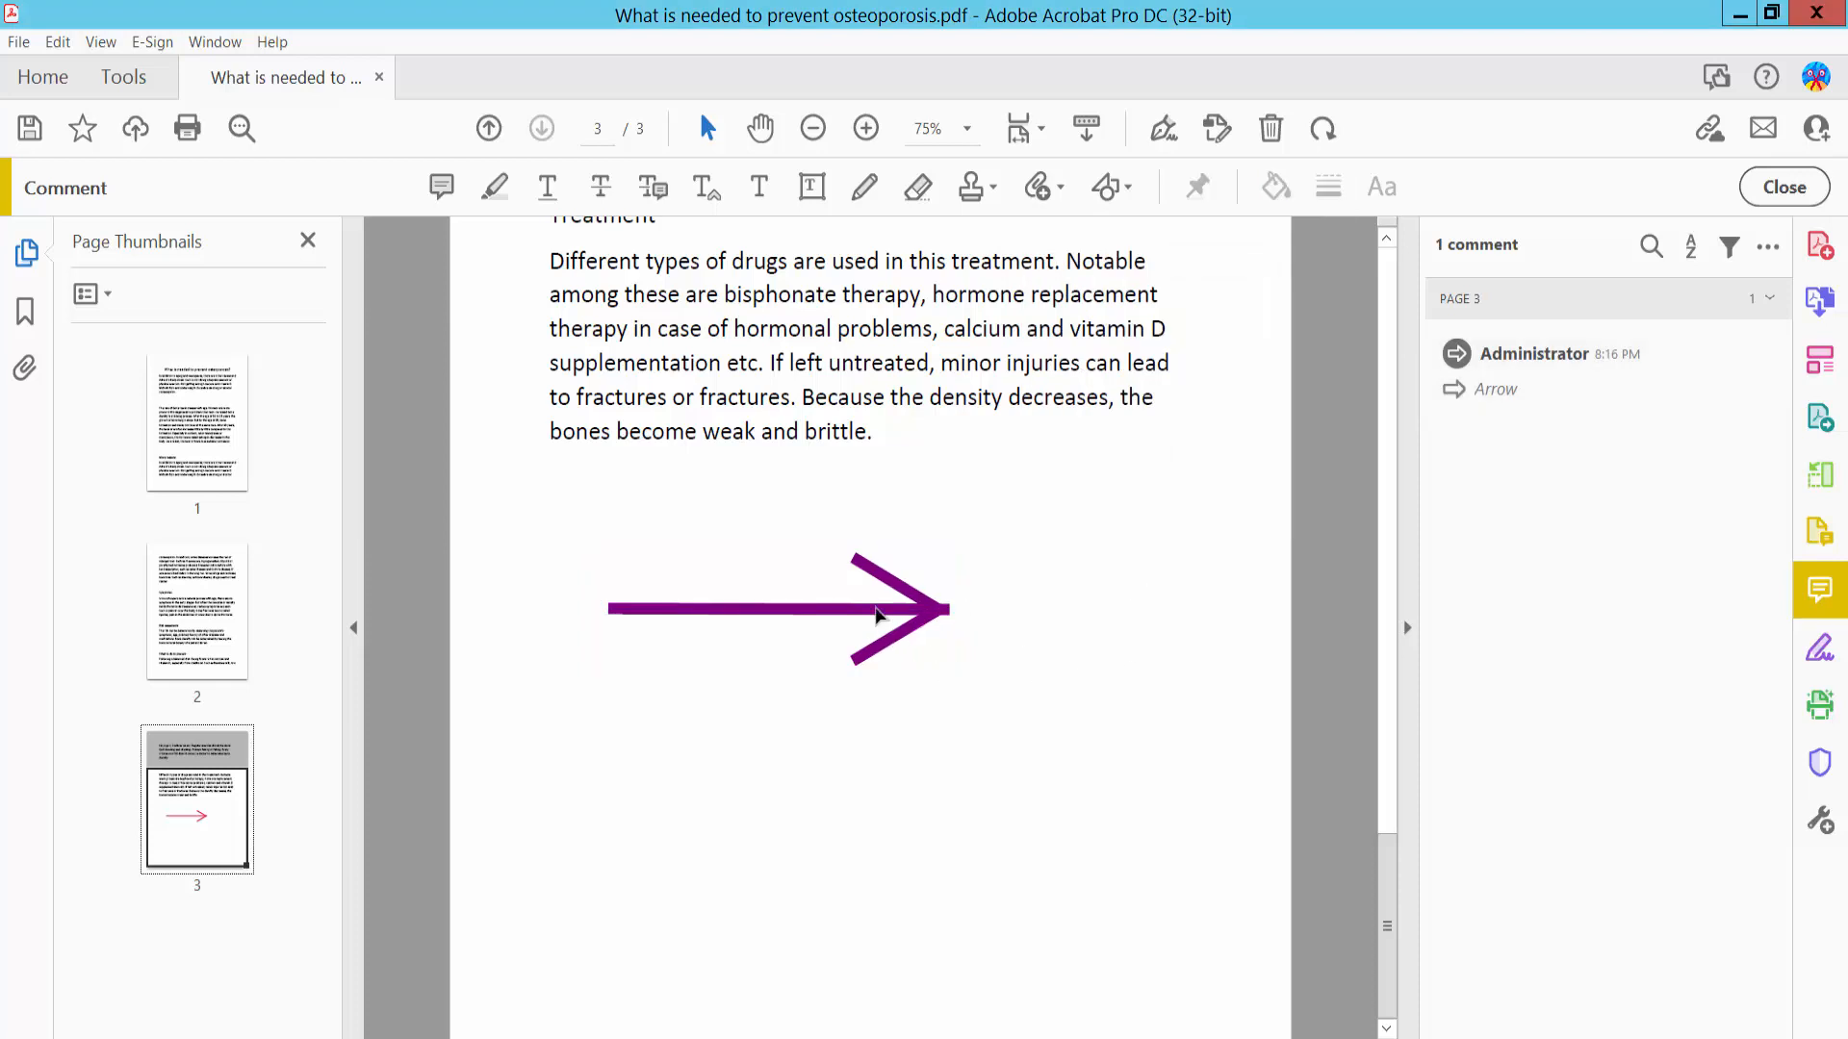
Step: Draw a red rectangle below the arrow, shift it right, and add a red circle beside it
left_click(778, 608)
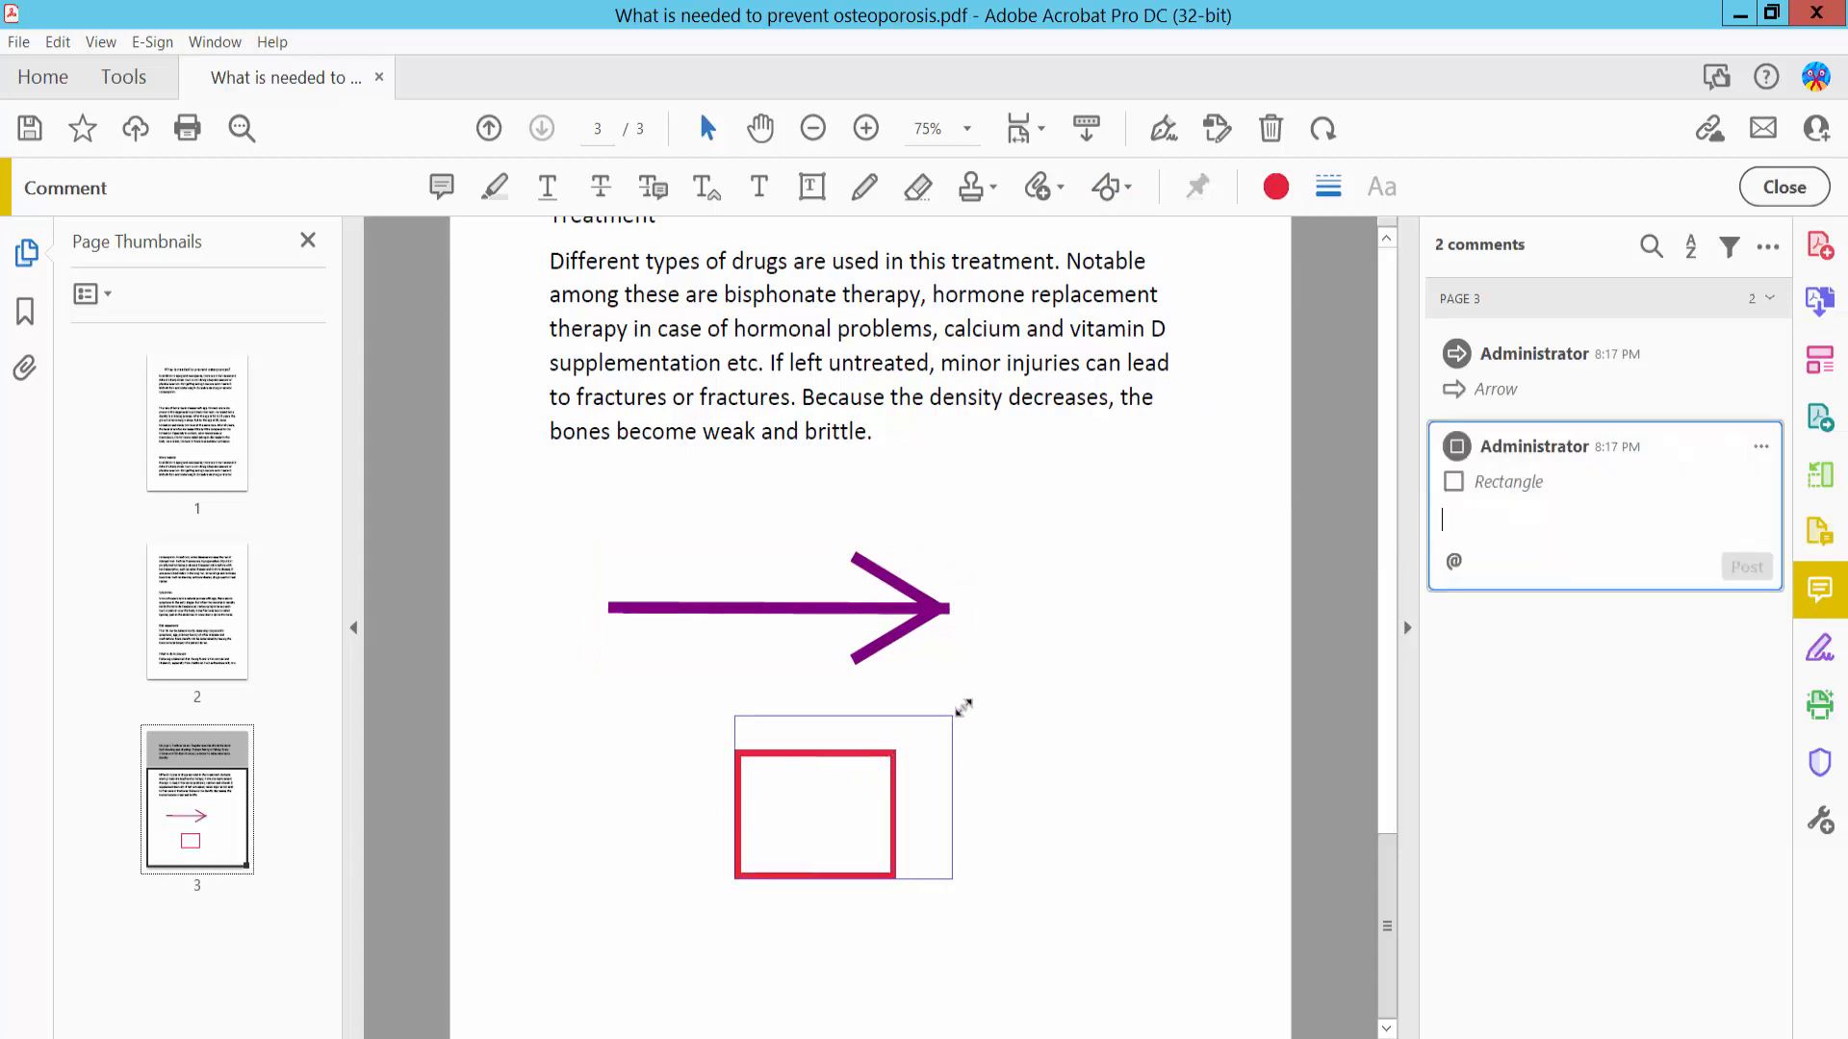
left_click(848, 796)
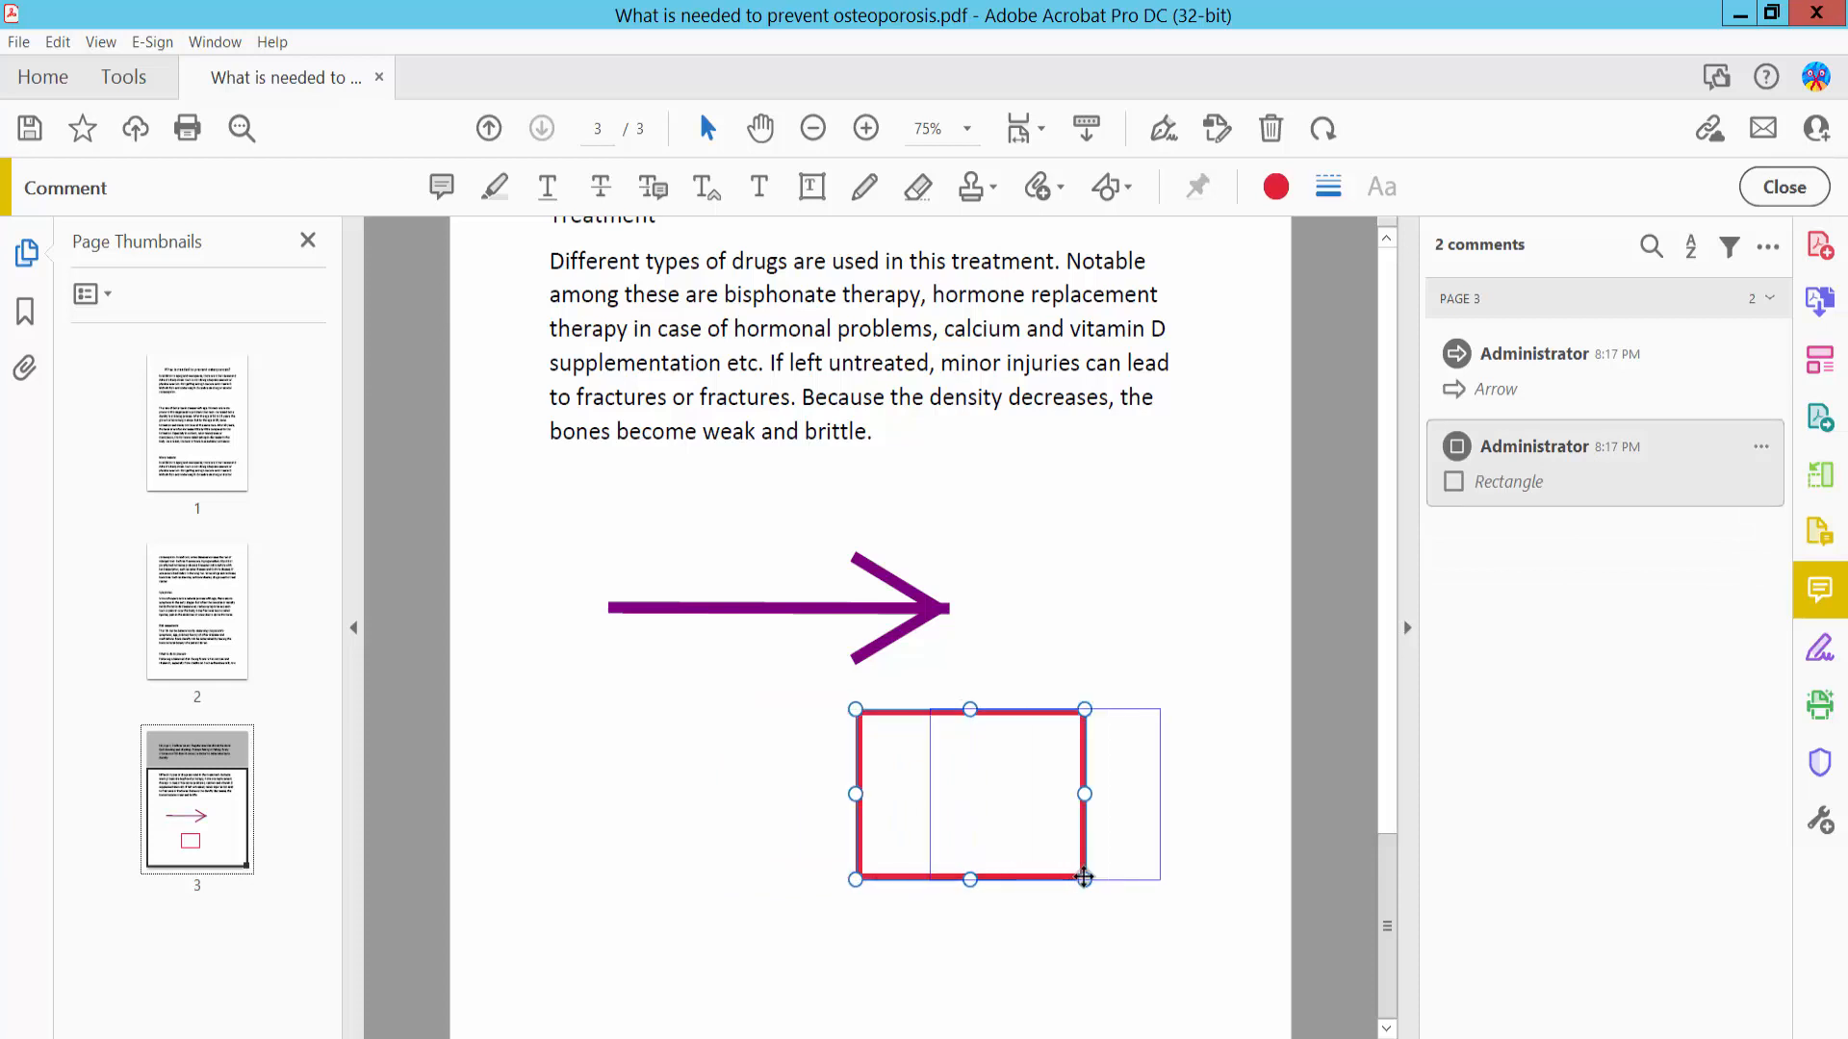
left_click(1103, 186)
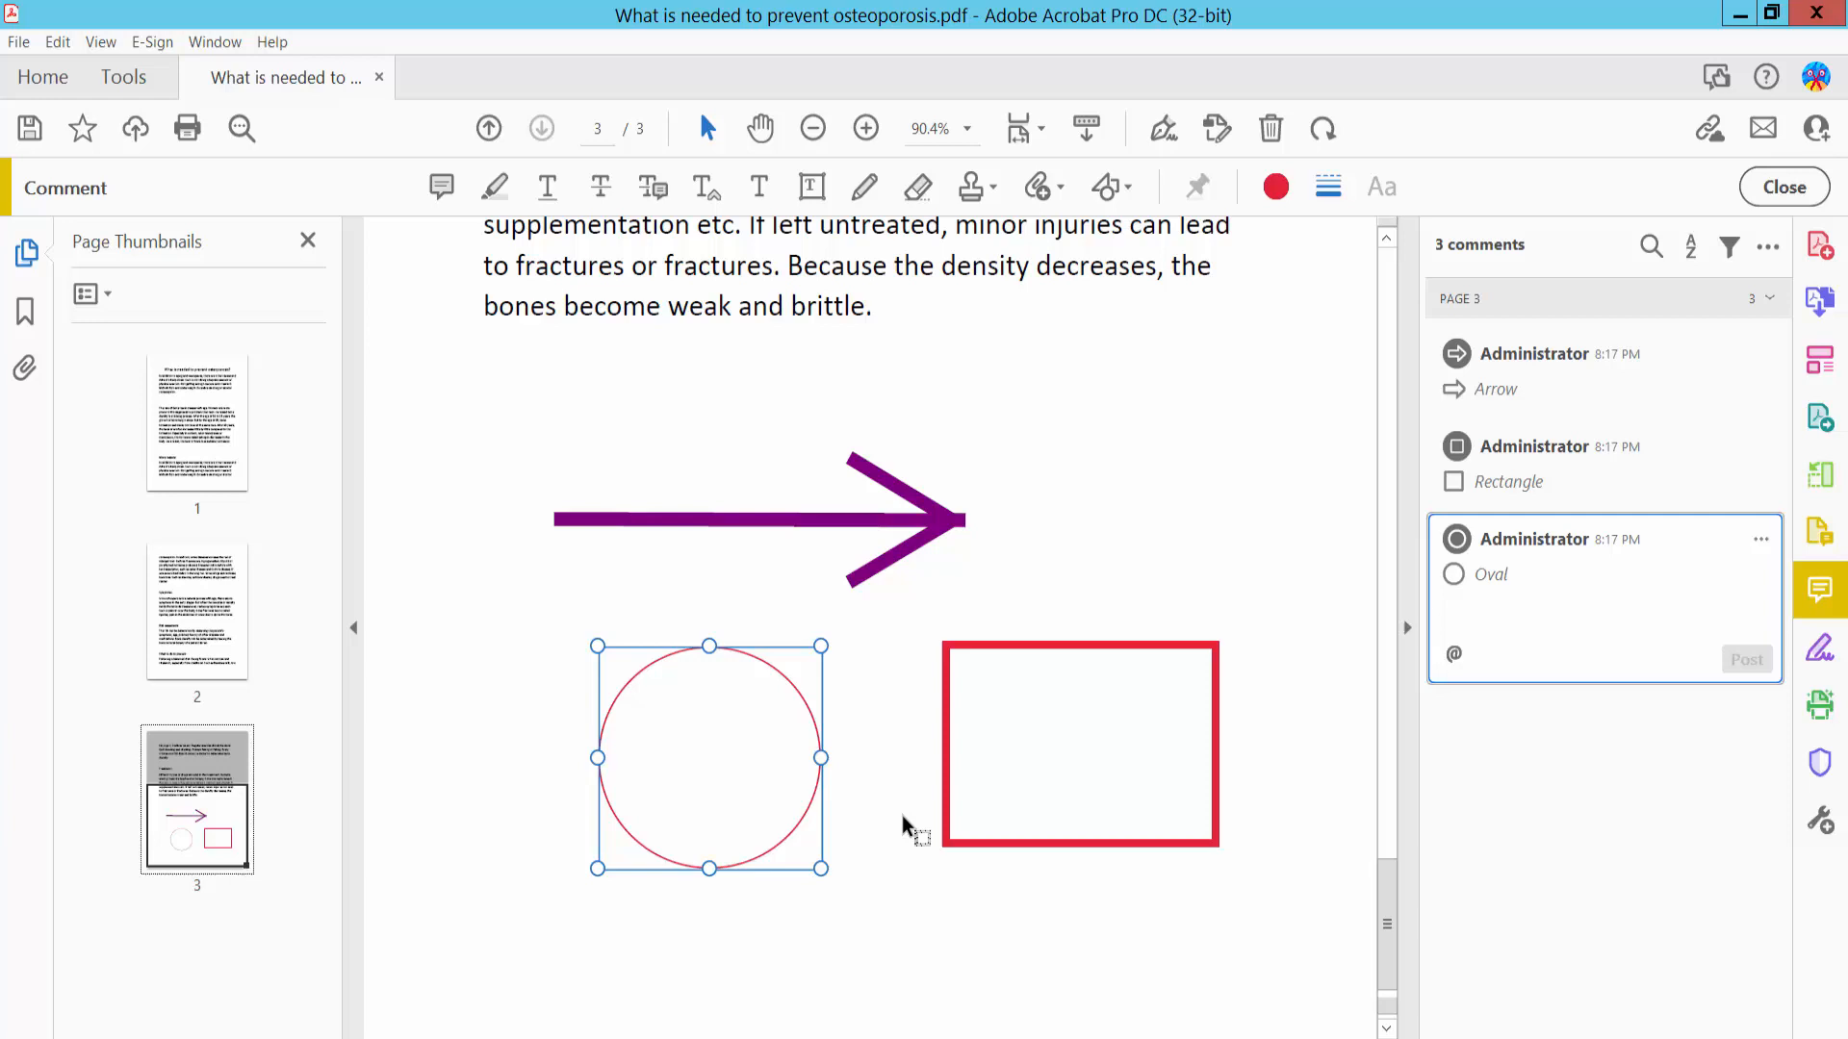
Step: Give the circle a 5 pt red border and a light blue fill
left_click(1328, 186)
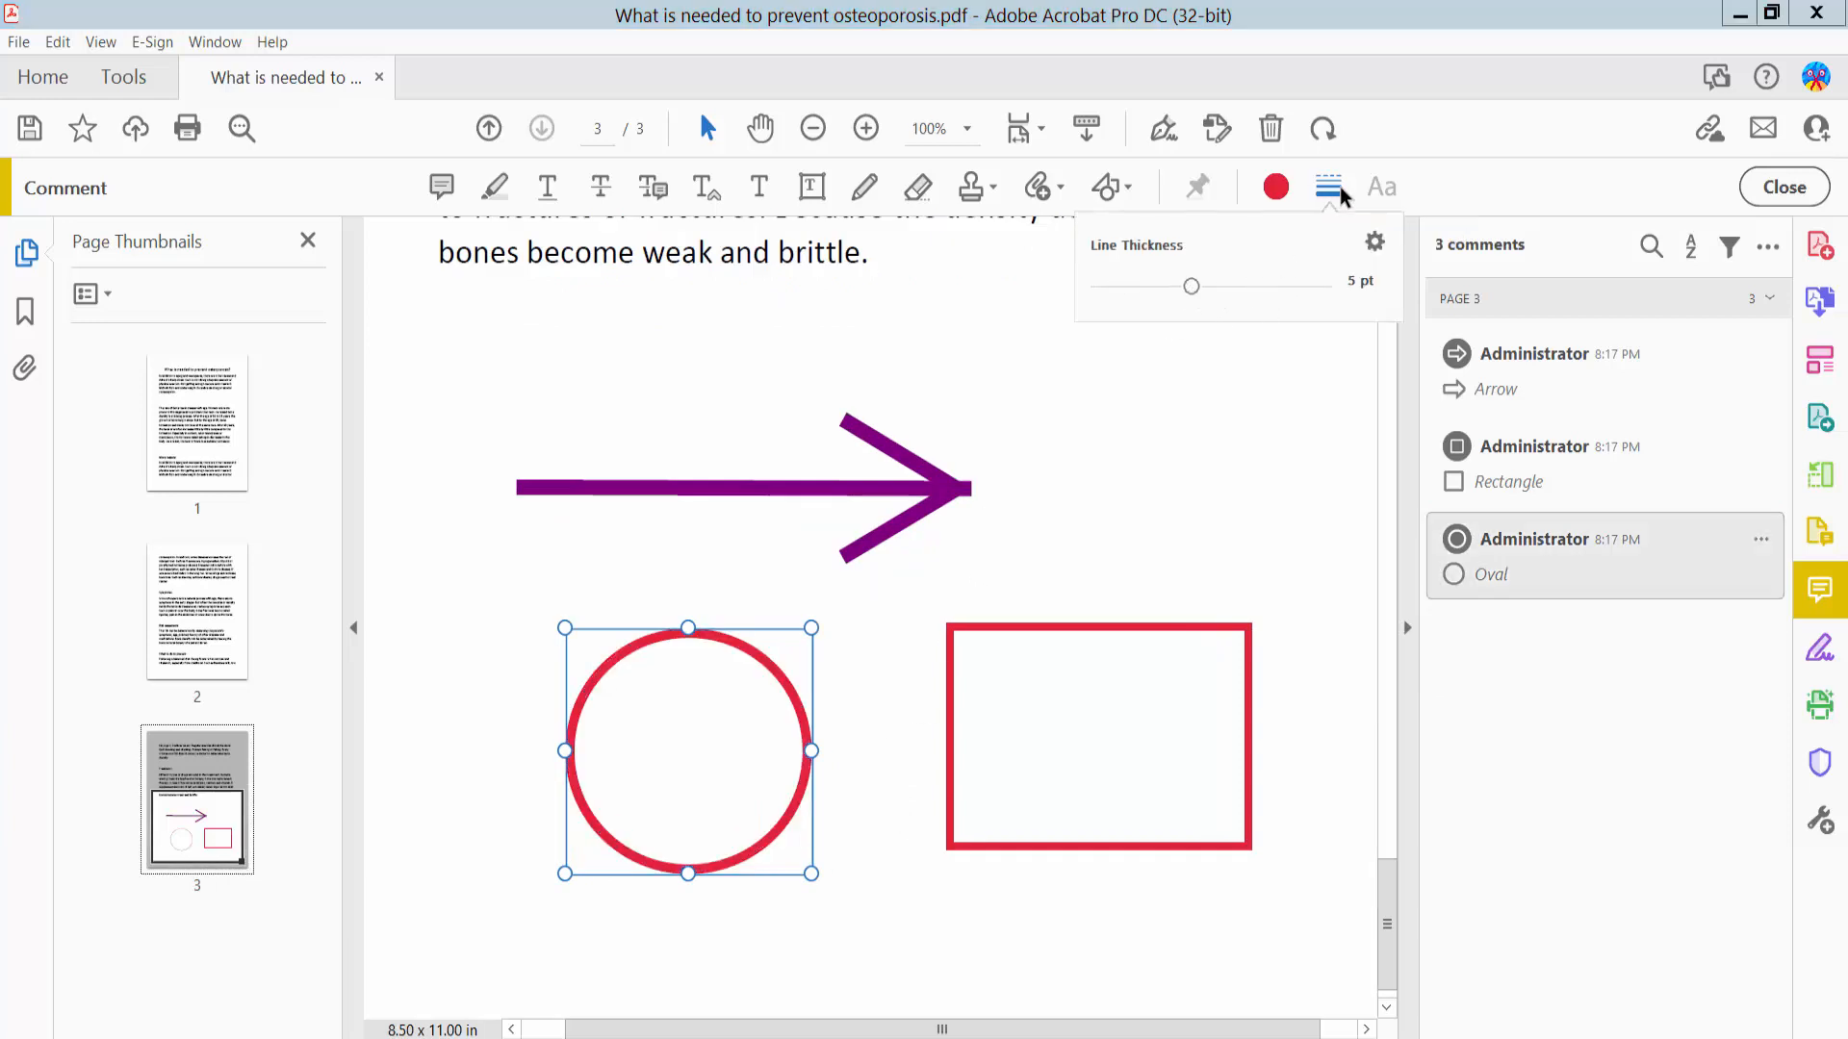
left_click(1275, 186)
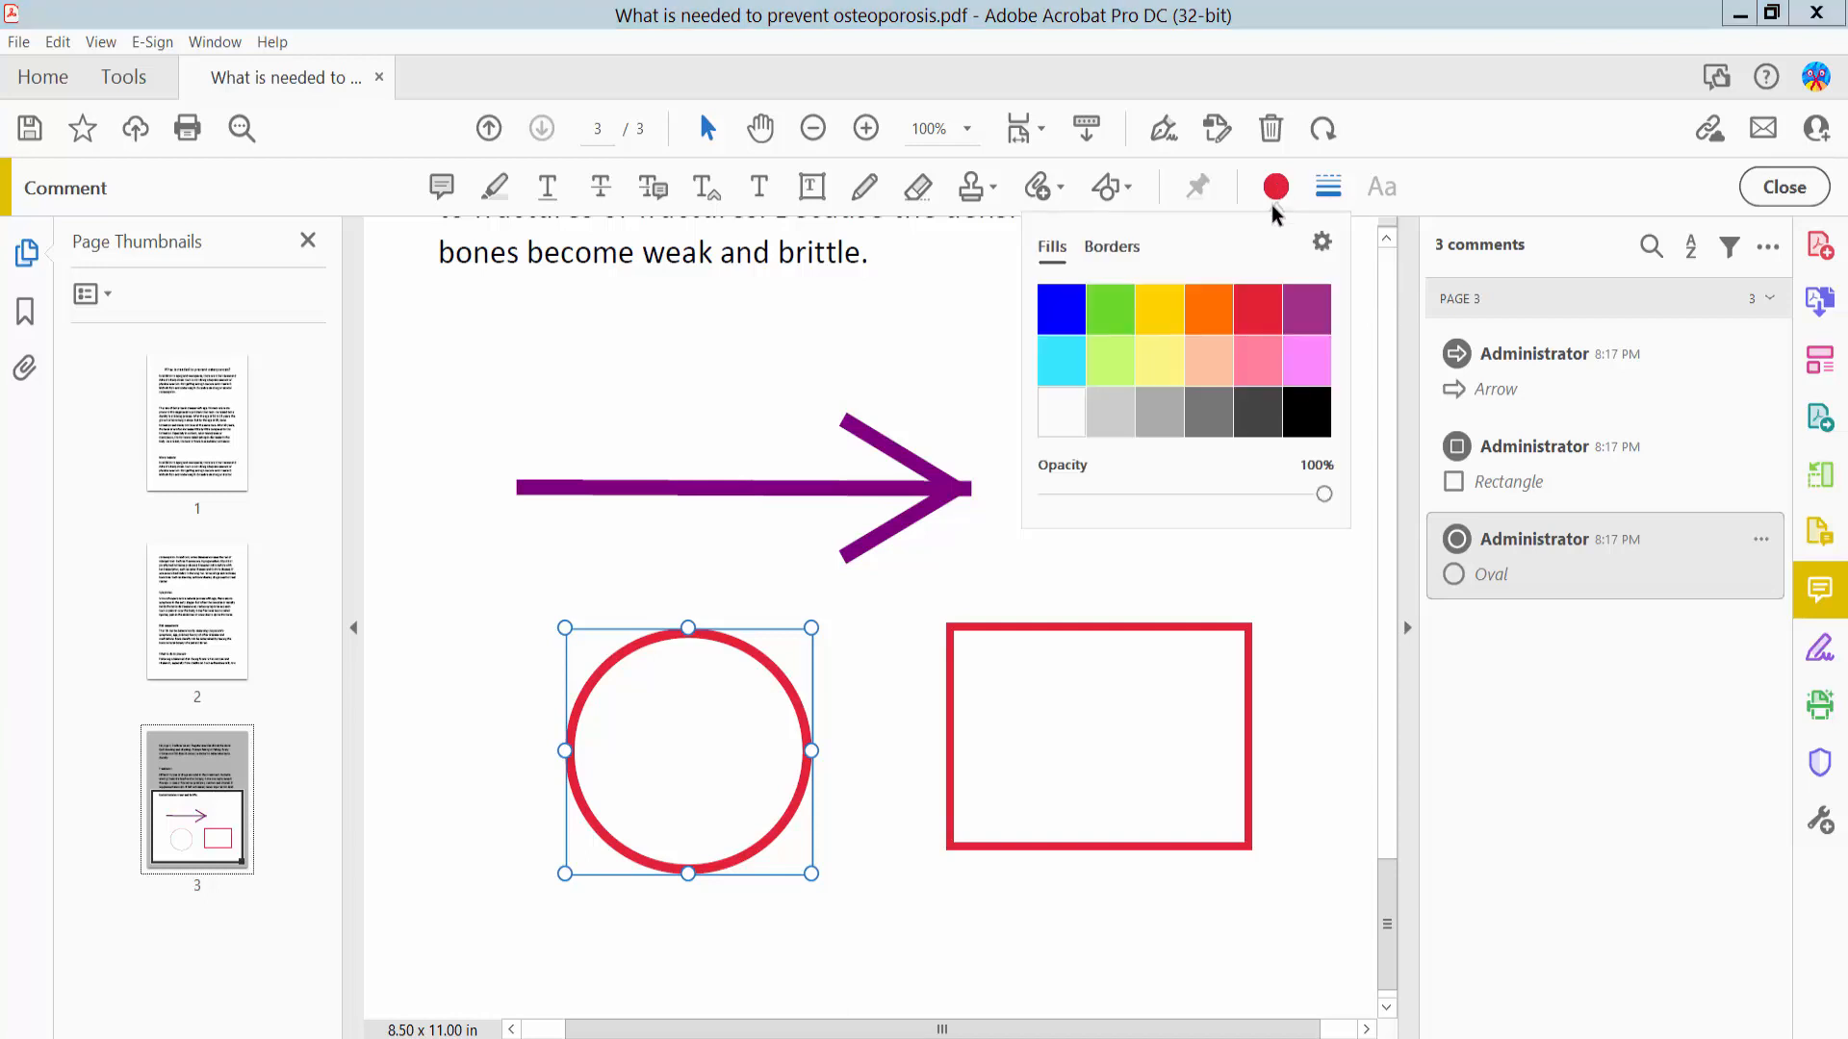
left_click(1058, 359)
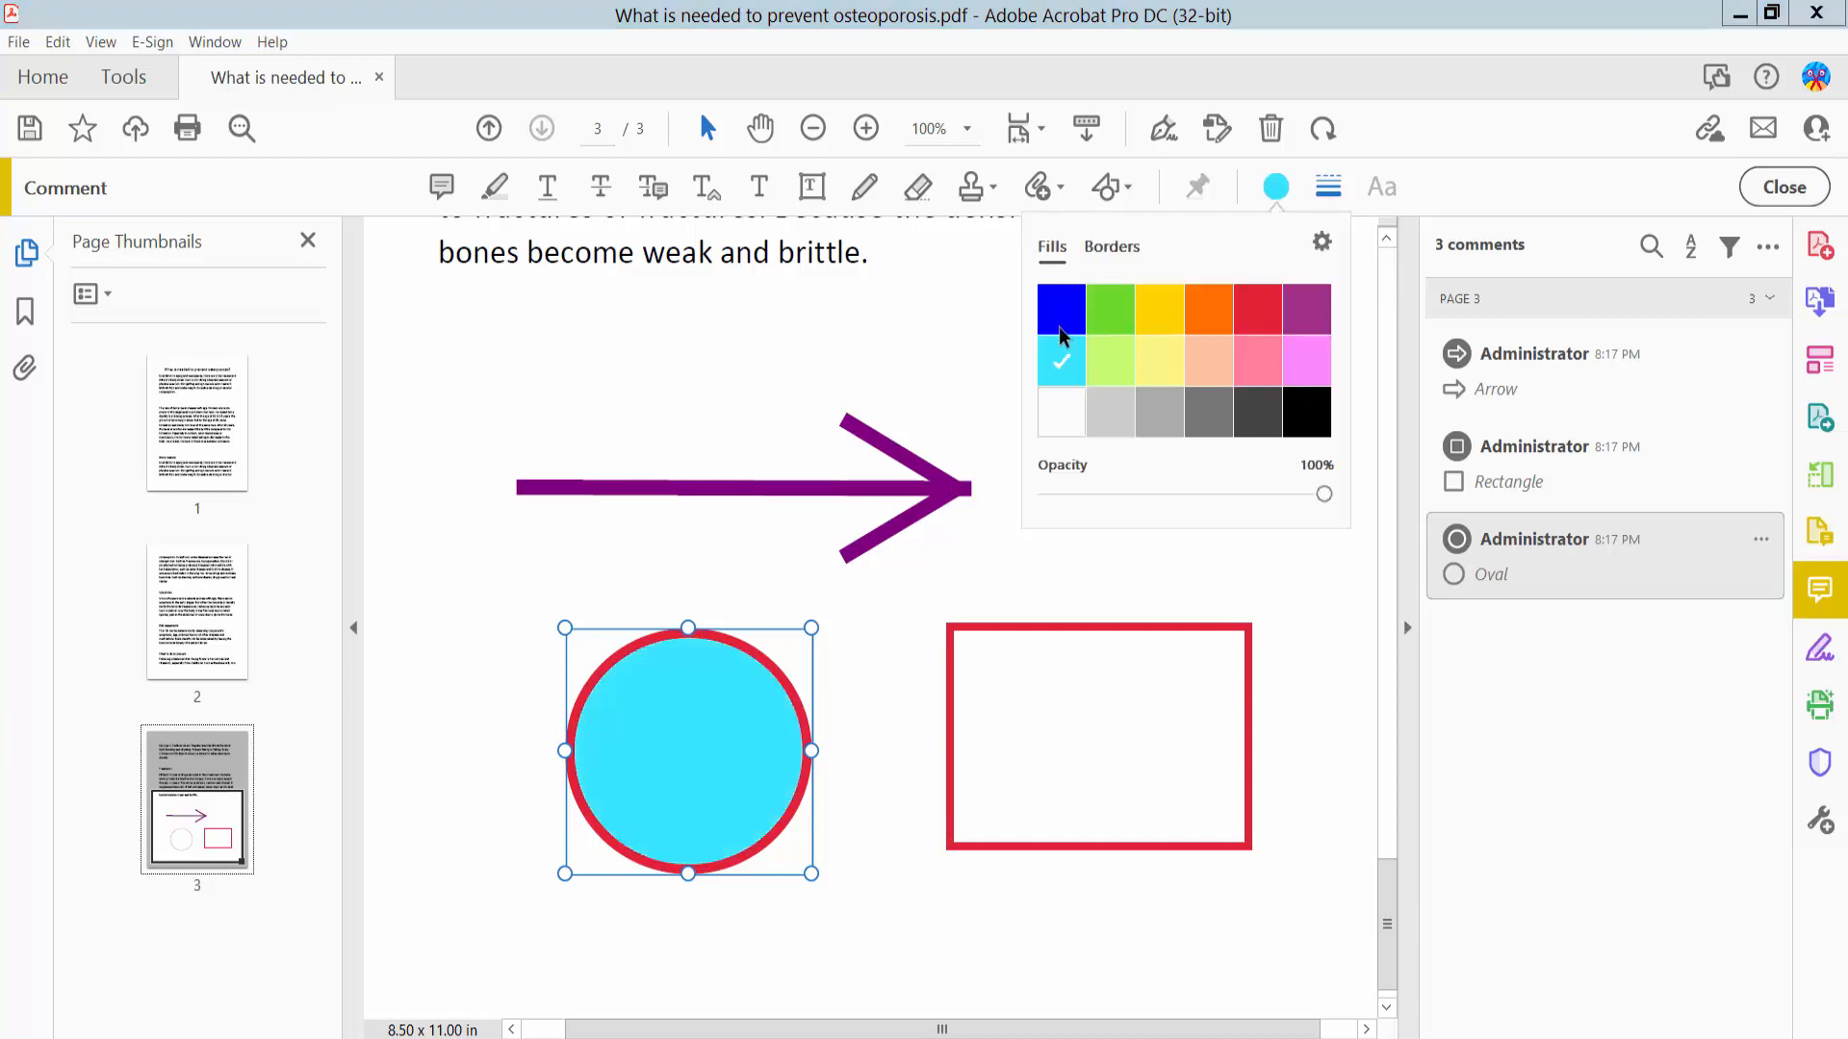
mouse_move(1070, 391)
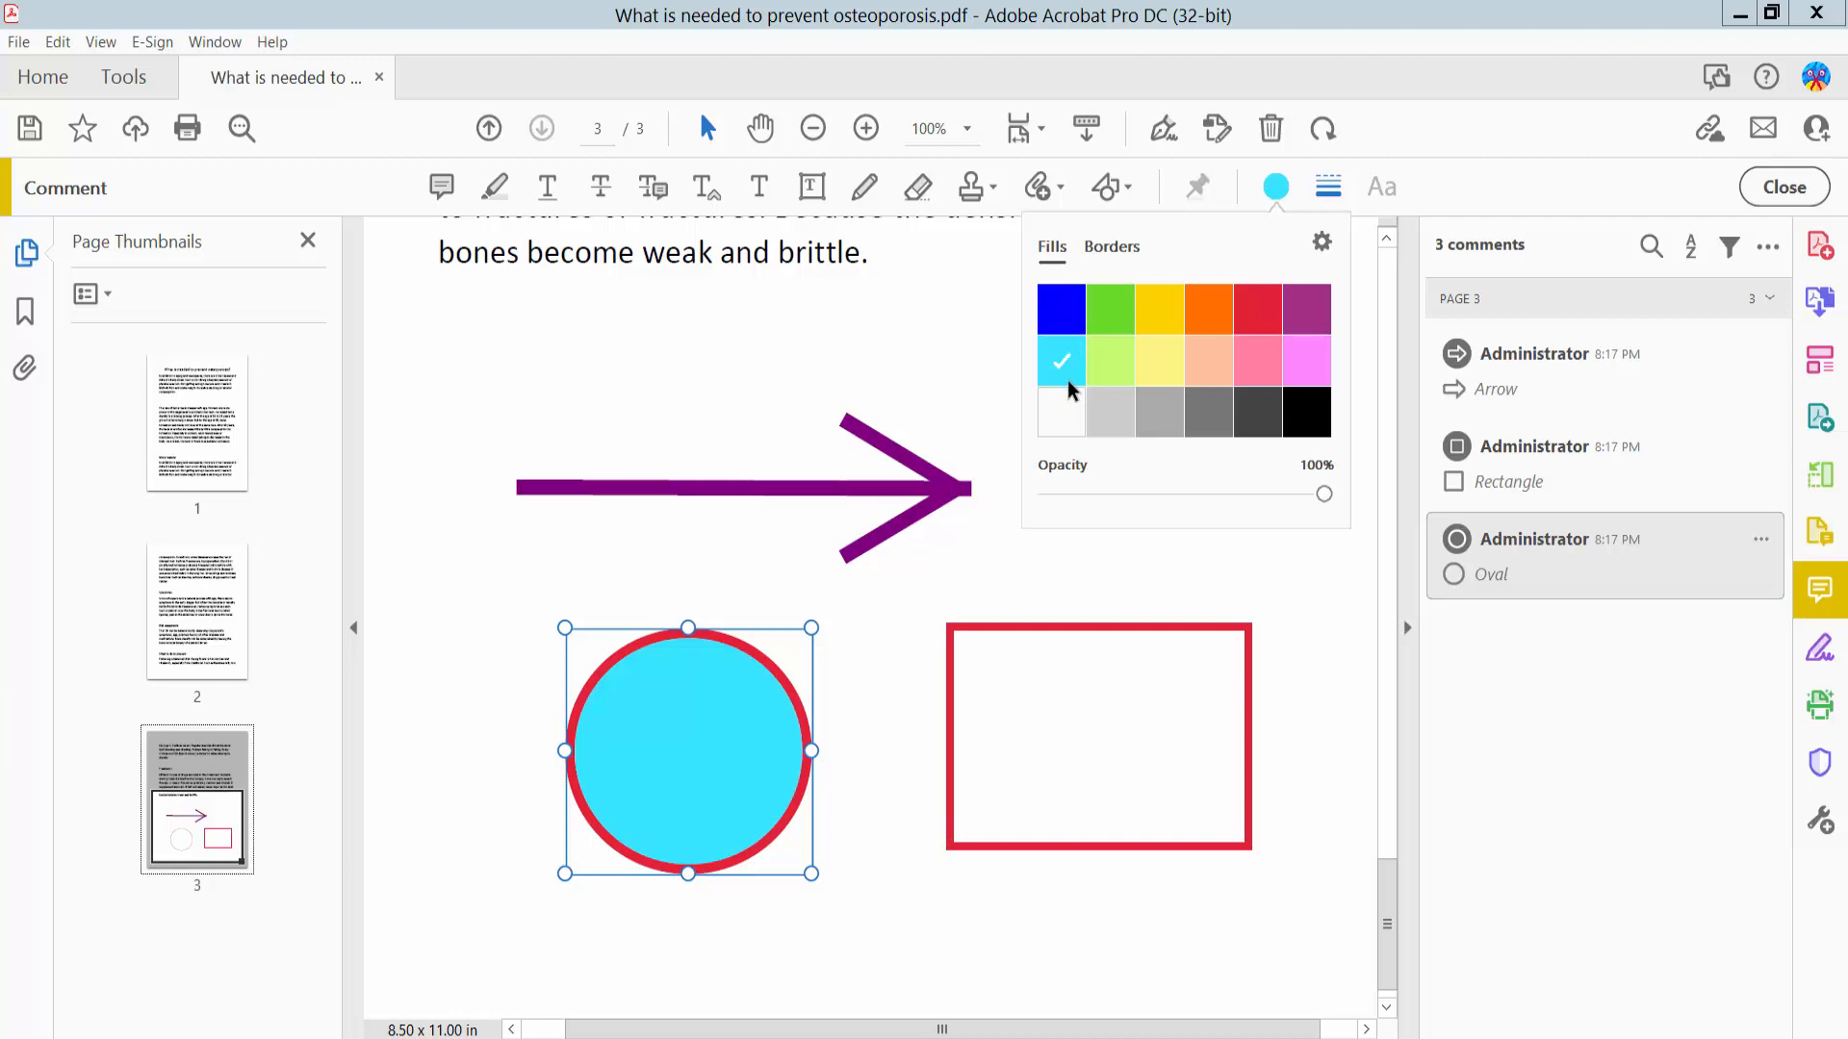
mouse_move(1074, 440)
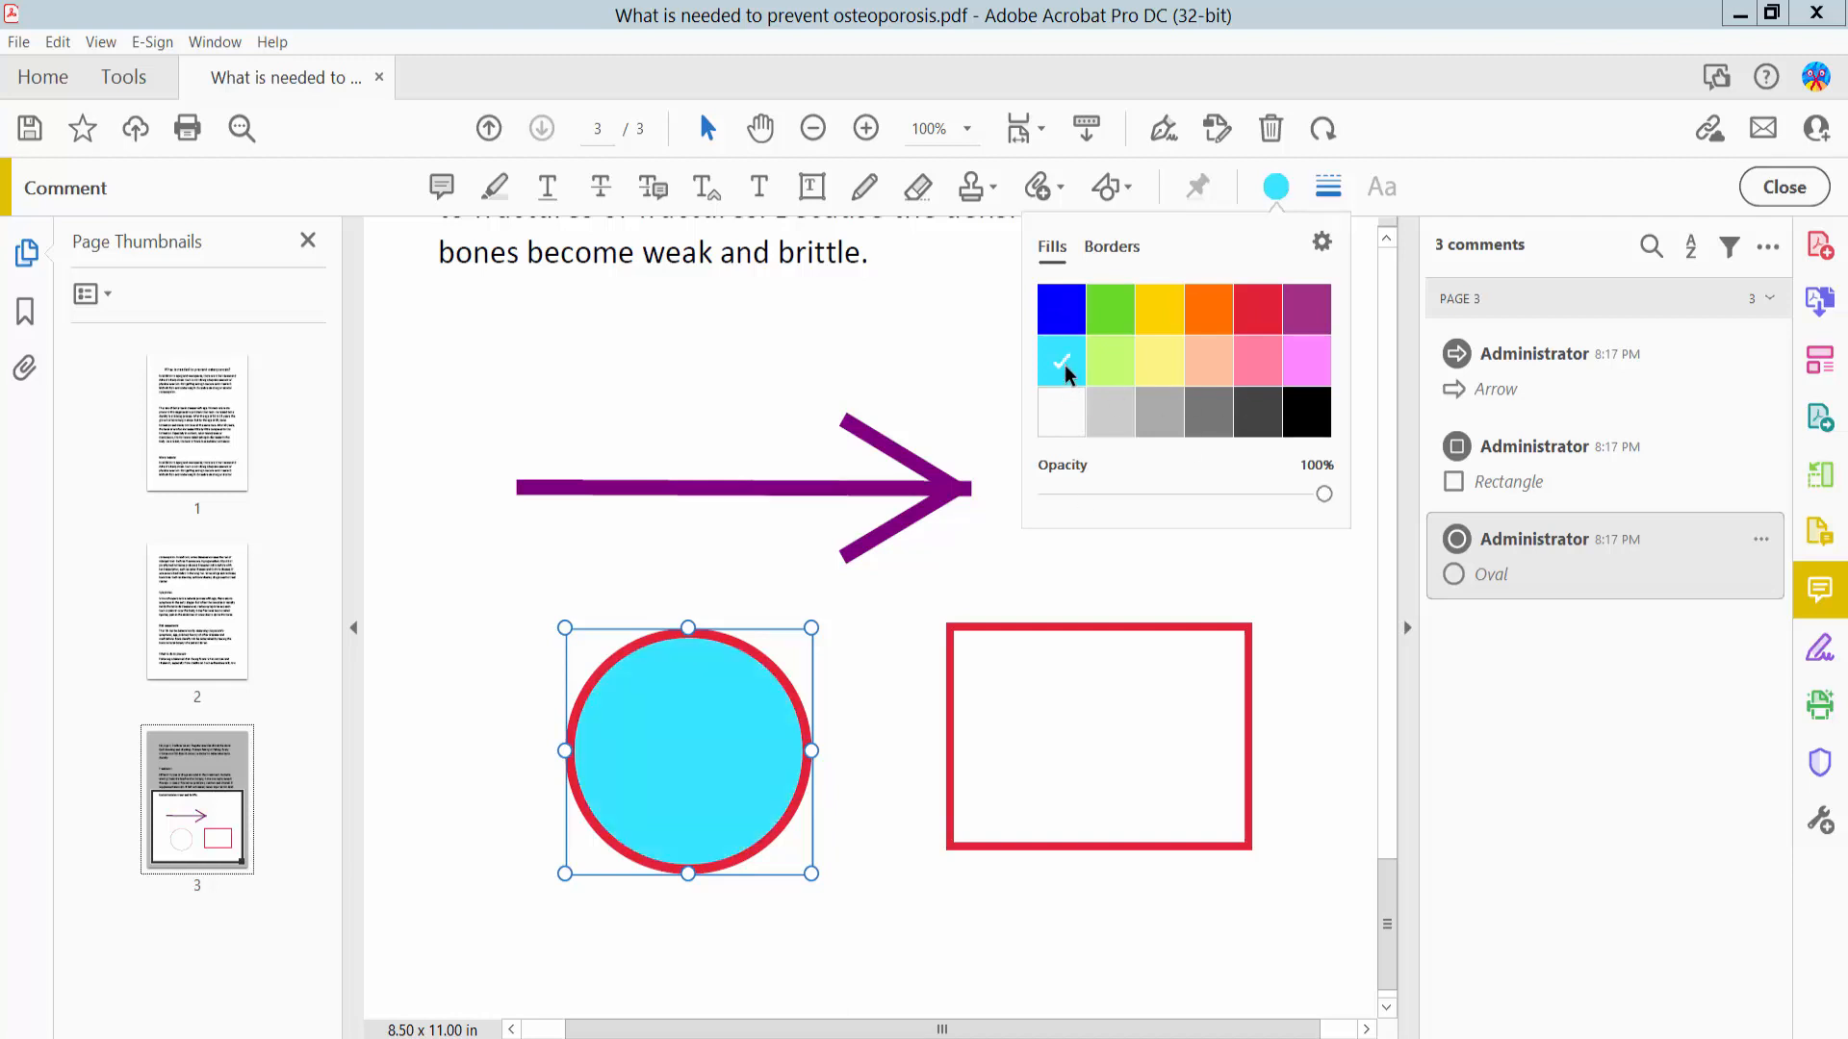
left_click(1326, 185)
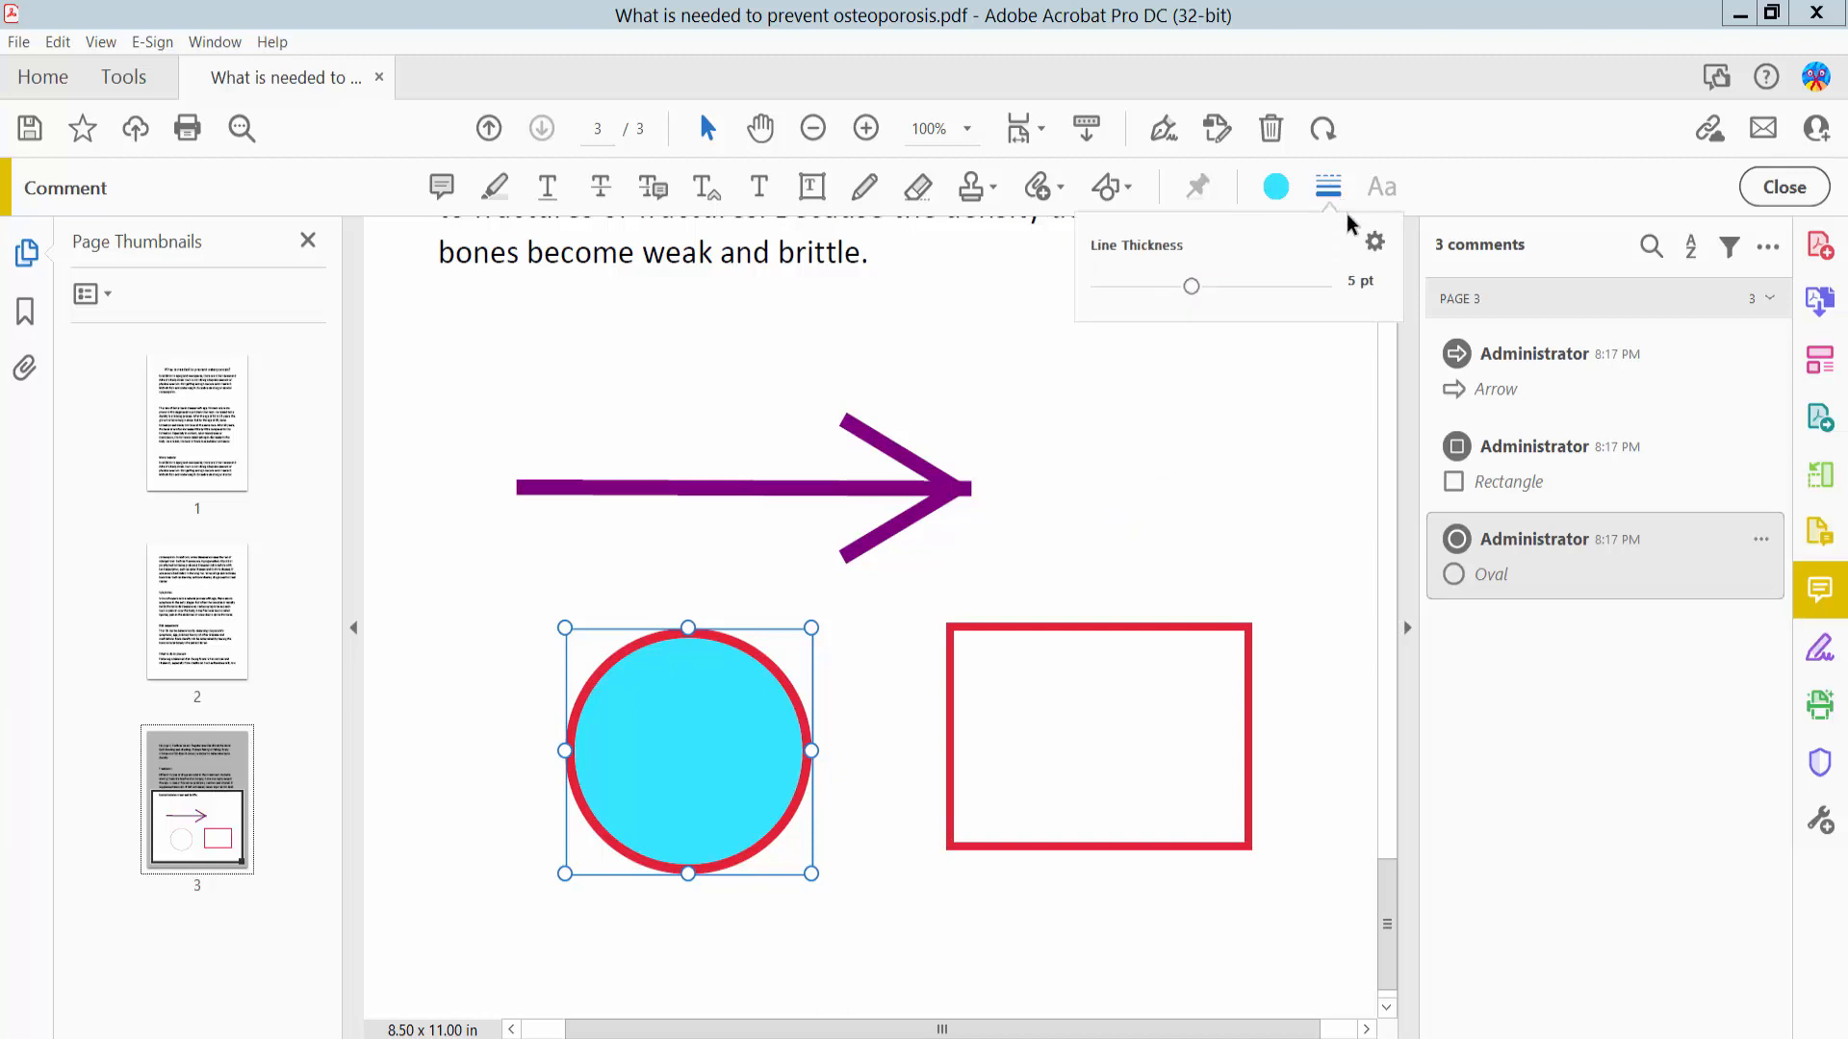
Step: Set the circle's border colour to dark navy in Oval Properties
double_click(689, 755)
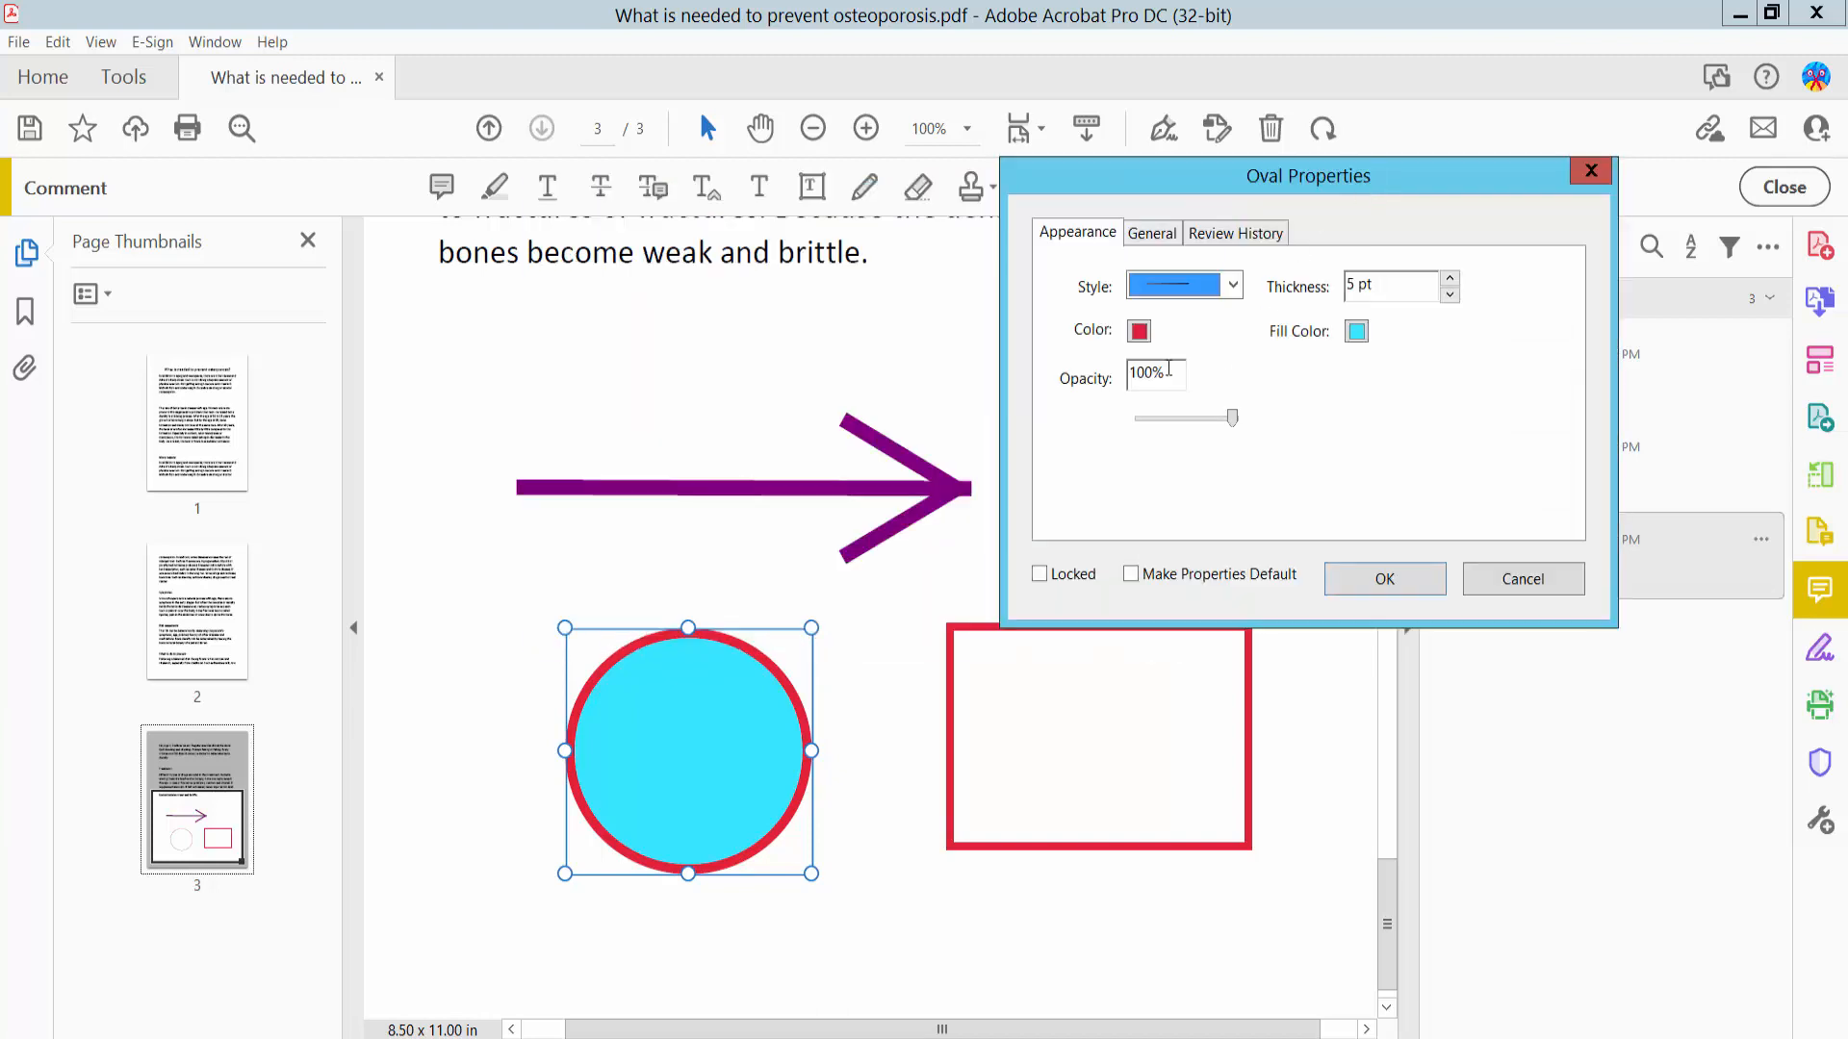
left_click(1138, 331)
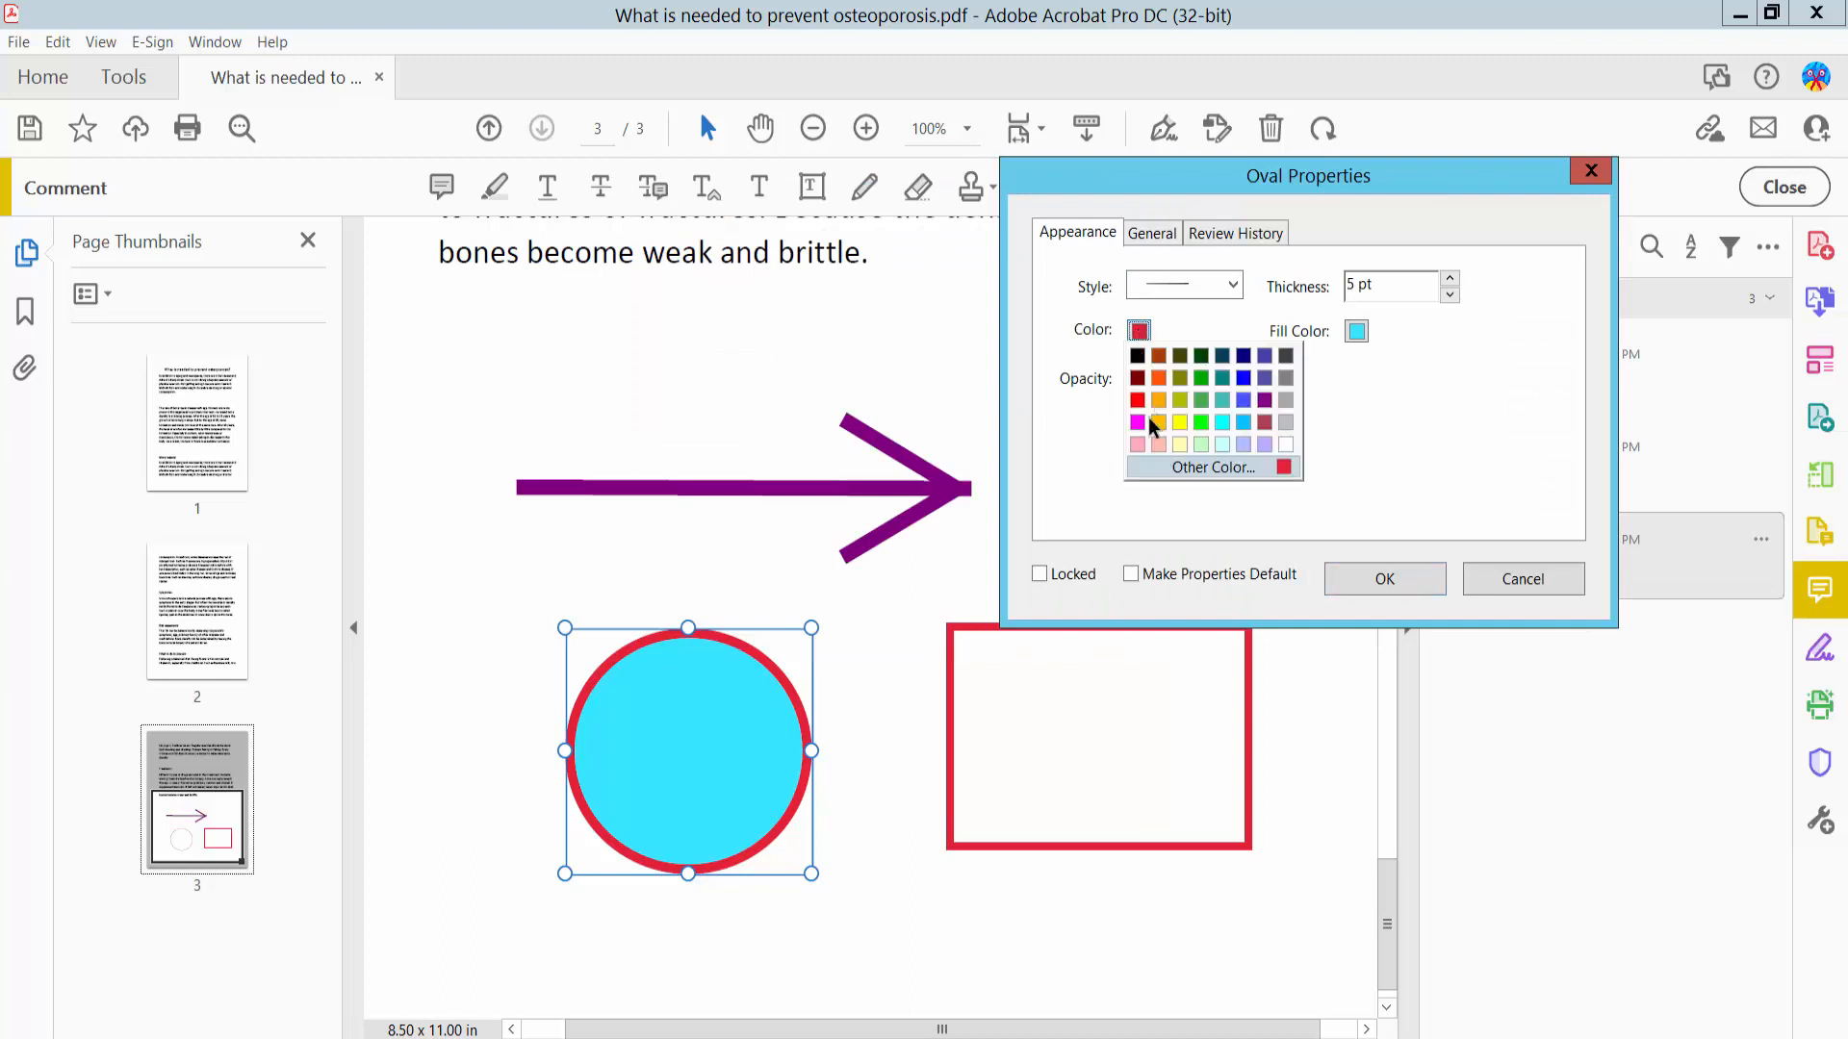
left_click(1139, 424)
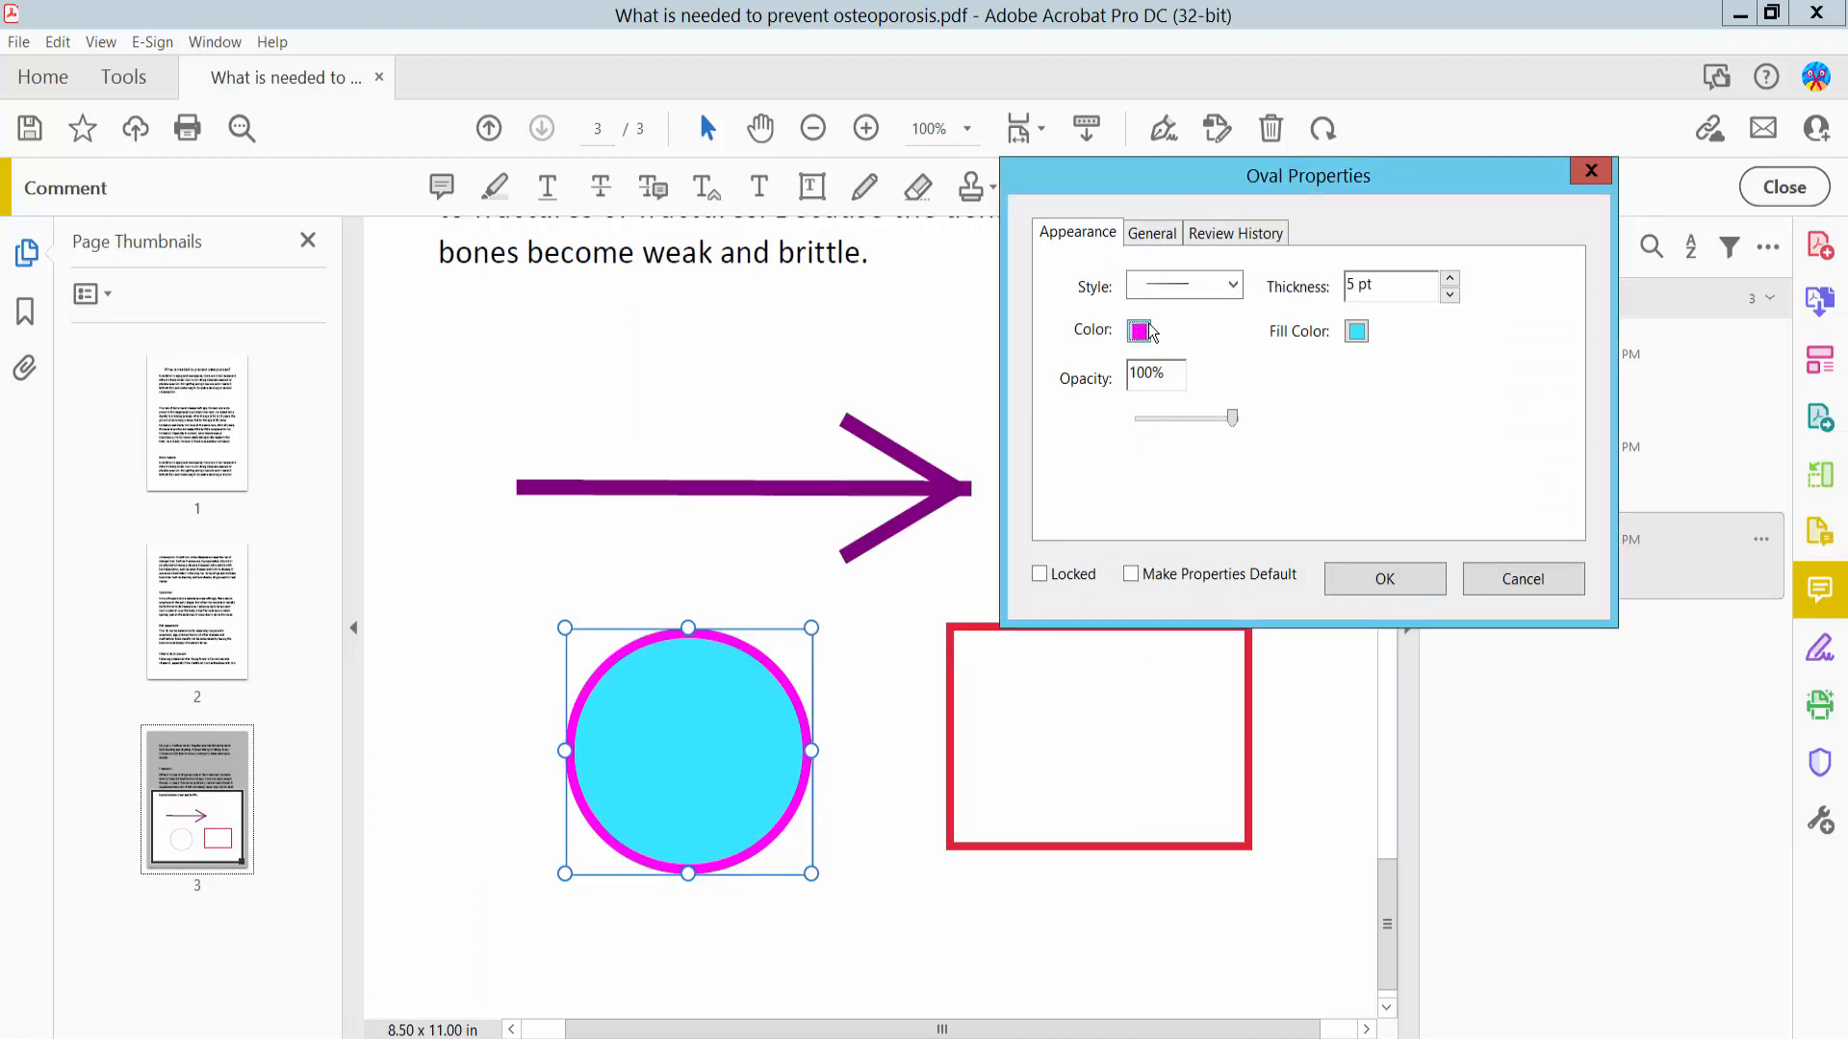
left_click(1138, 330)
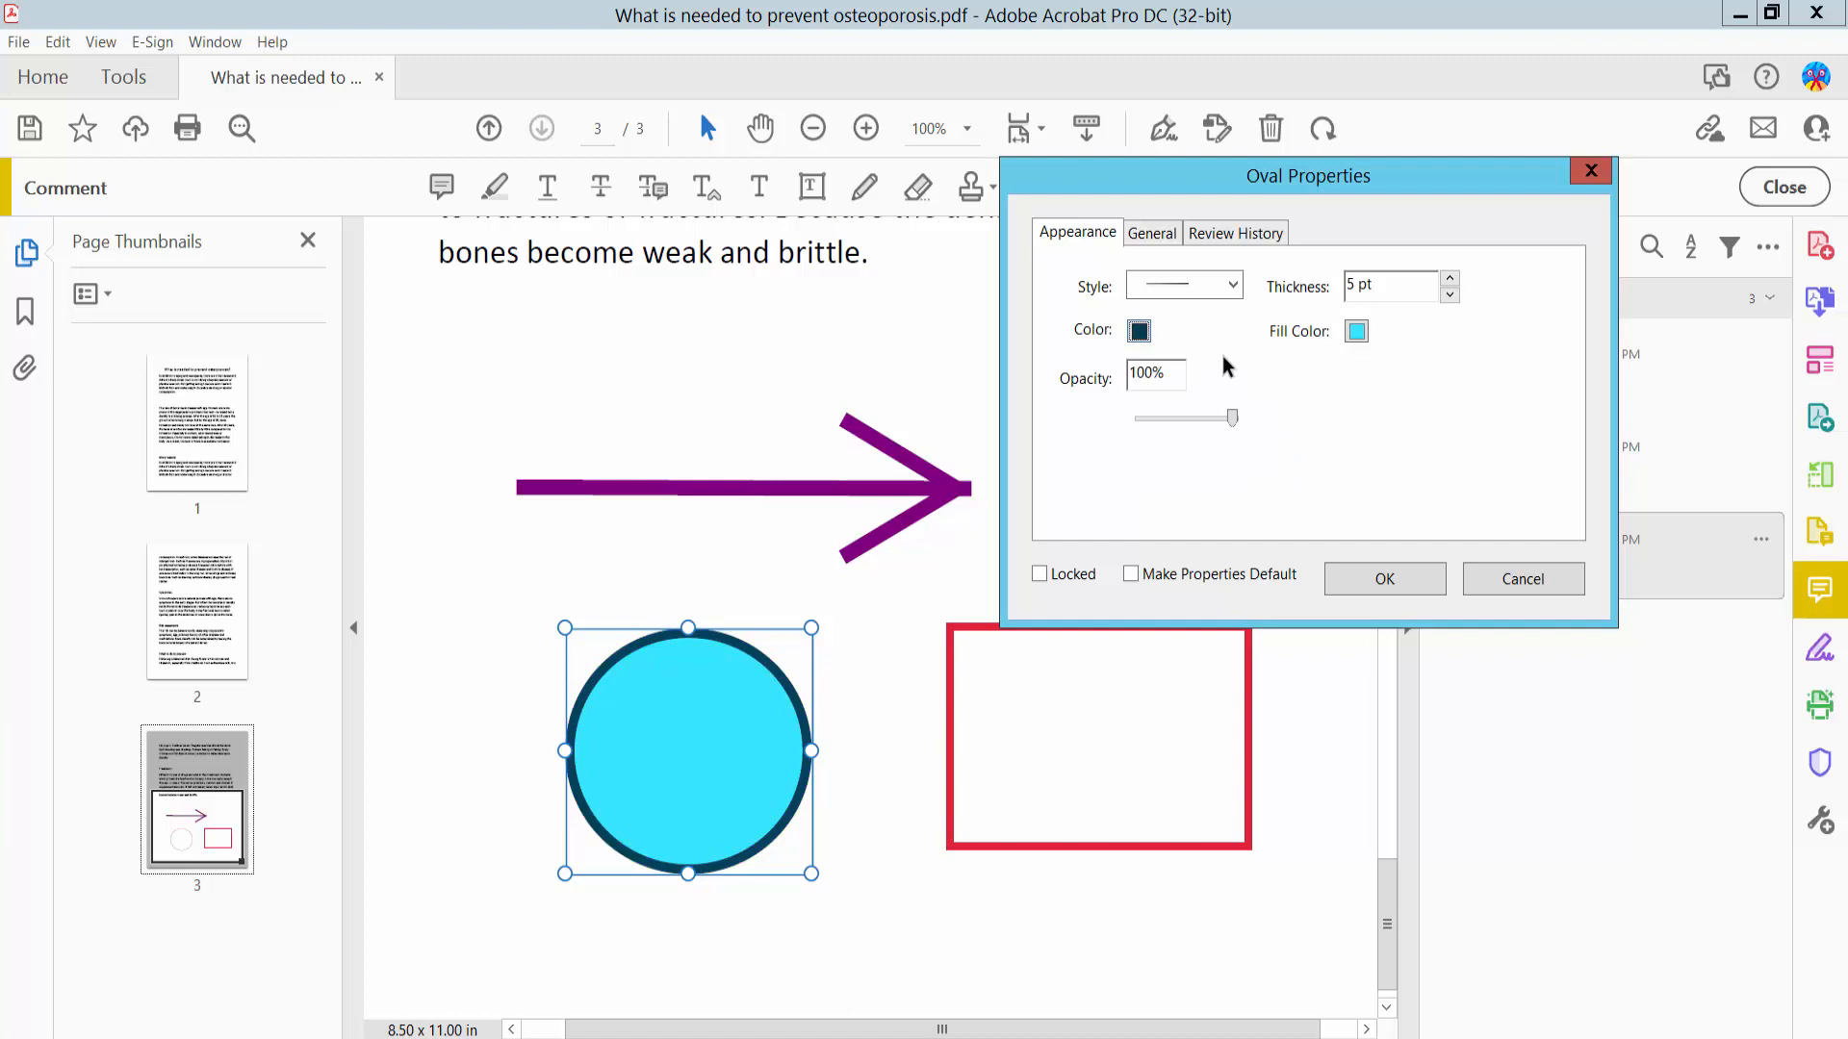
left_click(1355, 331)
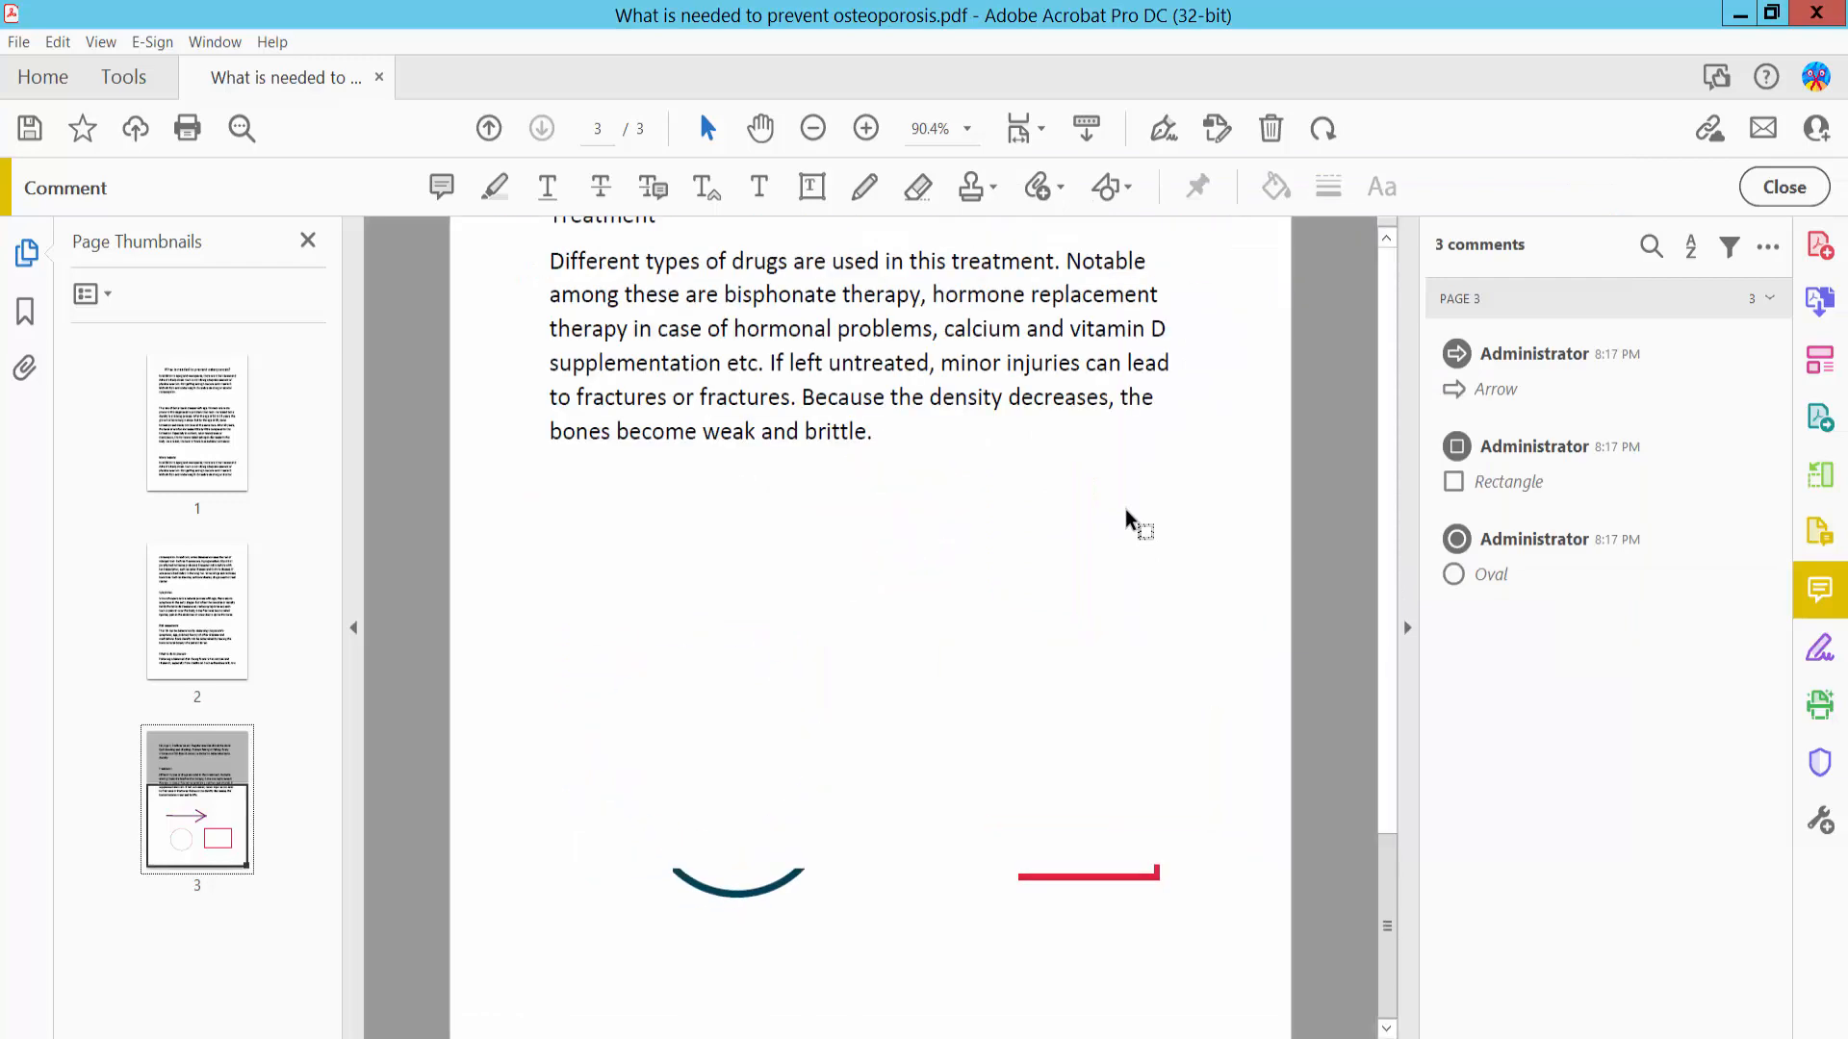
Step: Zoom out to about 54% and deselect to view the arrow, circle and rectangle
left_click(812, 128)
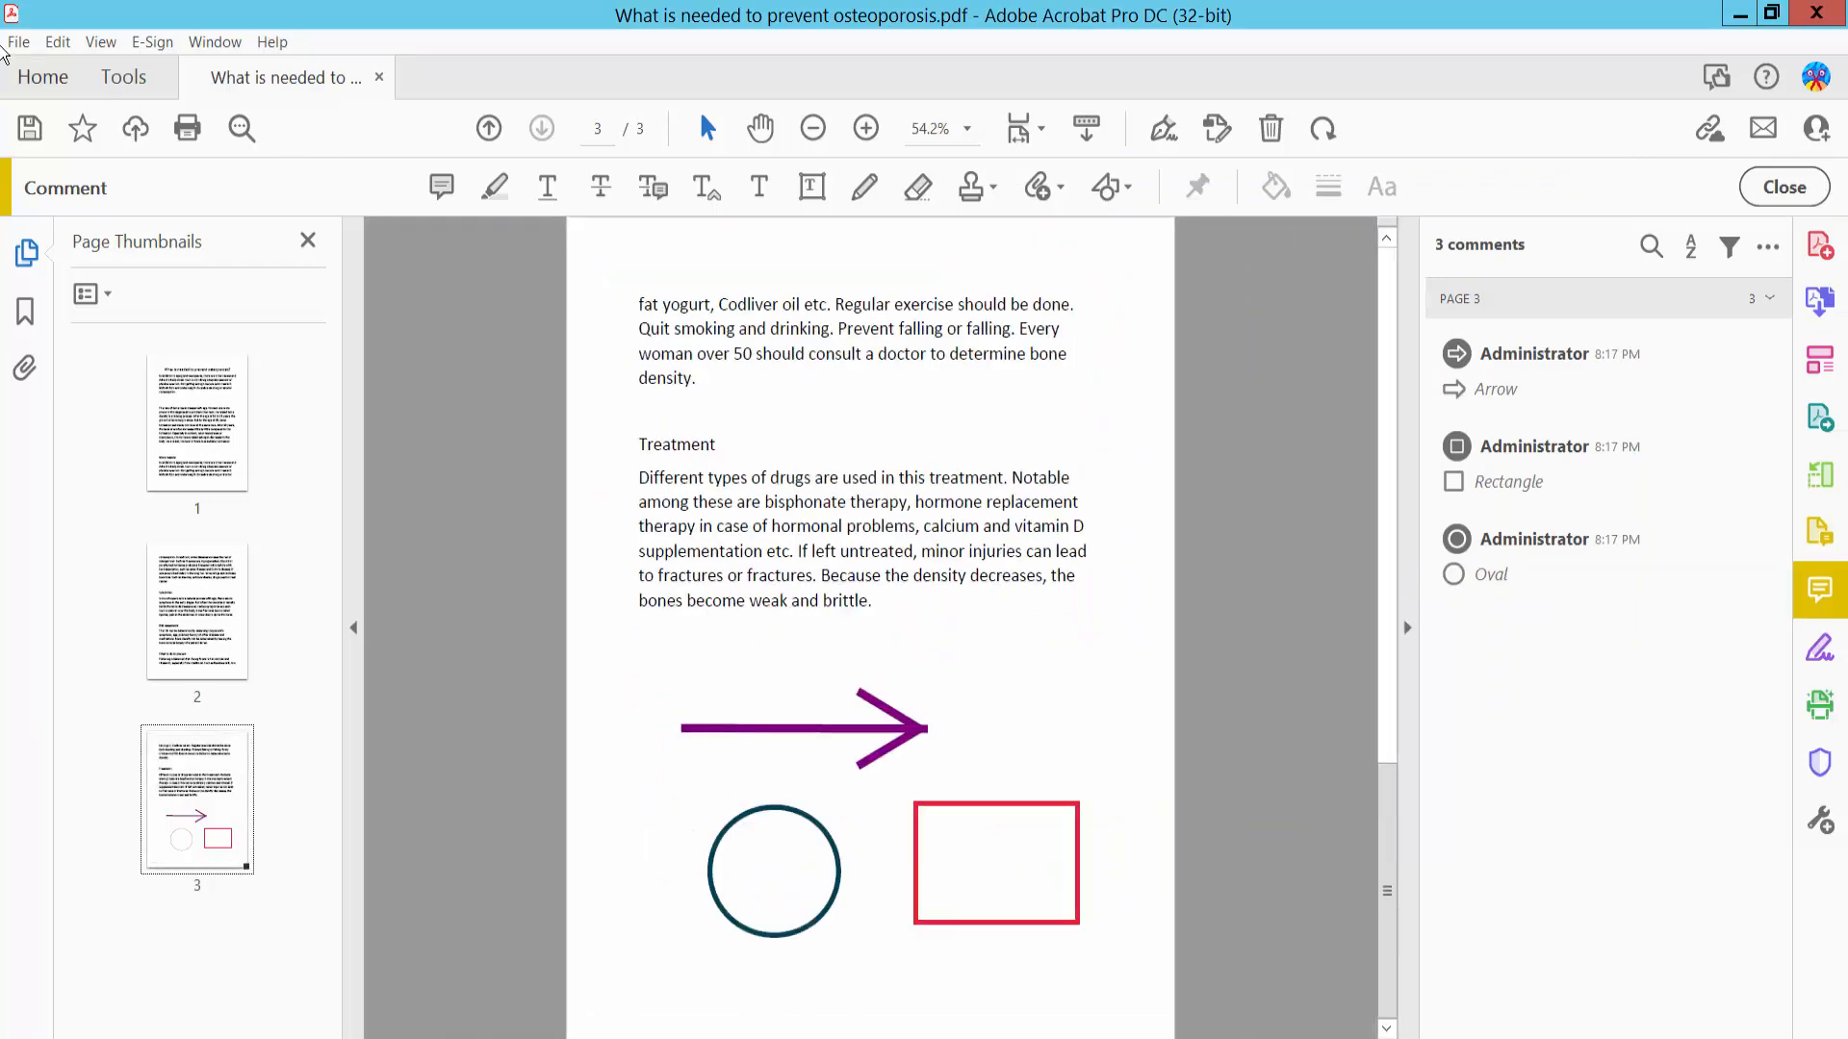
left_click(17, 41)
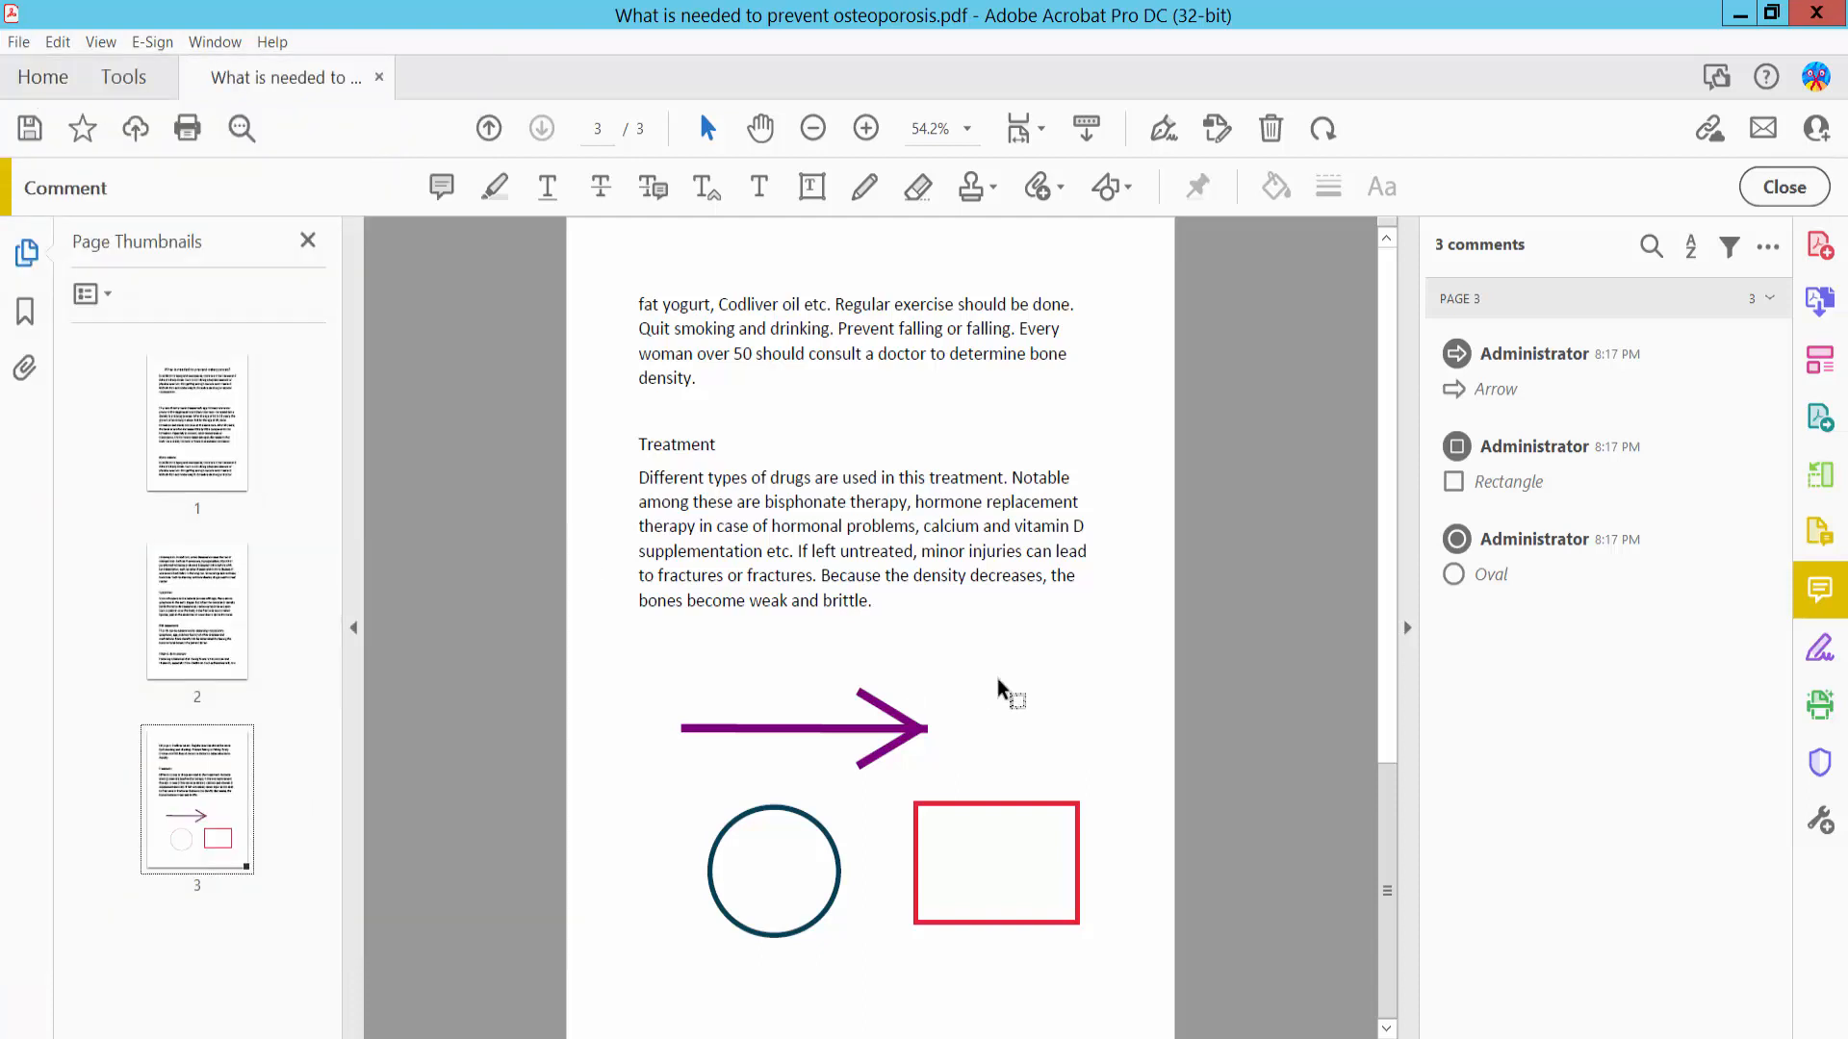
mouse_move(1007, 689)
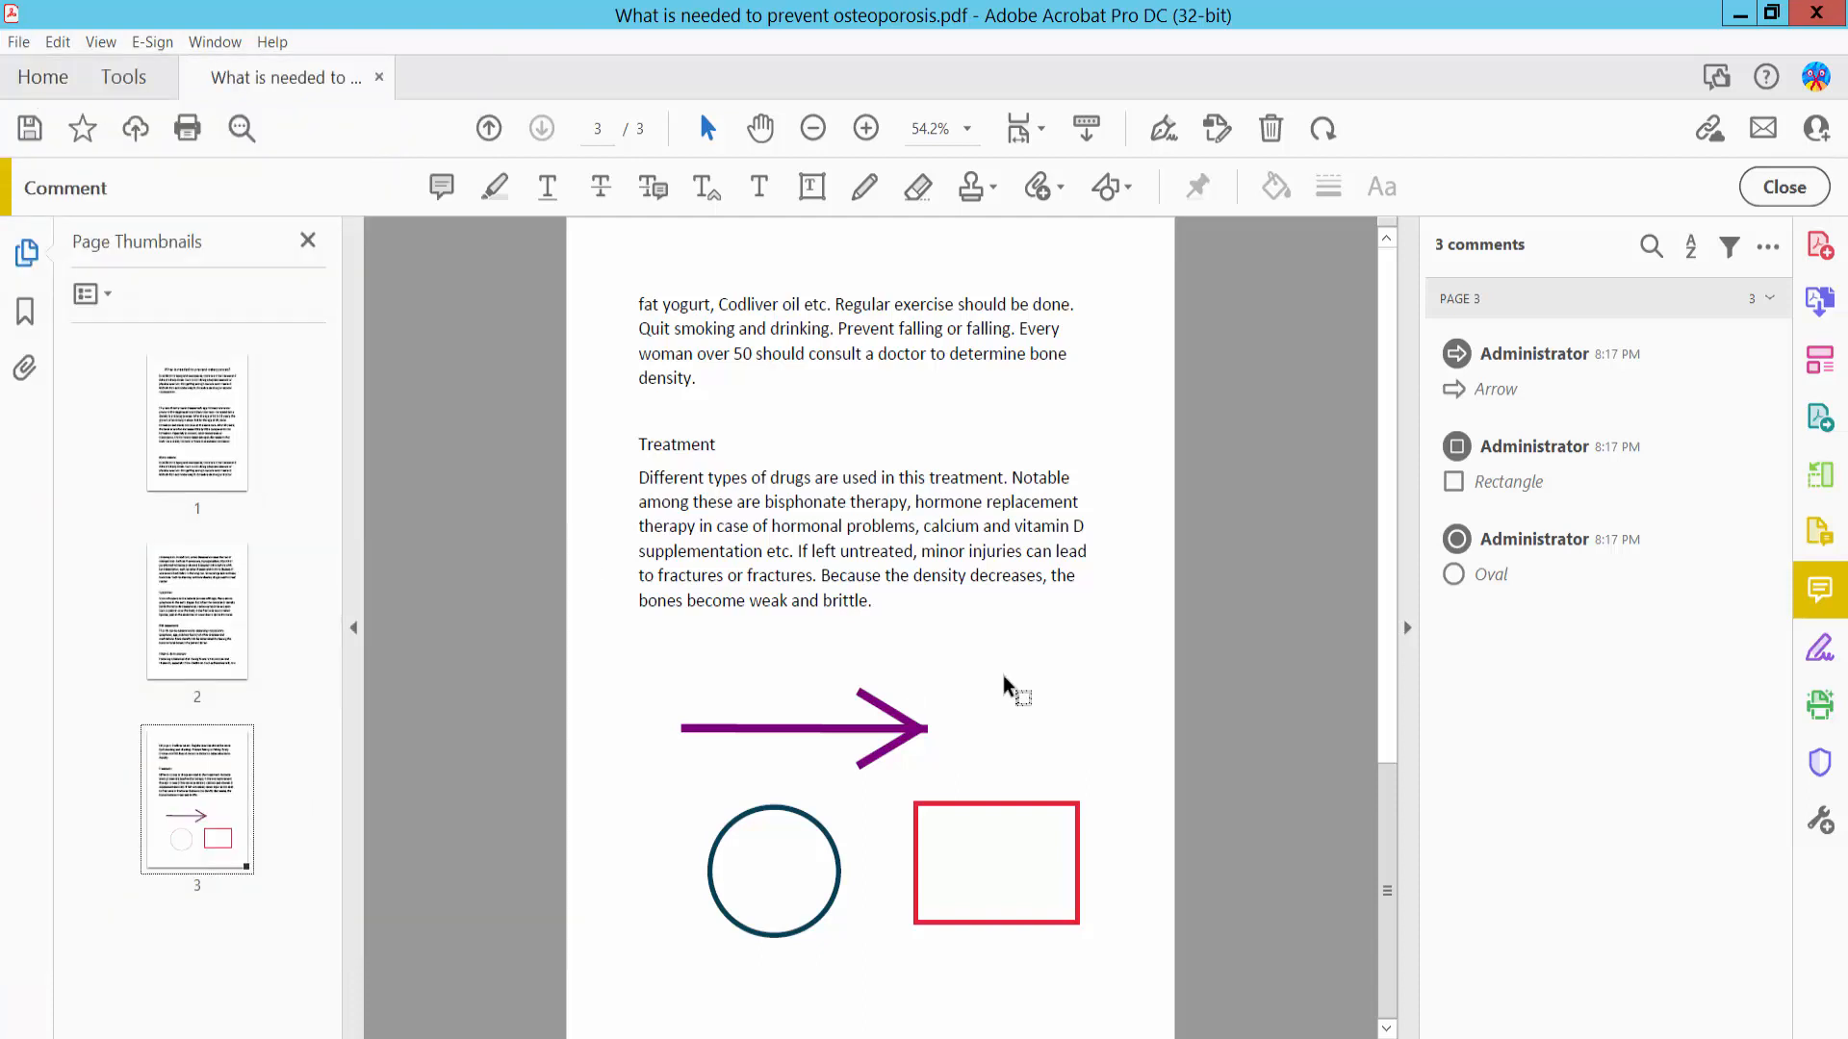